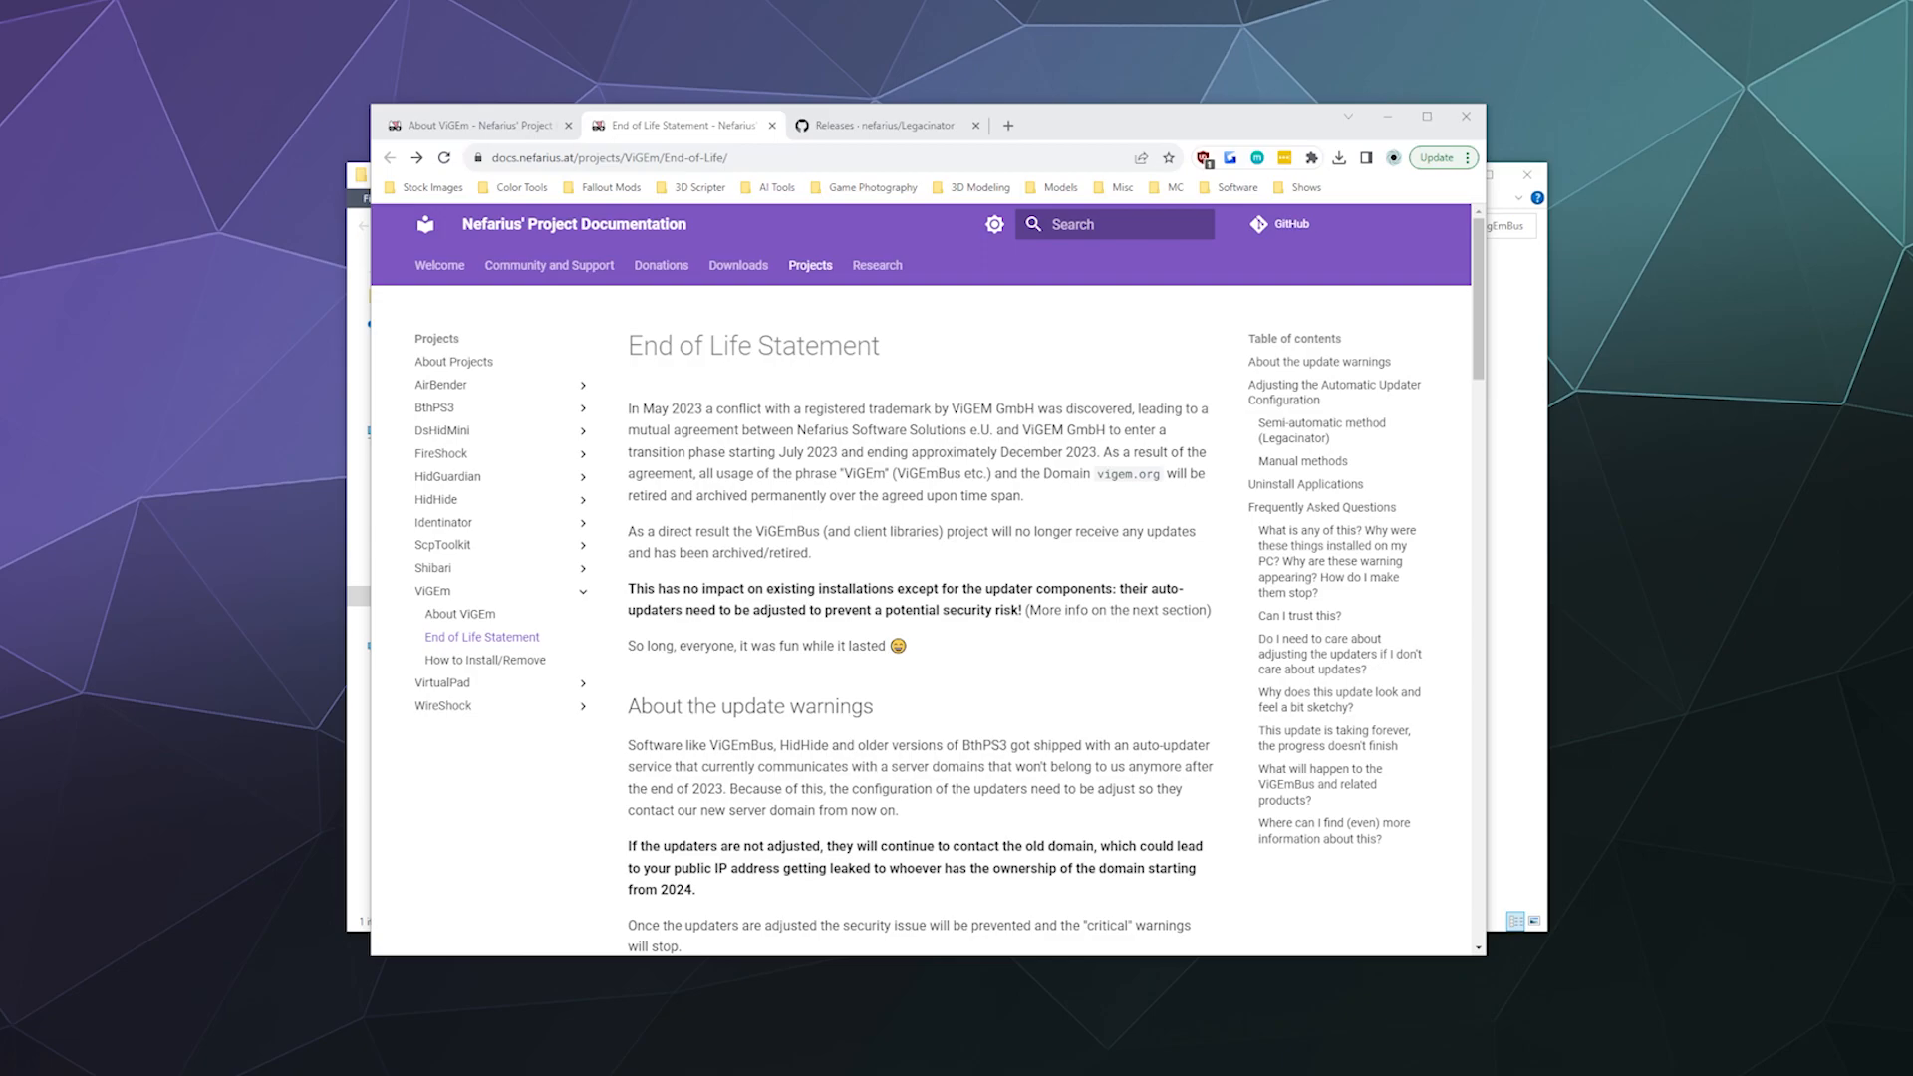
pyautogui.moveTo(1360, 315)
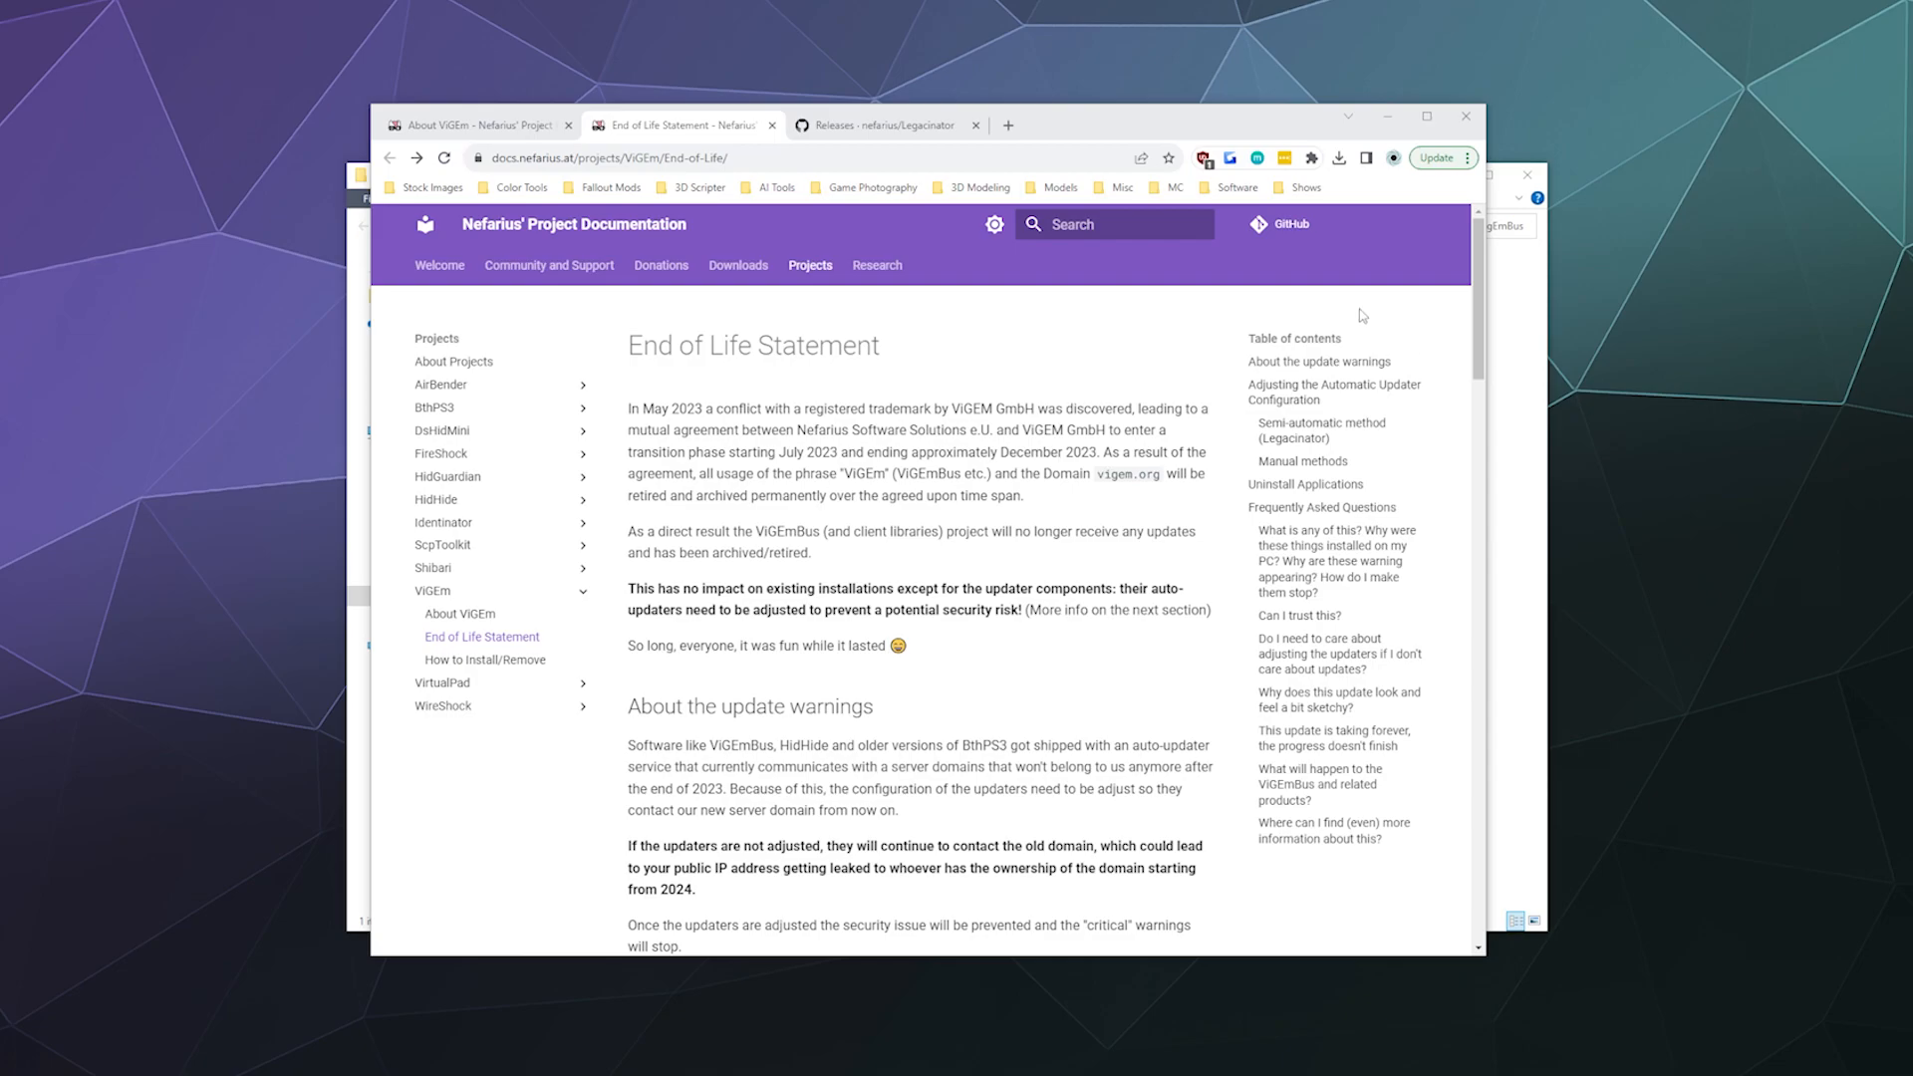
# Glance at the Legacinator releases tab, then return to the End of Life Statement.
pyautogui.click(879, 125)
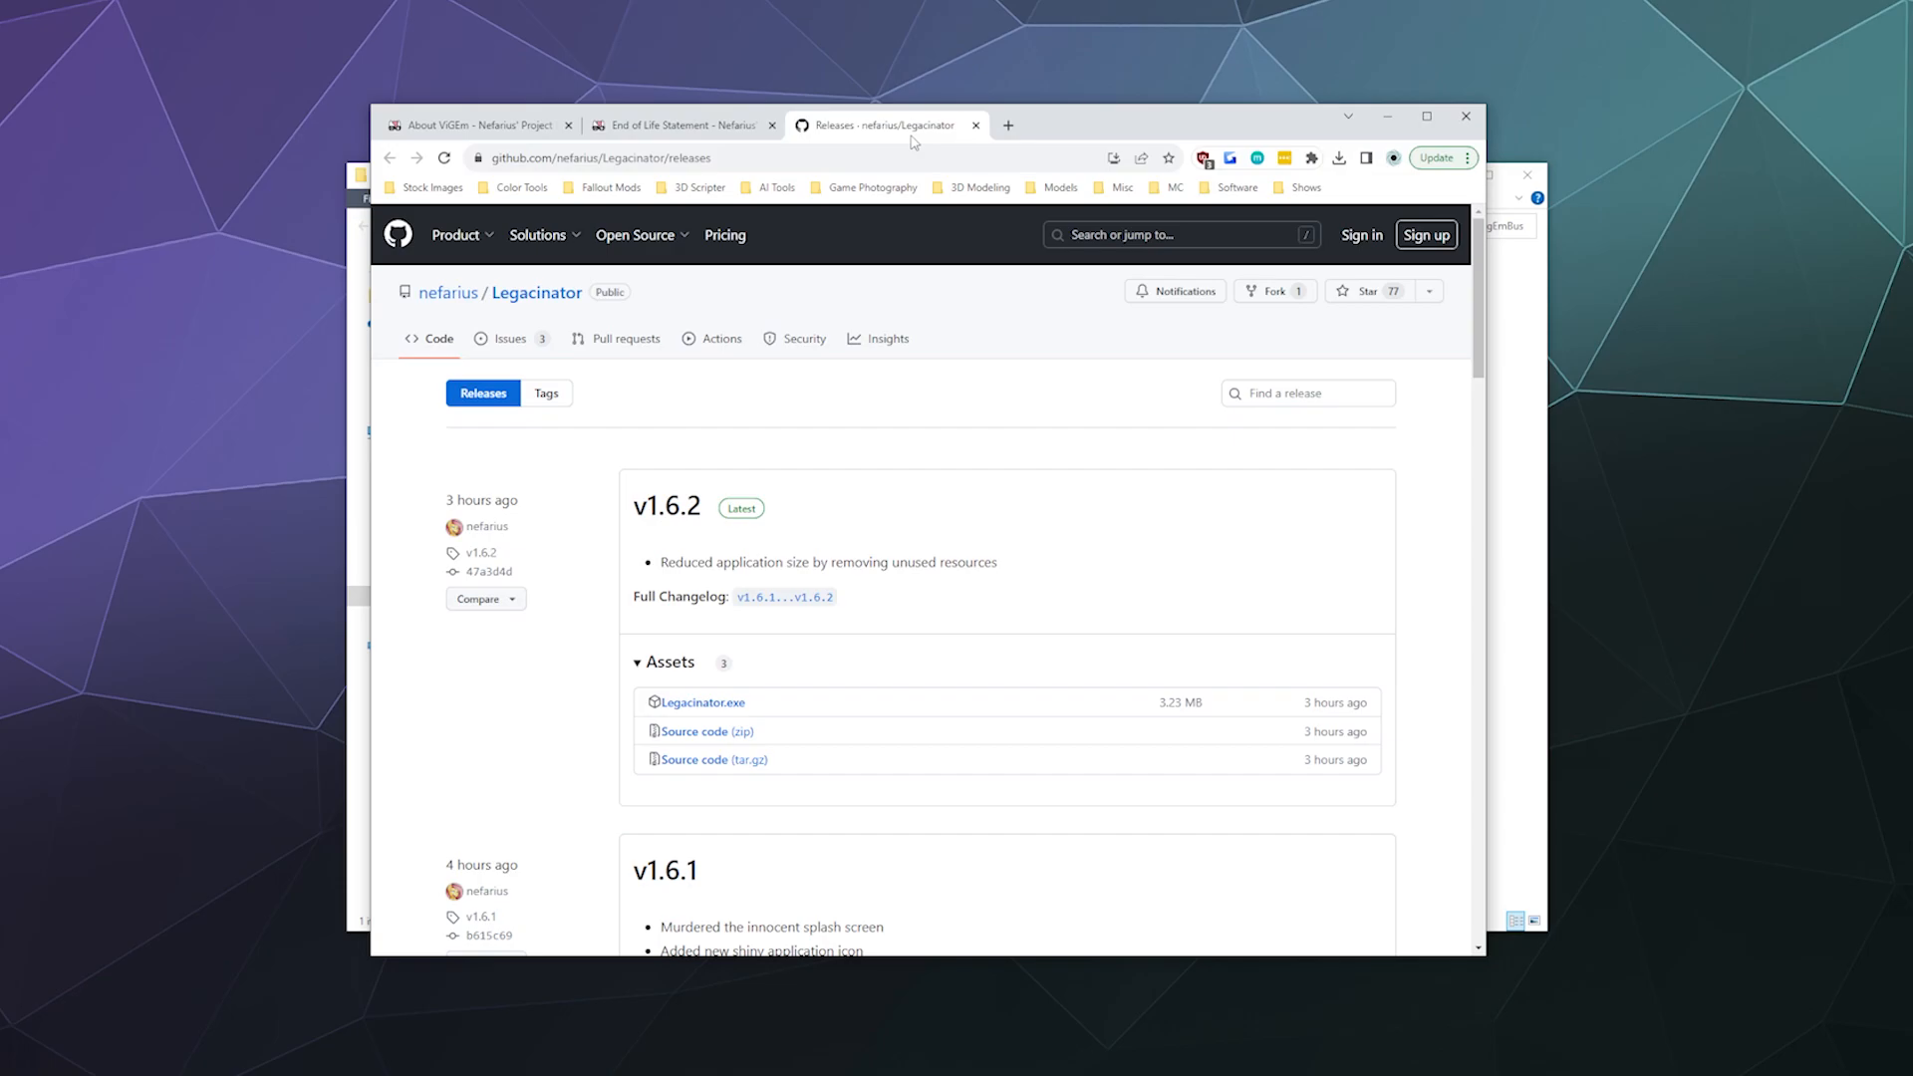
pyautogui.click(678, 124)
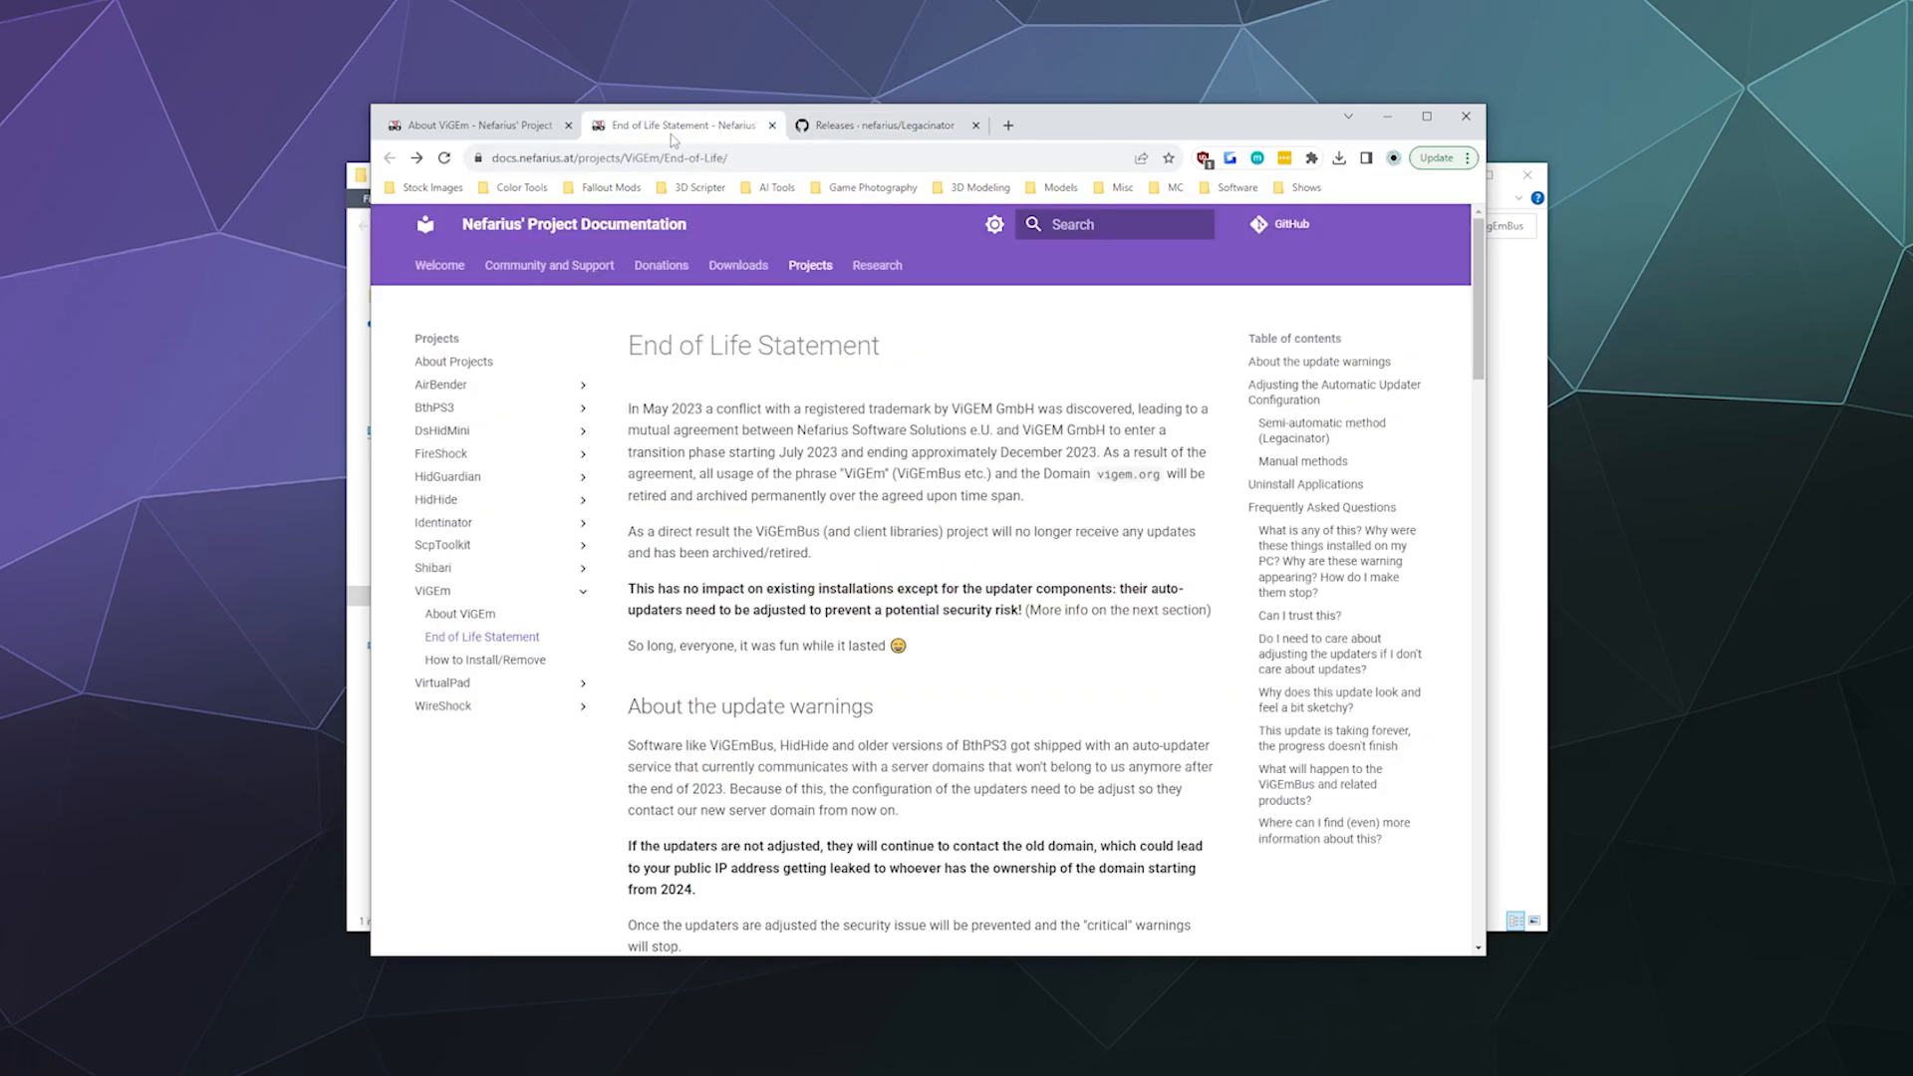
pyautogui.moveTo(876, 397)
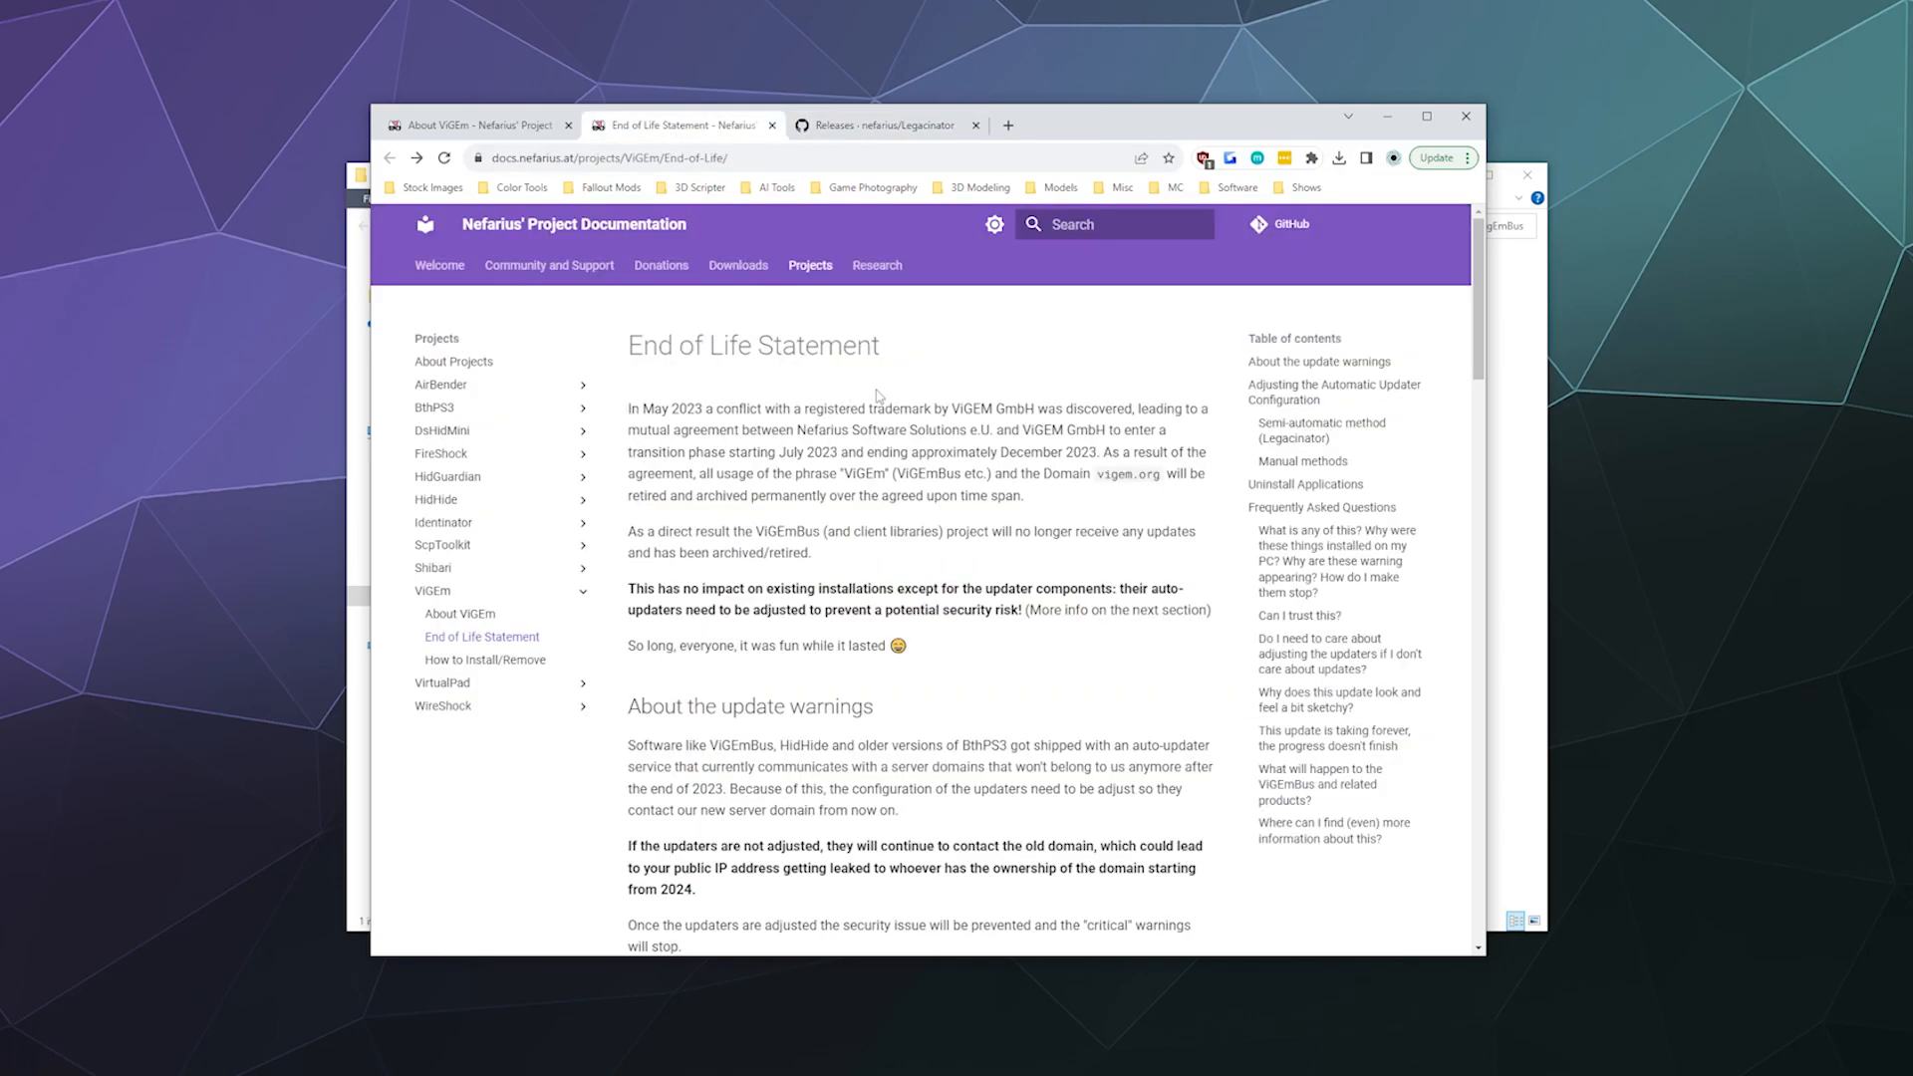
pyautogui.moveTo(894, 469)
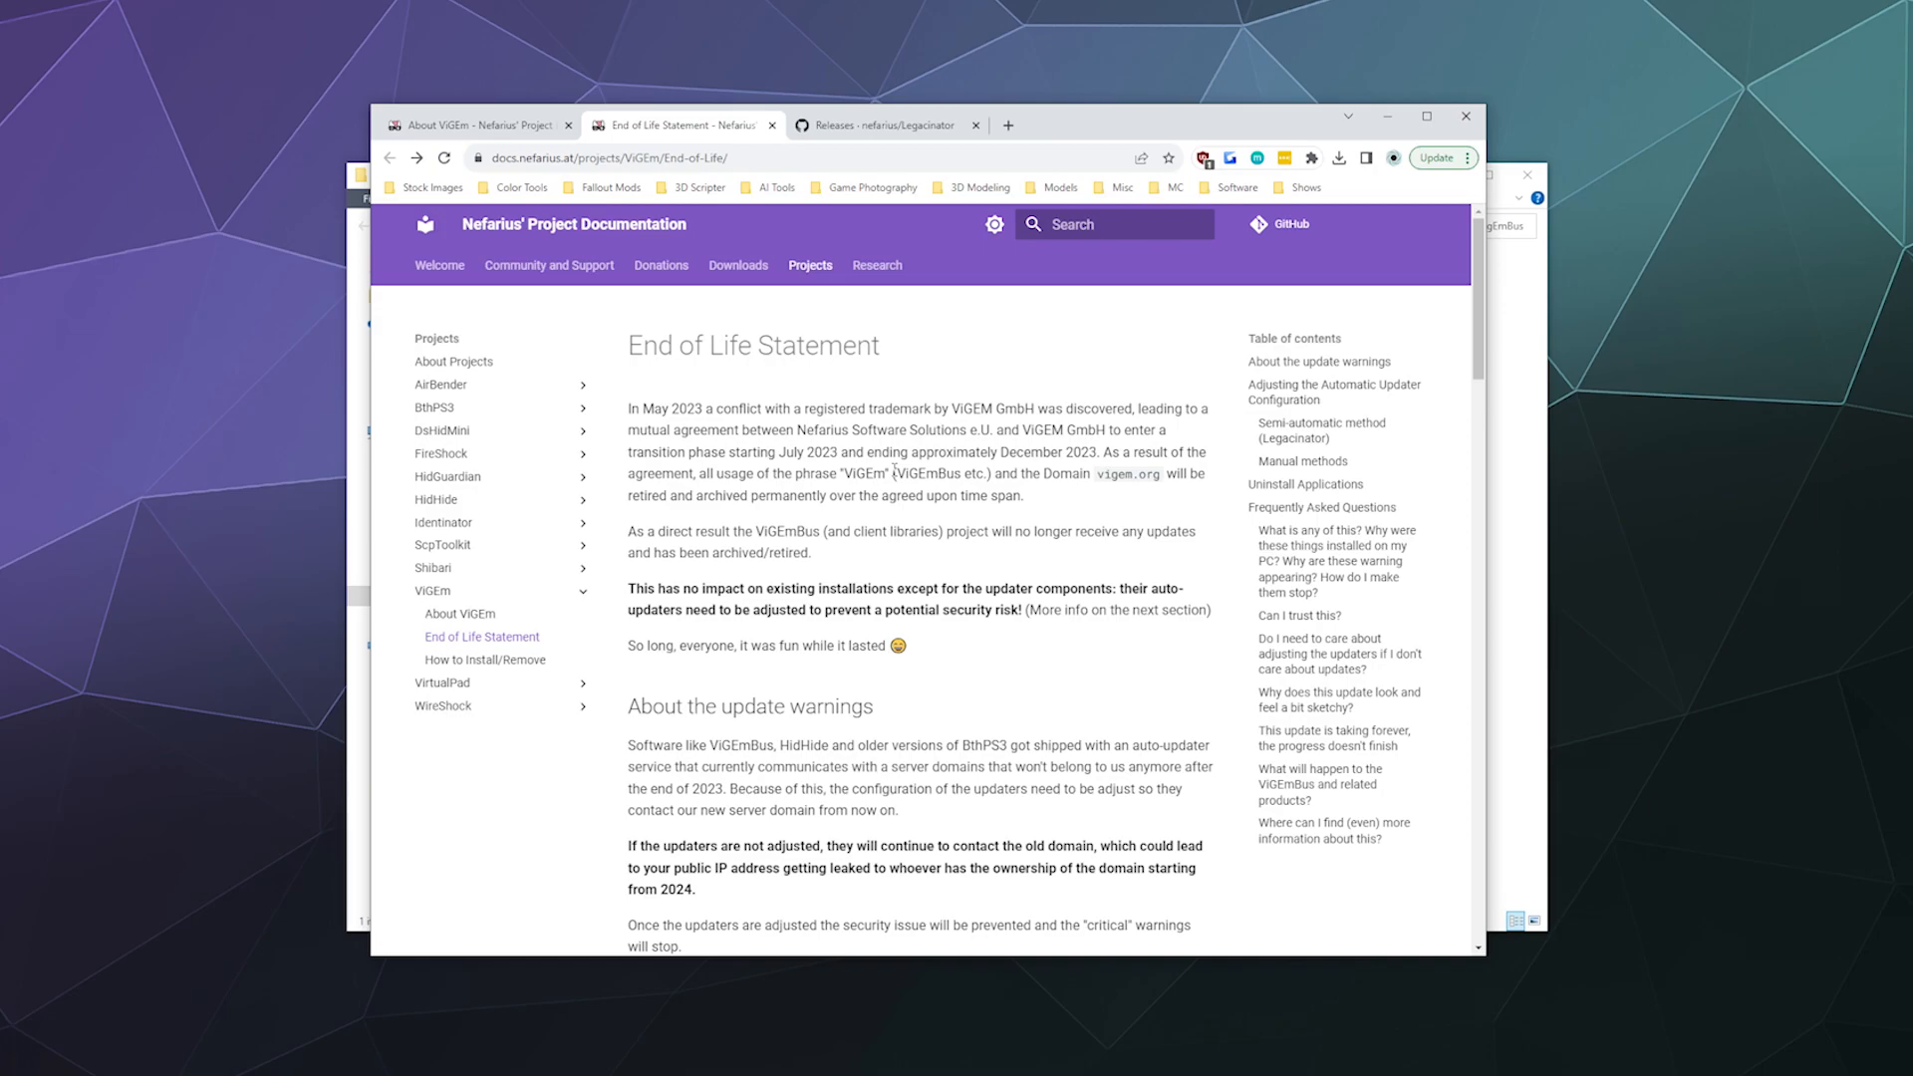
pyautogui.moveTo(868, 398)
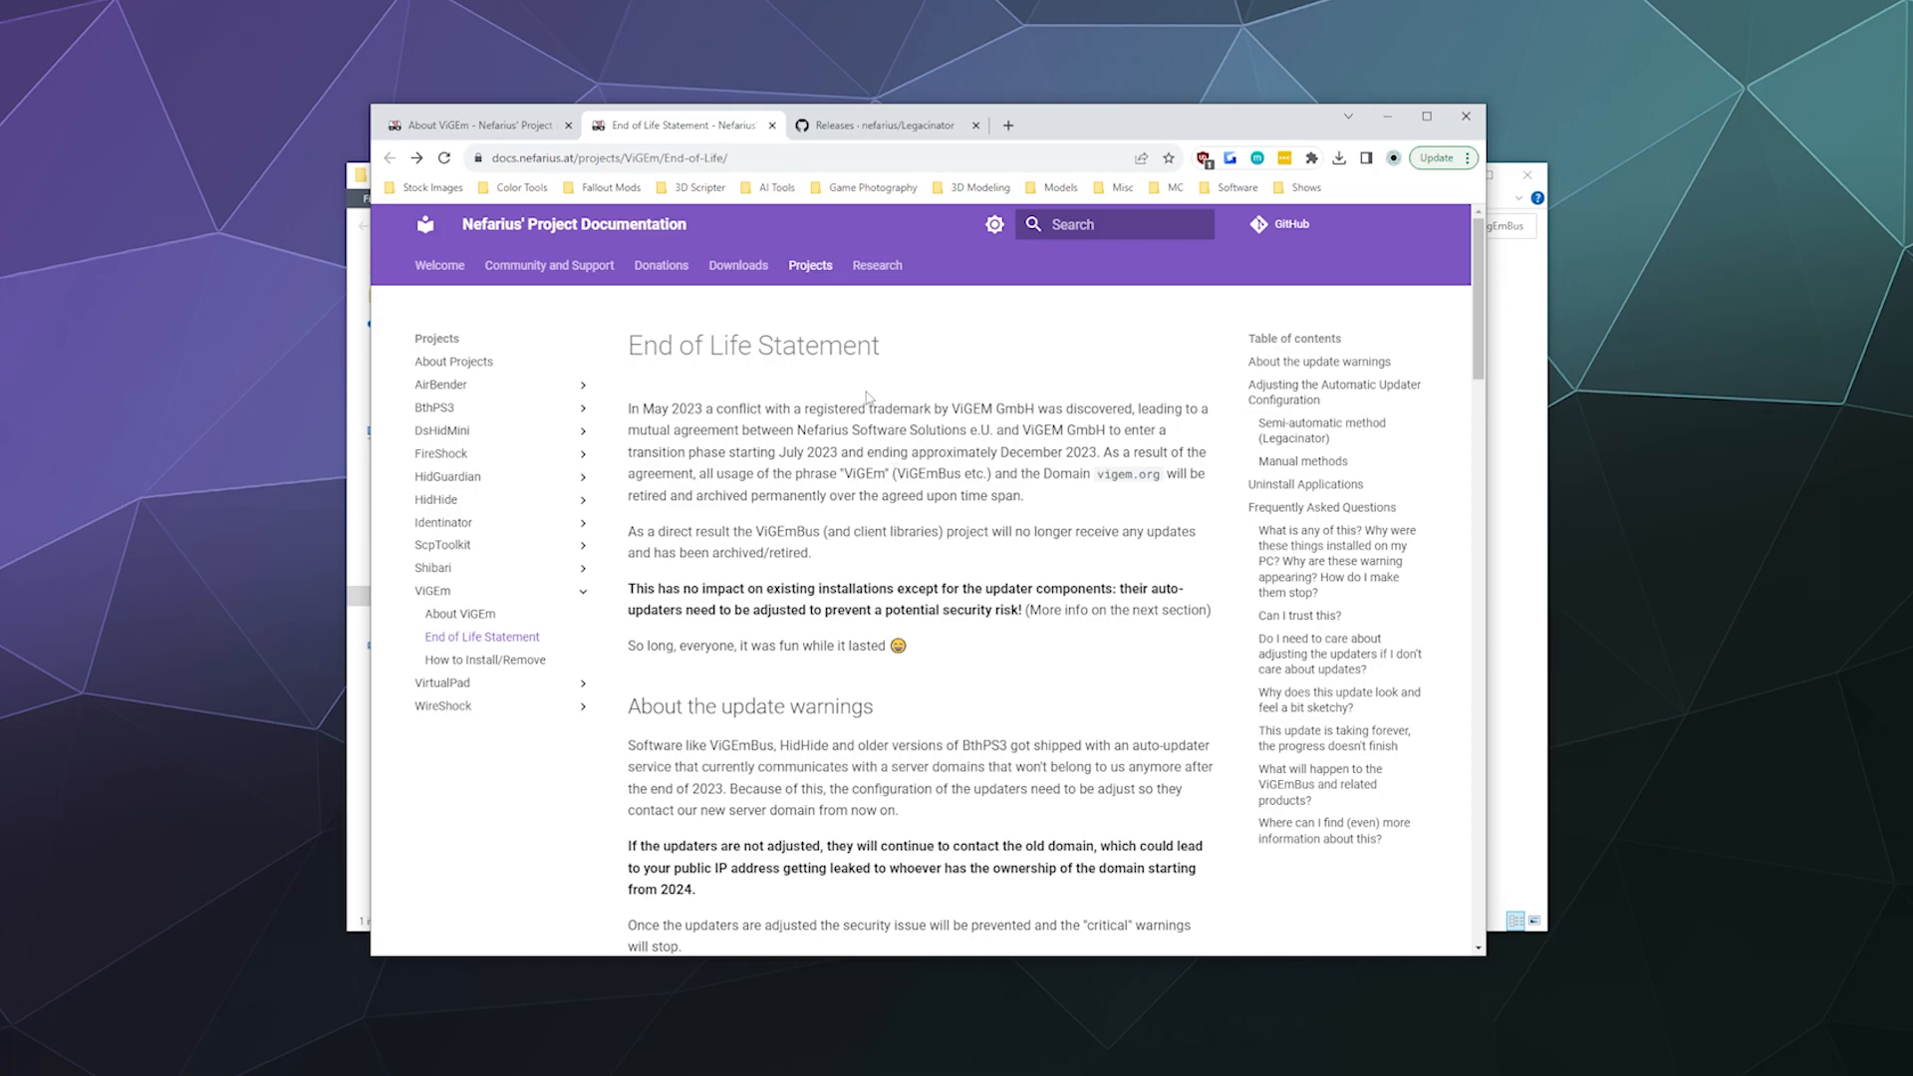
pyautogui.doubleClick(969, 409)
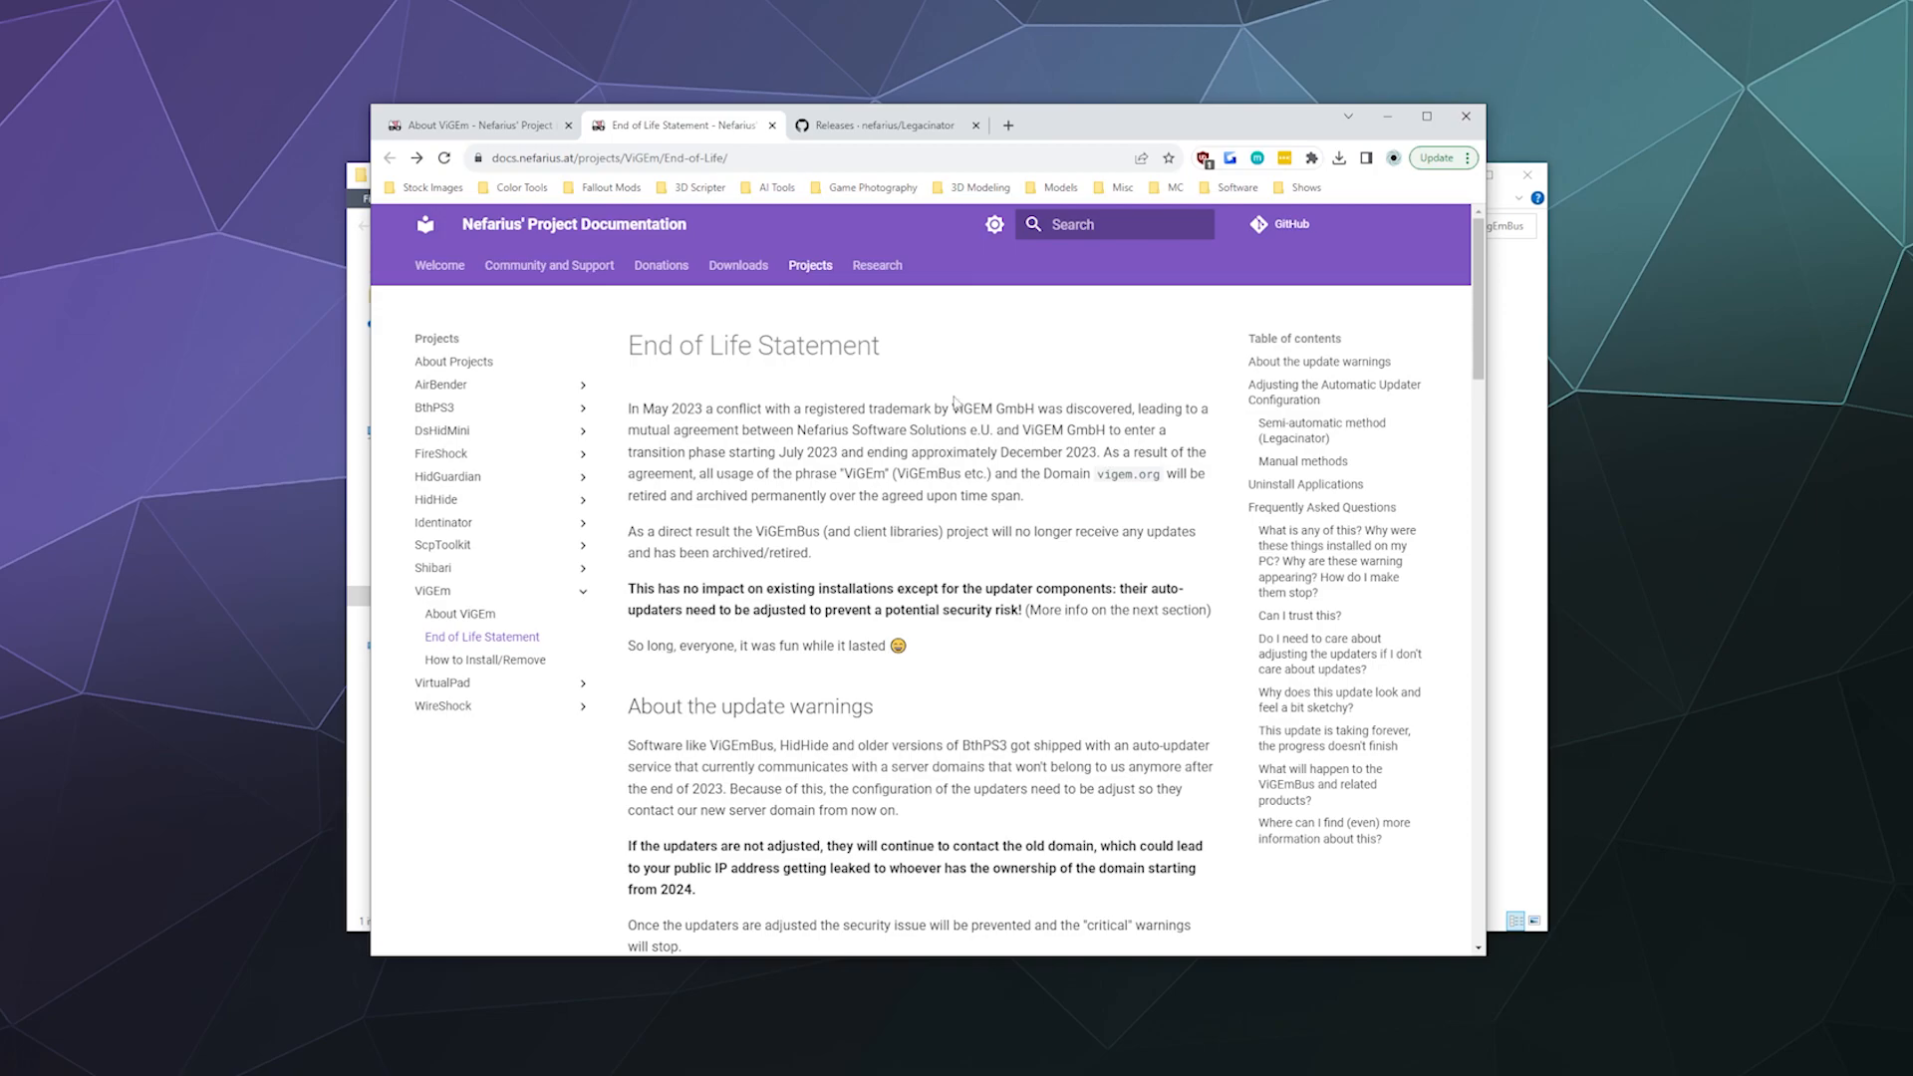
# Scroll to 'Semi-automatic method (Legacinator)', then switch between the releases and End of Life tabs.
pyautogui.scroll(-3)
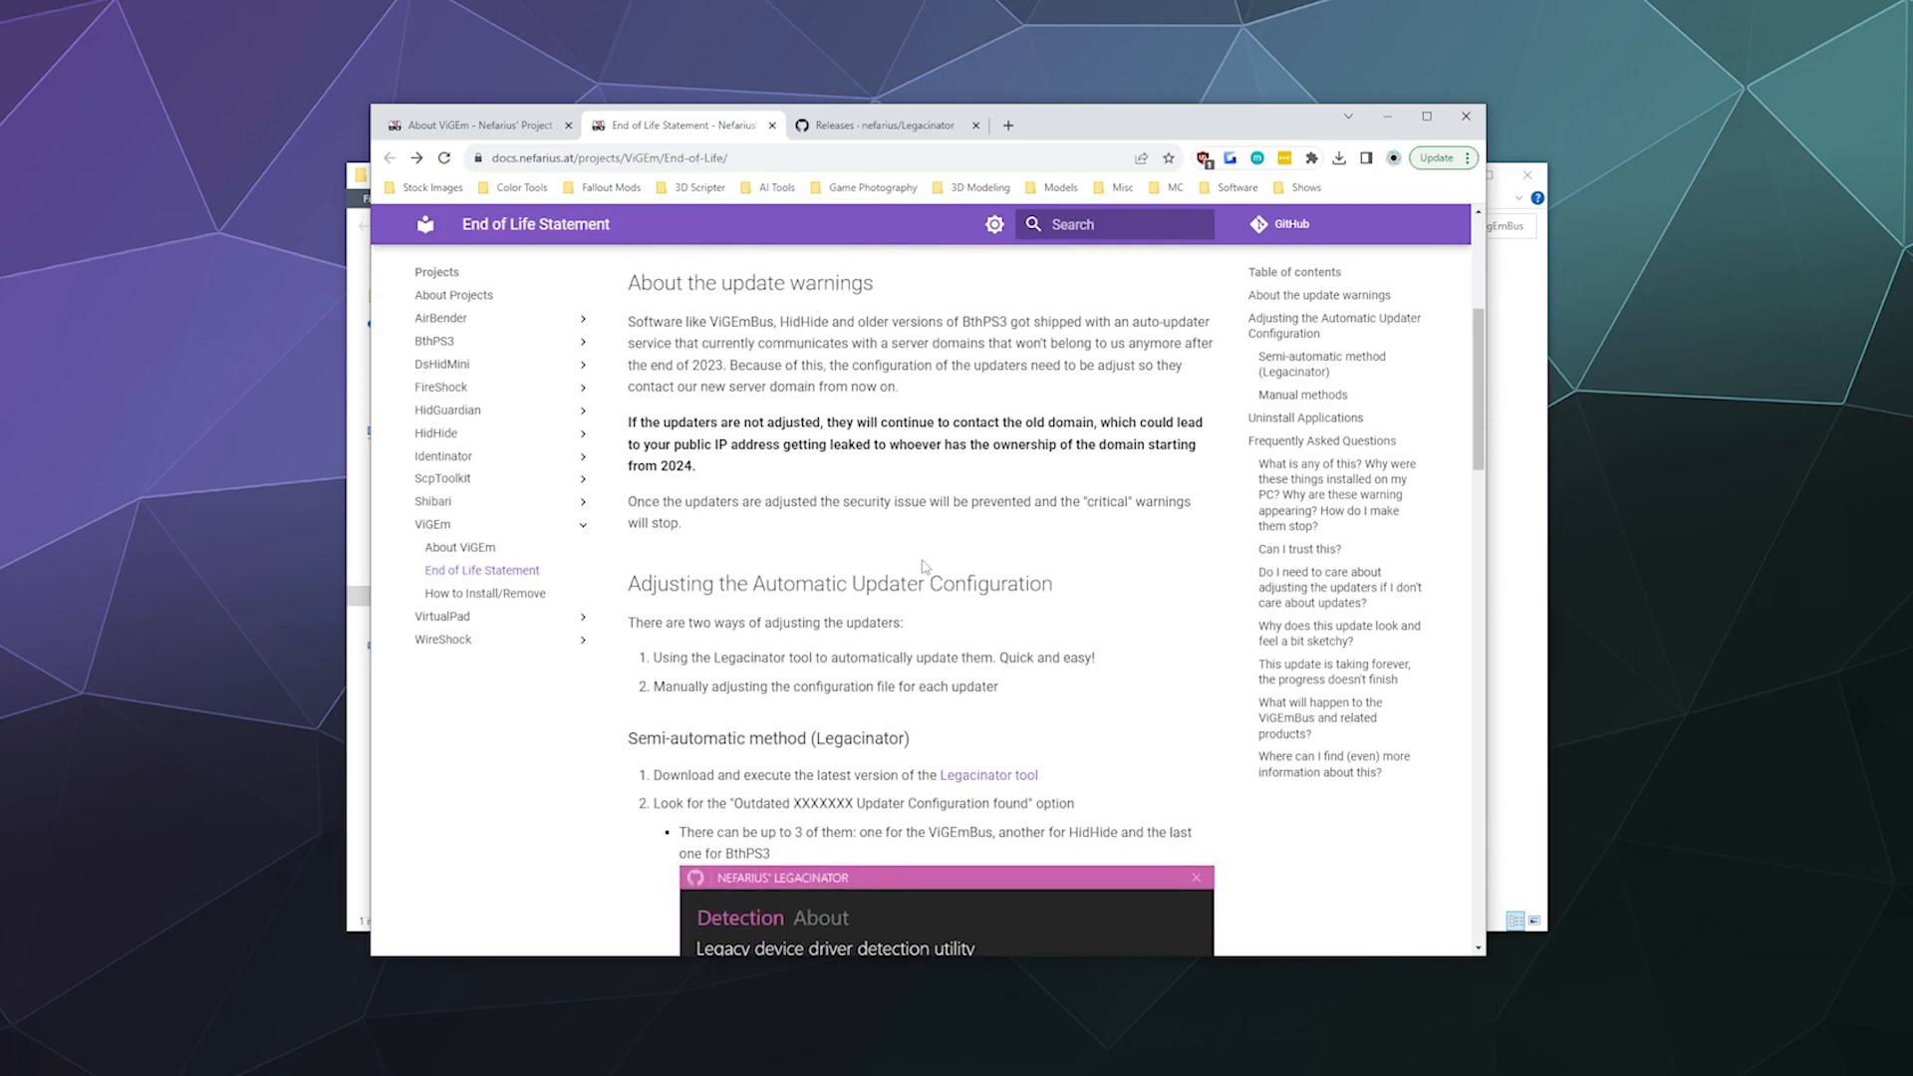
pyautogui.scroll(-3)
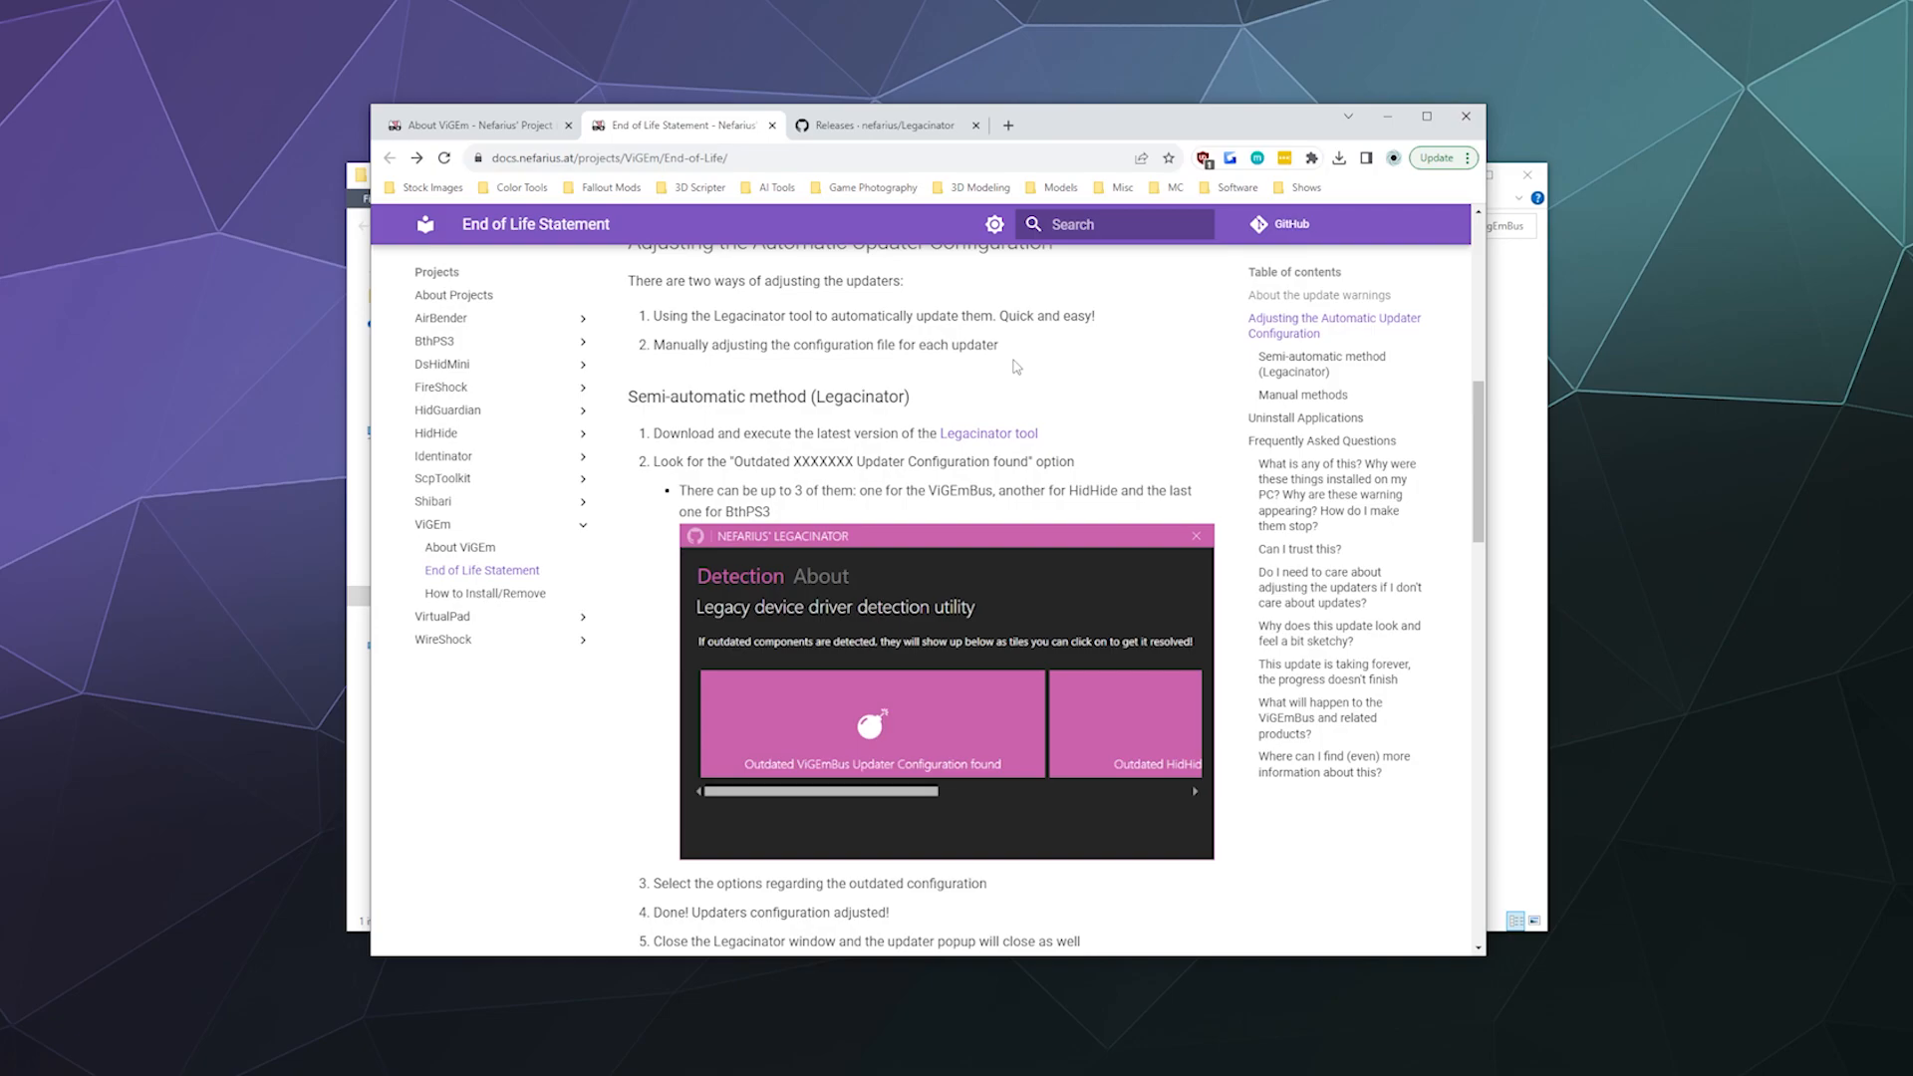
pyautogui.click(879, 125)
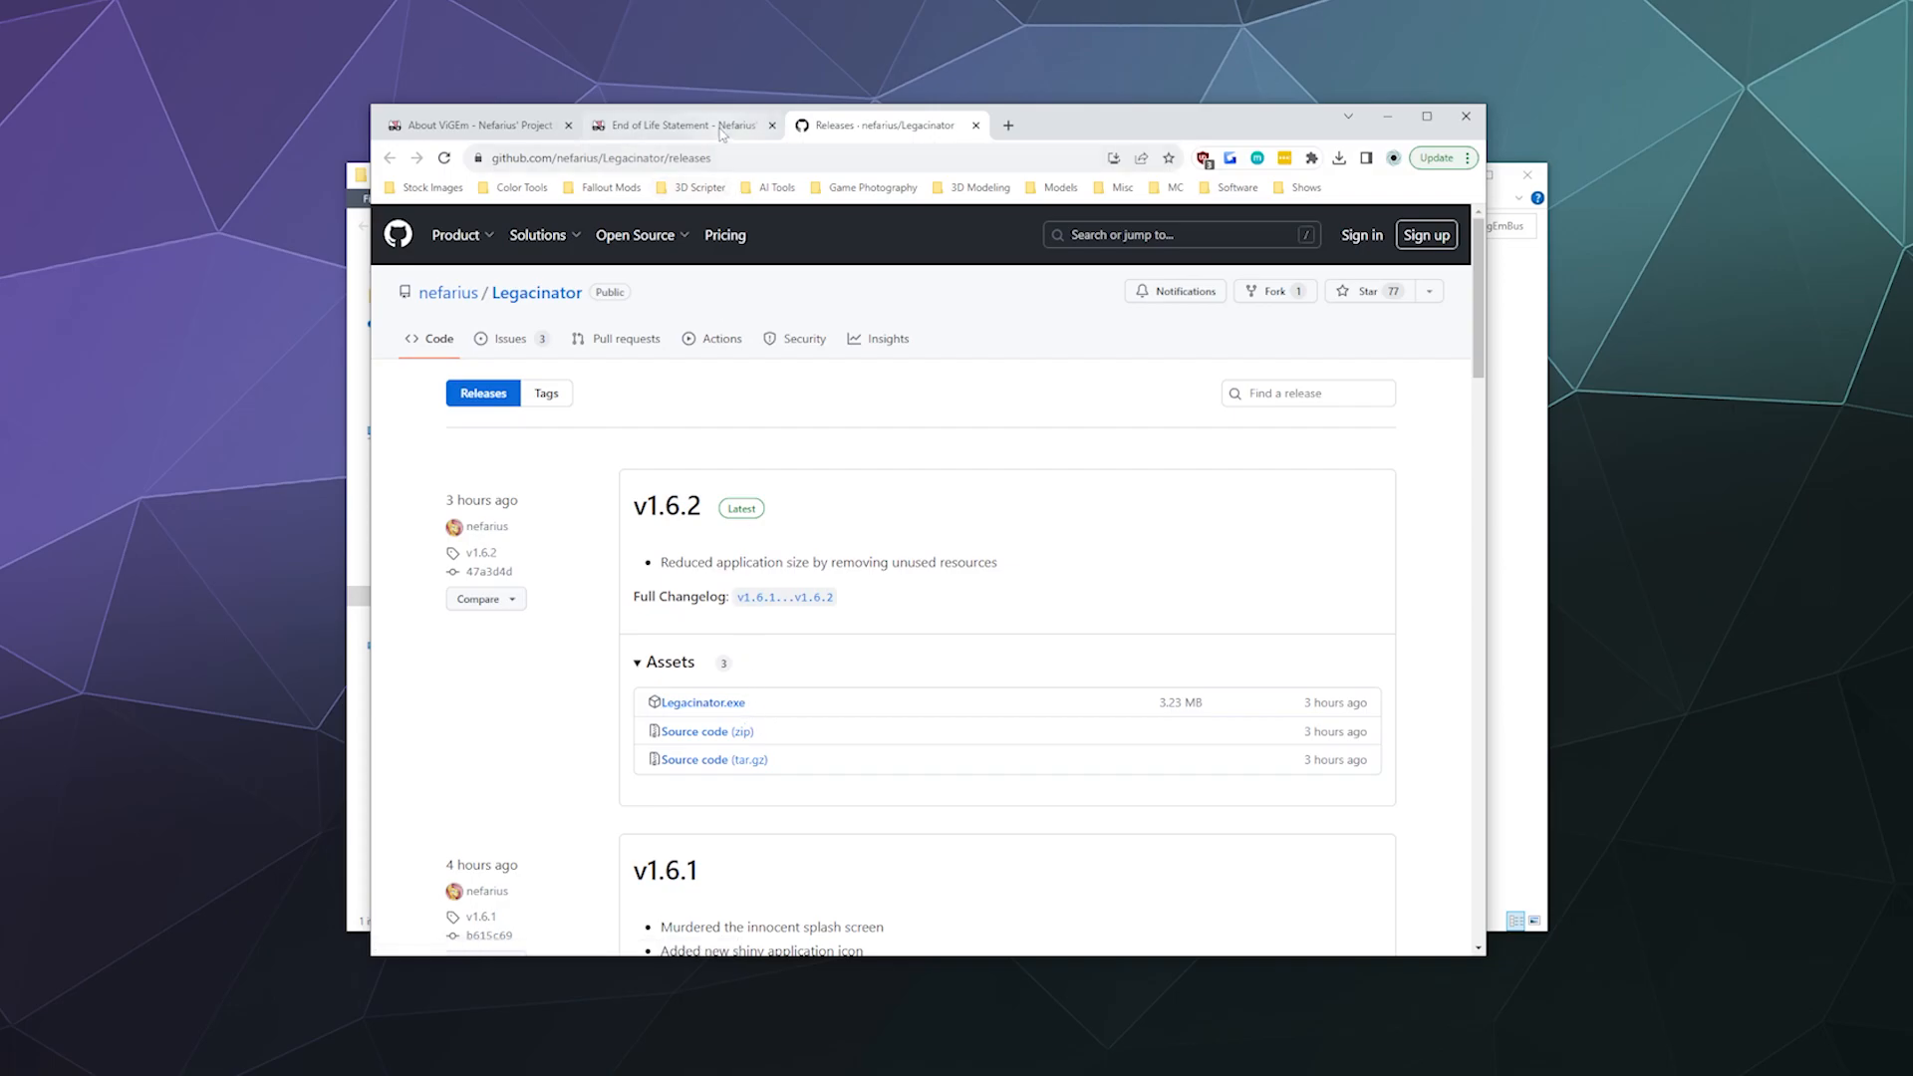
pyautogui.click(679, 124)
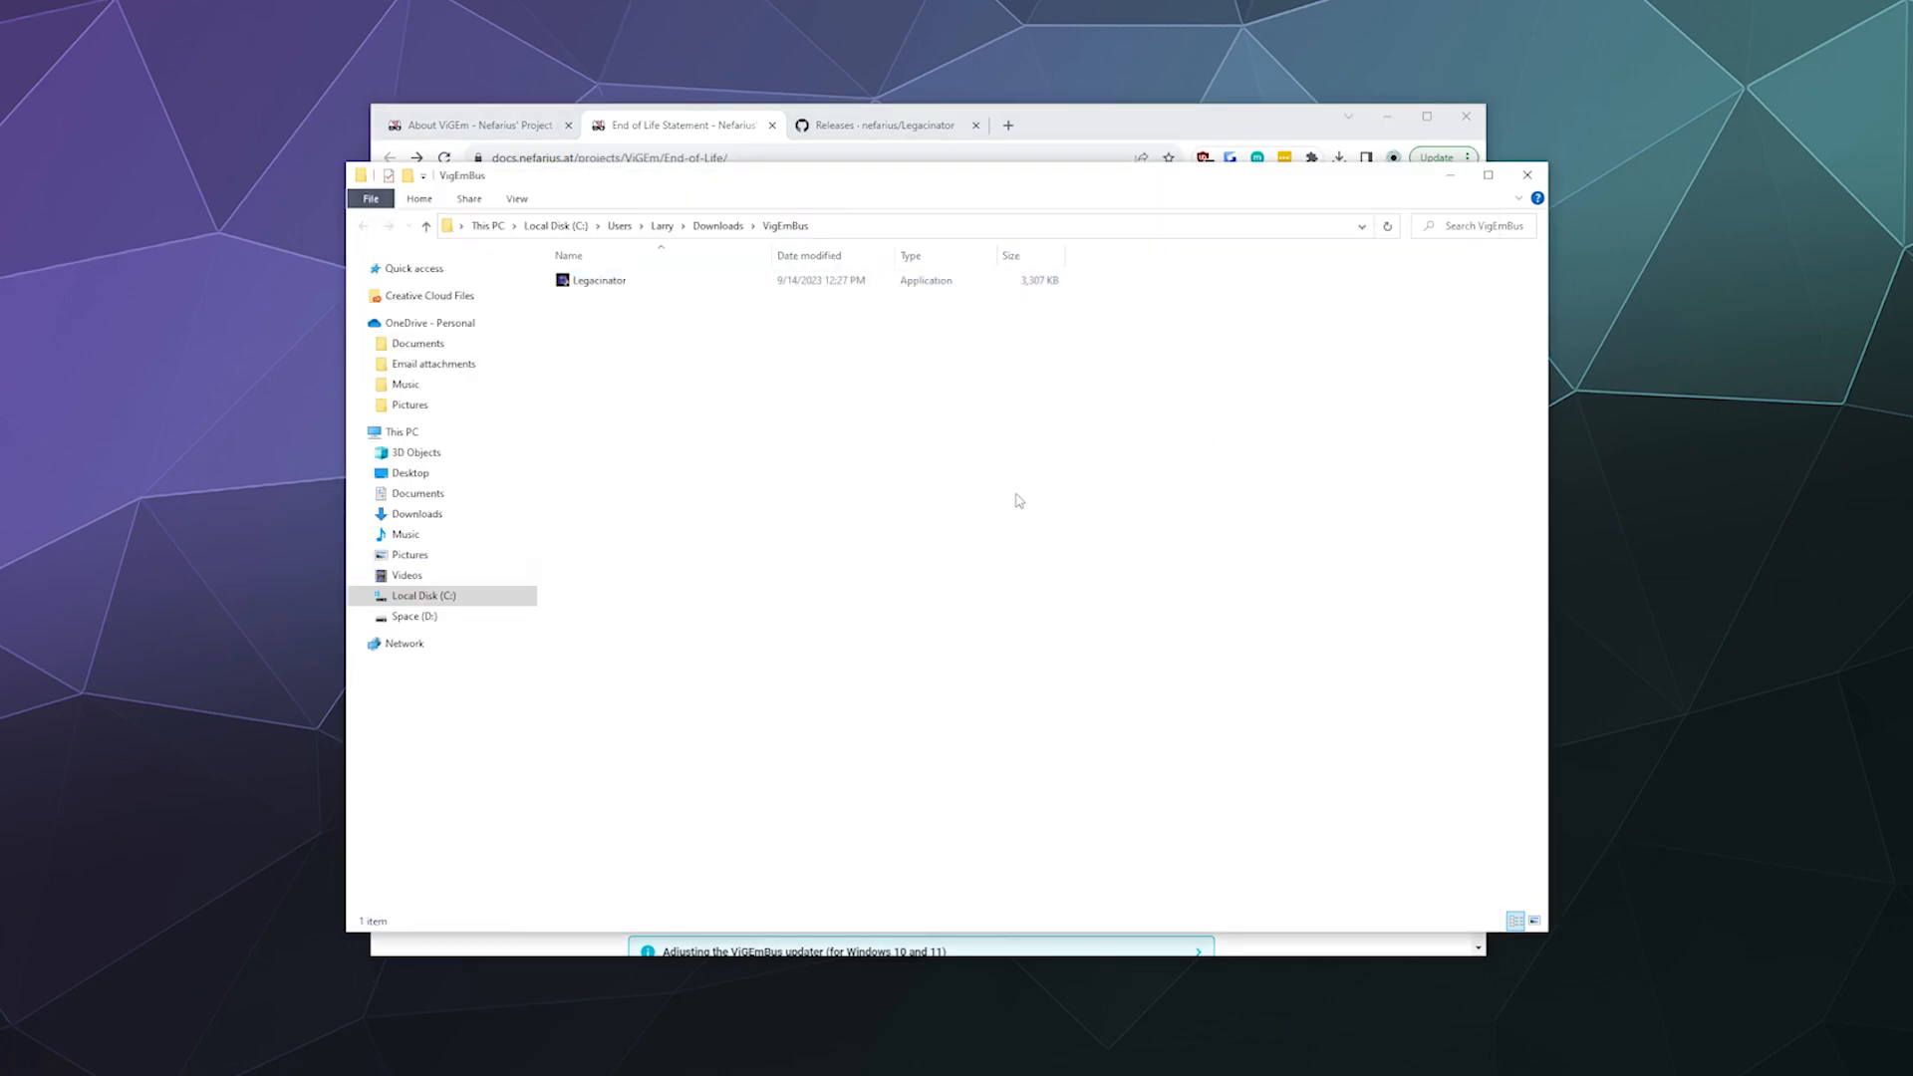
# Run the Legacinator application from the Downloads\VigEmBus folder.
pyautogui.click(599, 279)
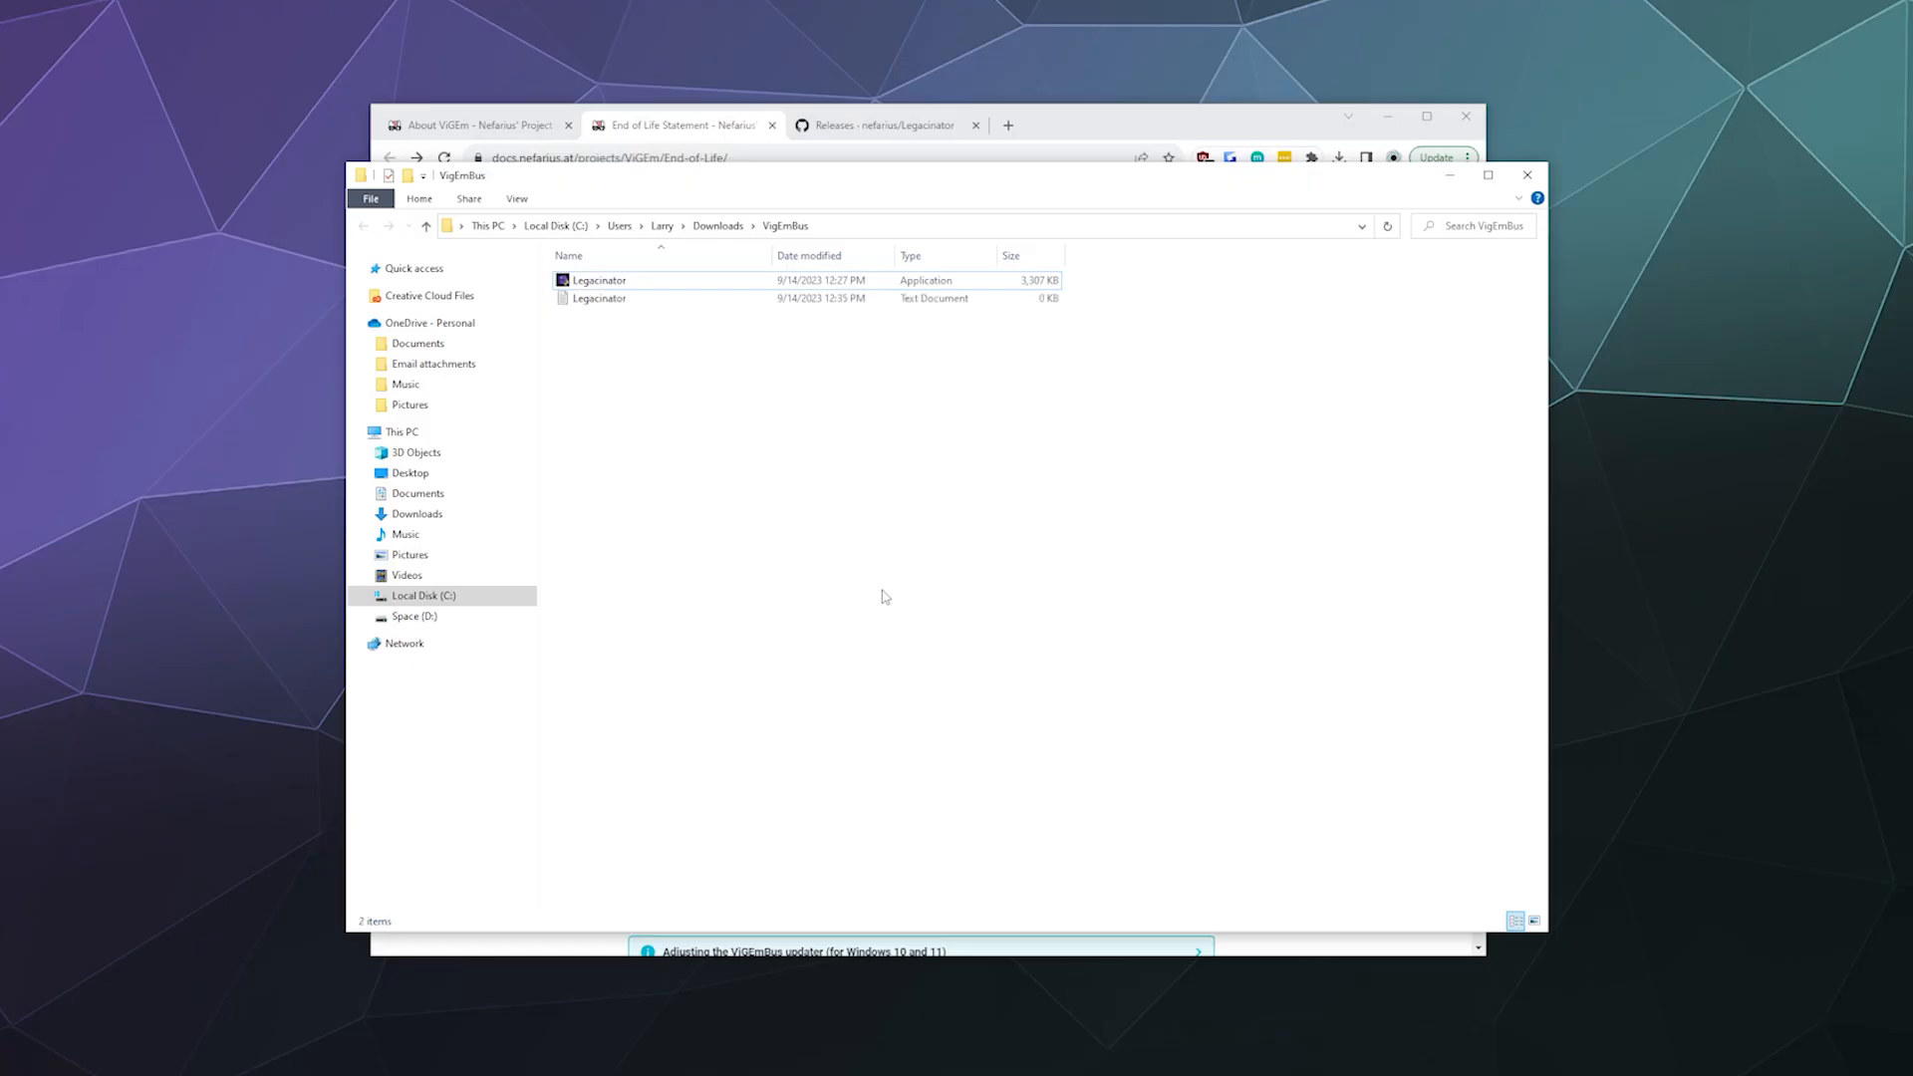
pyautogui.doubleClick(598, 279)
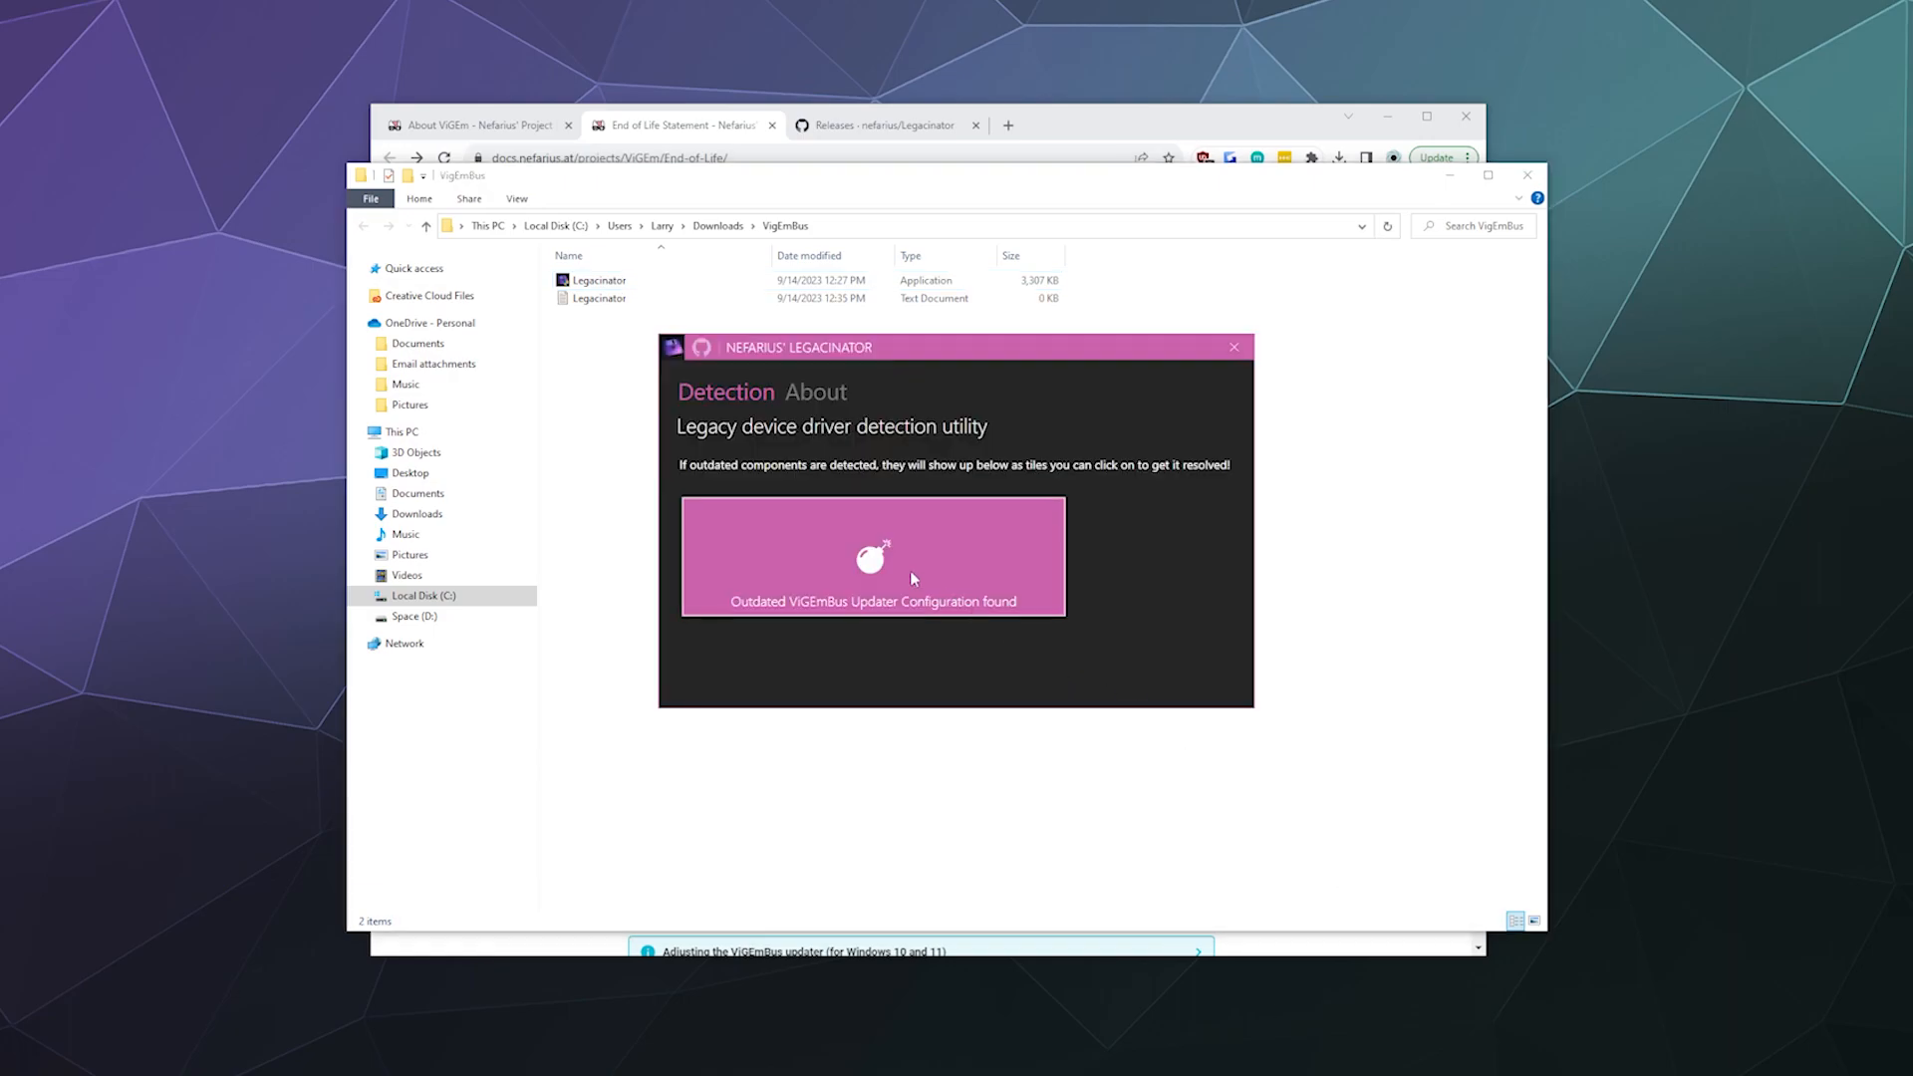
pyautogui.moveTo(773, 616)
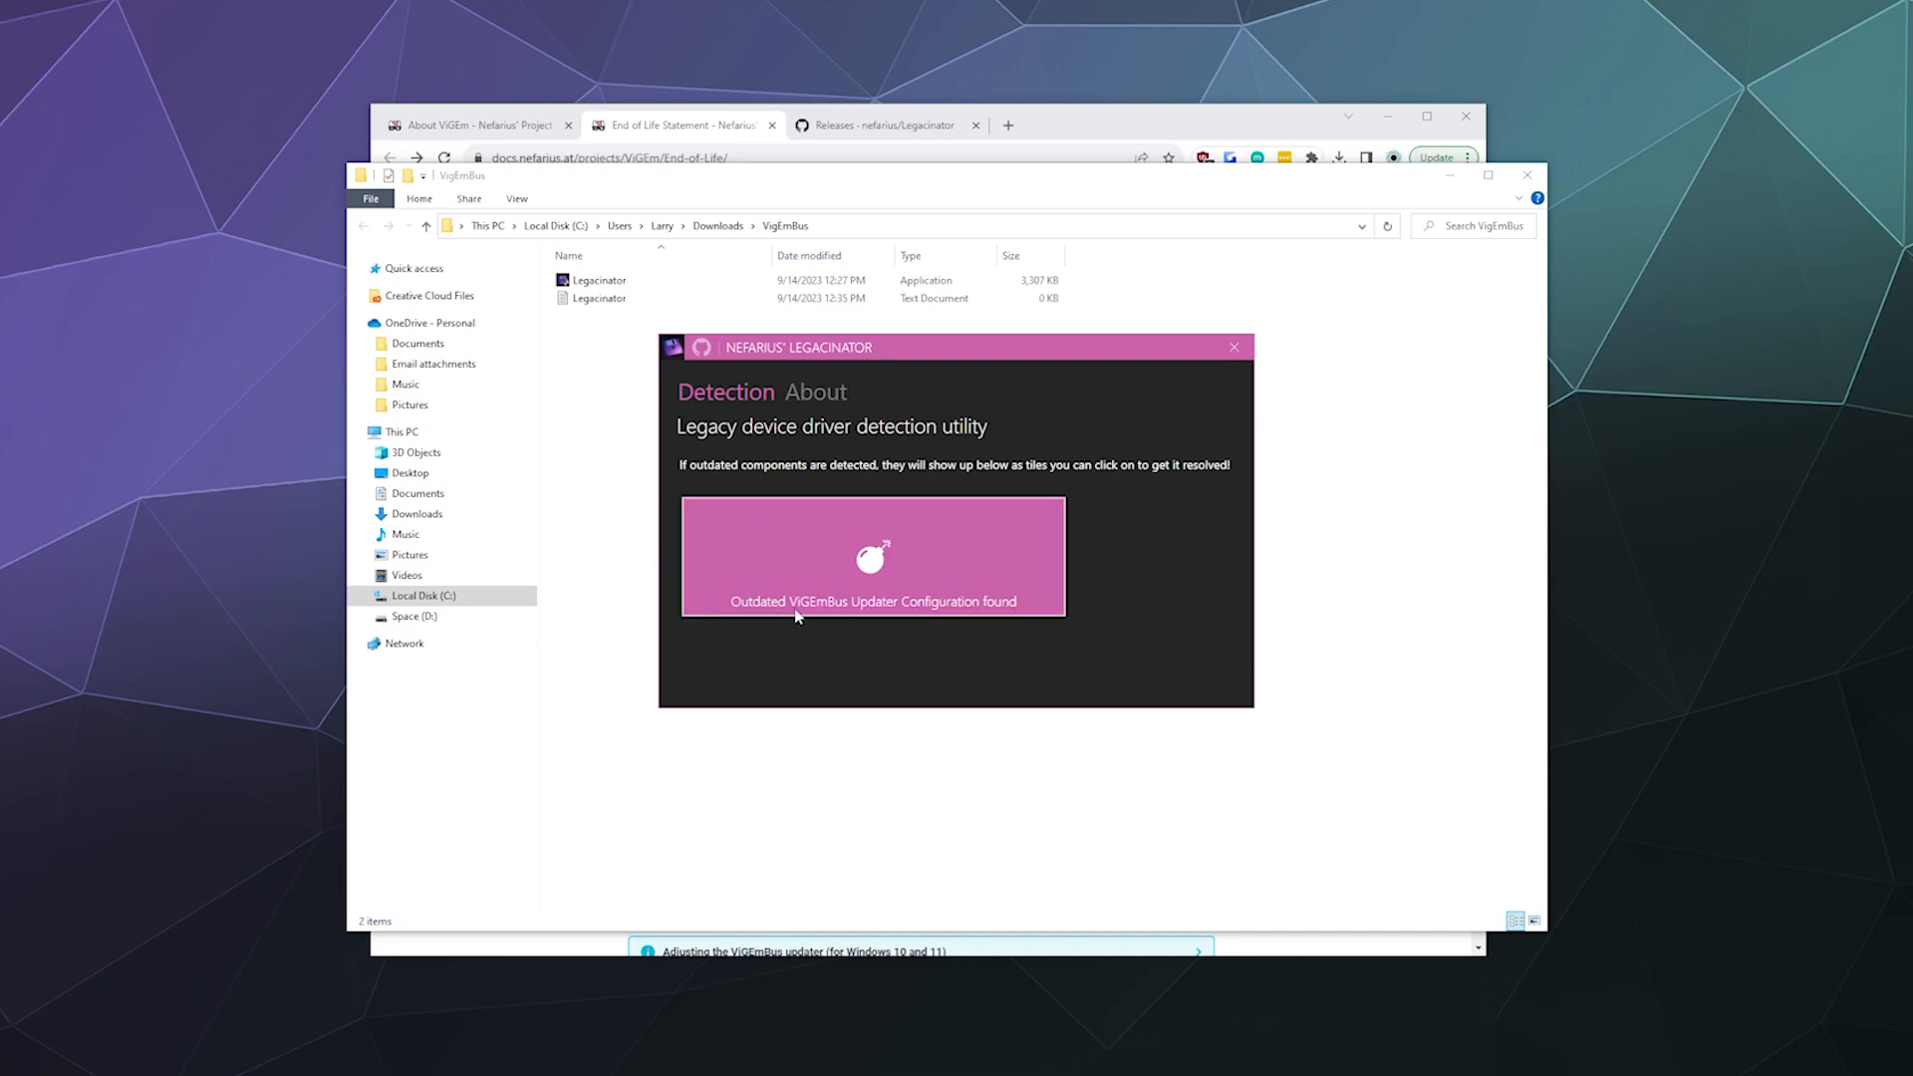
pyautogui.moveTo(940, 551)
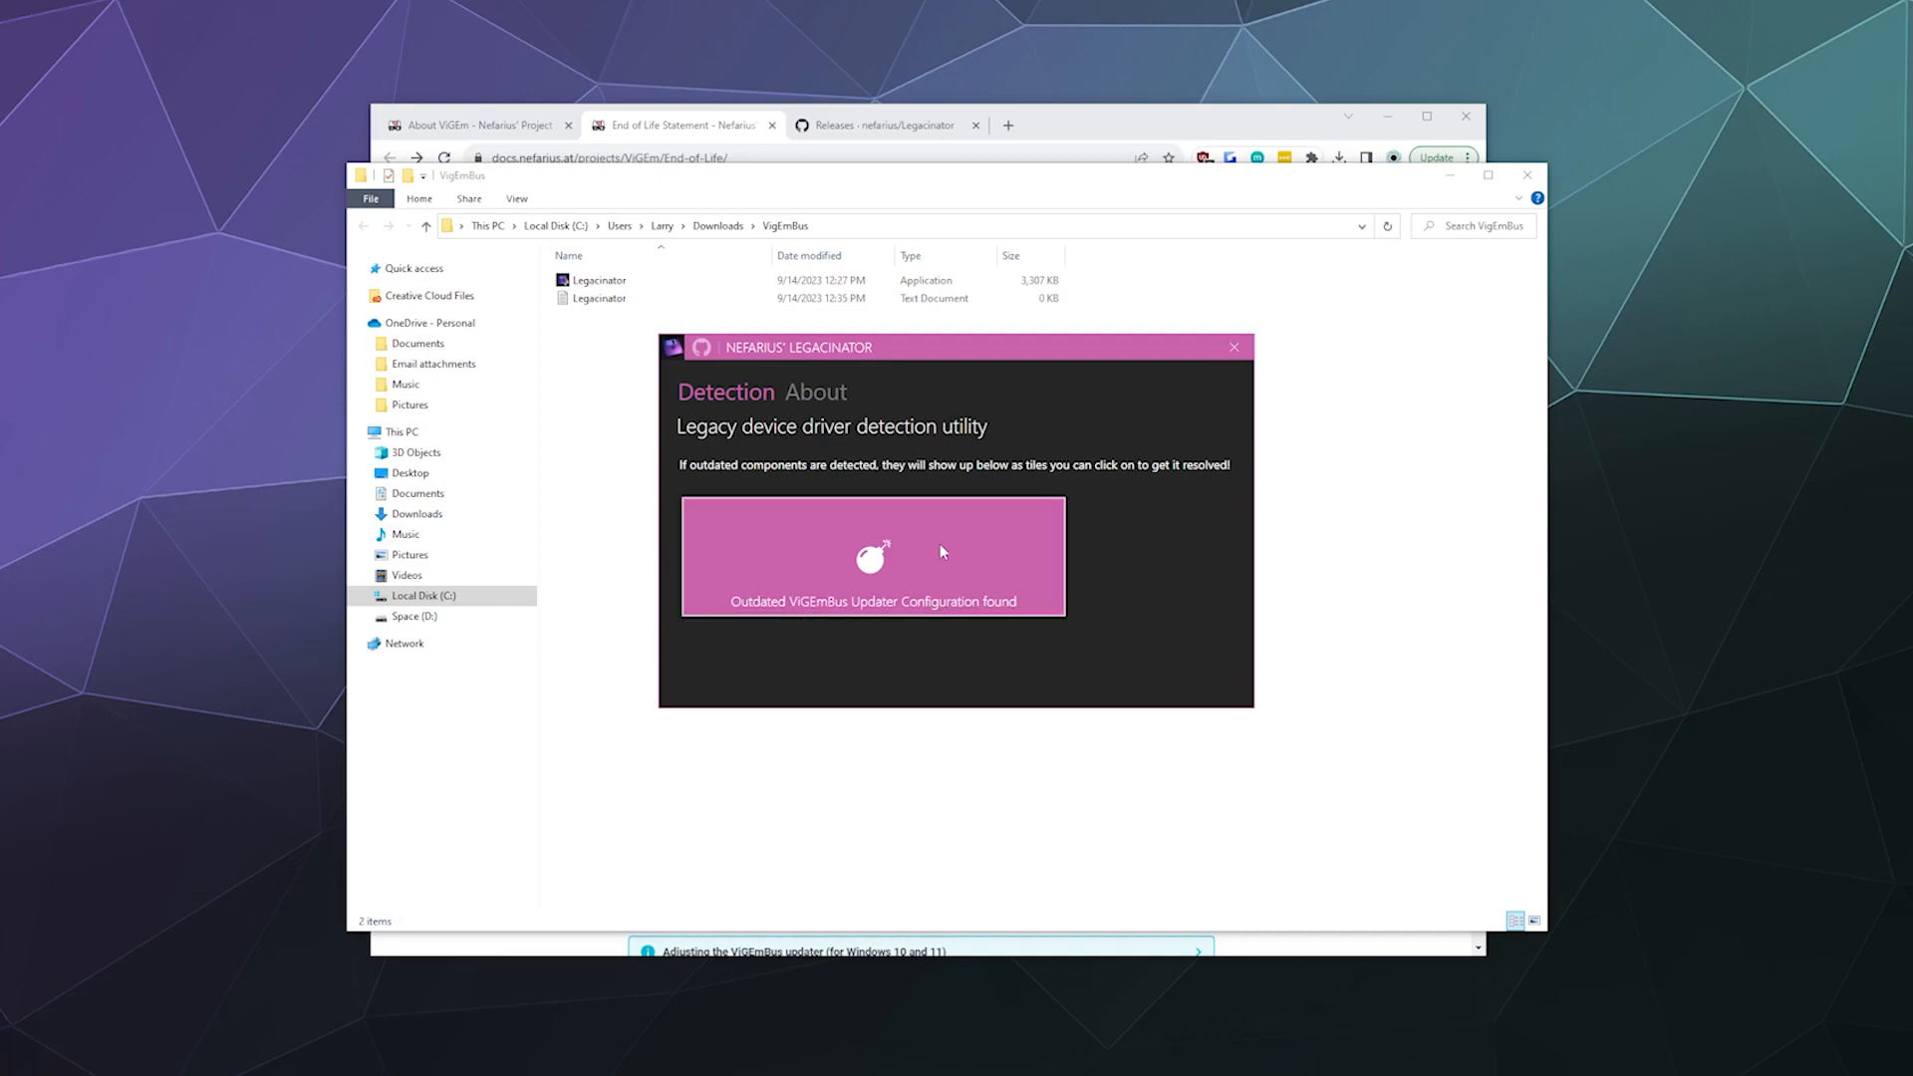
# Fix the 'Outdated ViGEmBus Updater Configuration found' item, acknowledge 'All good', and close Legacinator.
pyautogui.click(871, 556)
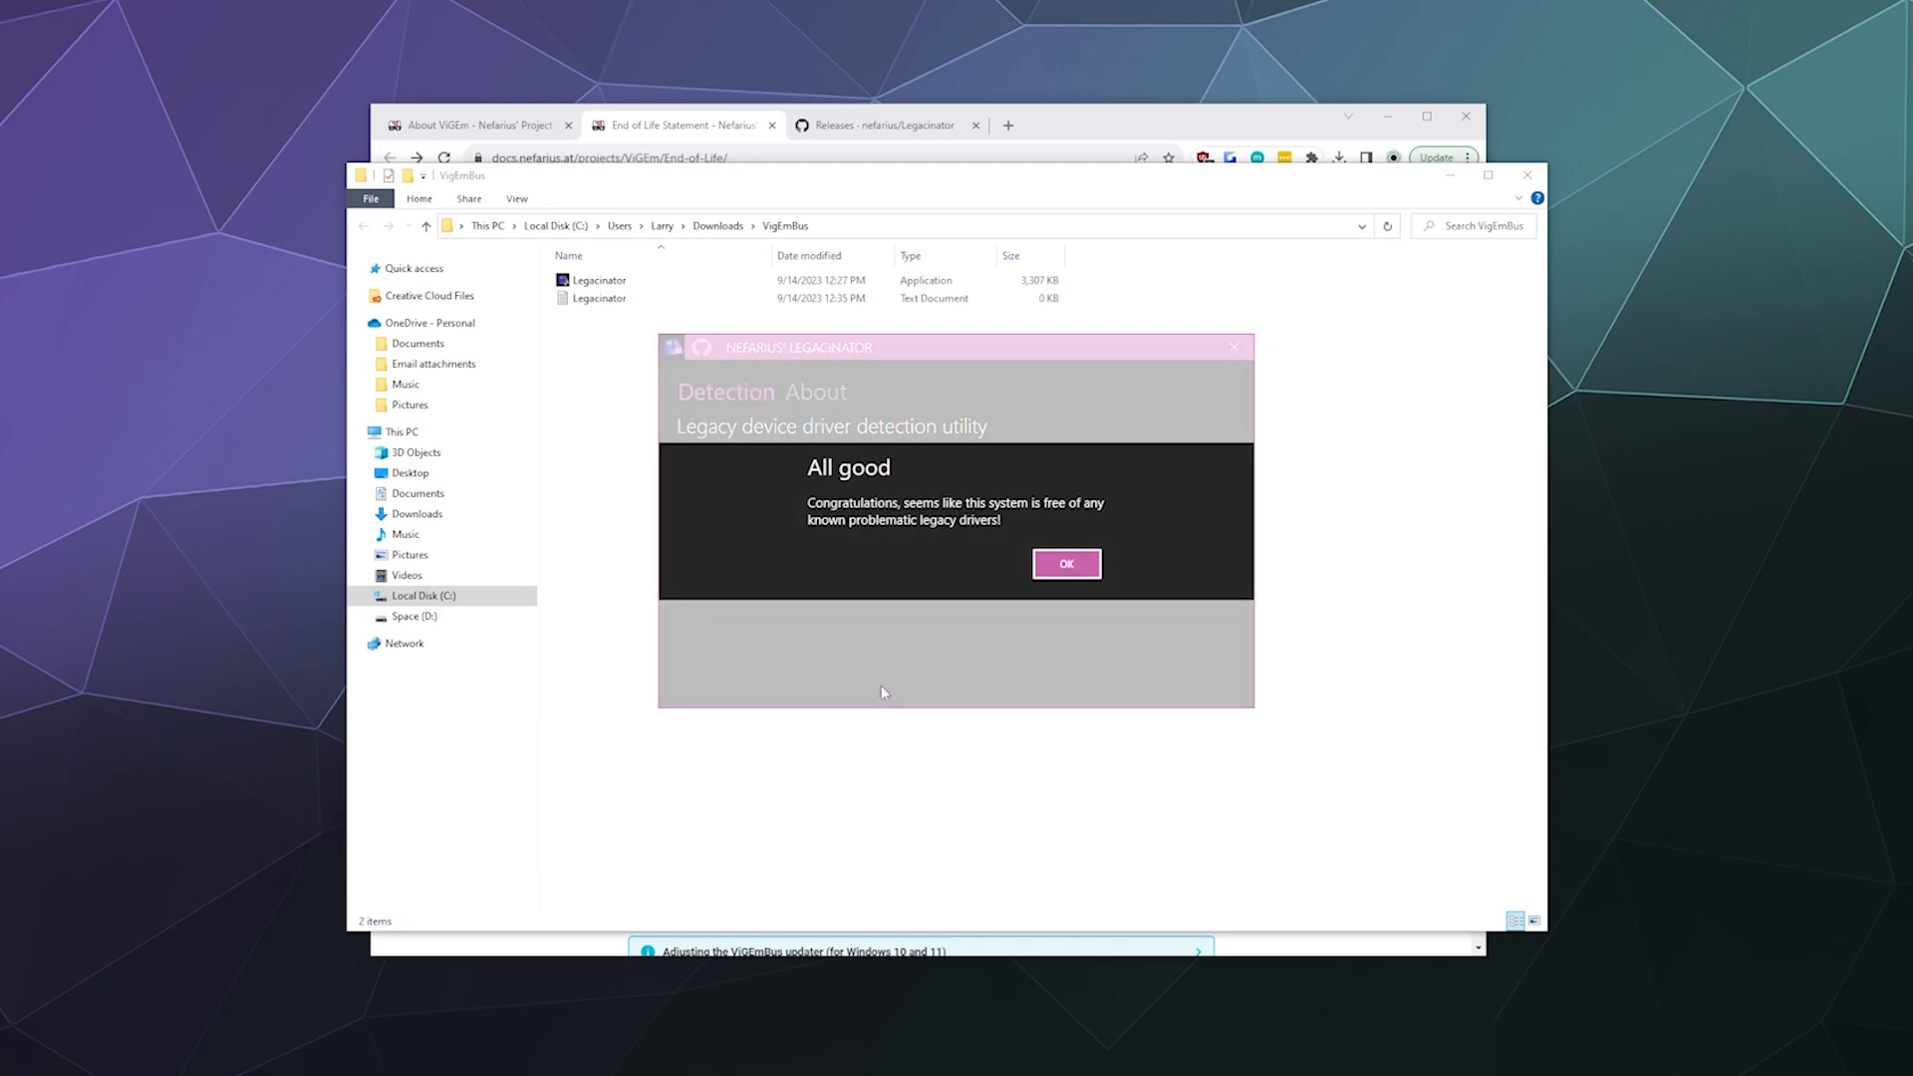
pyautogui.moveTo(944, 619)
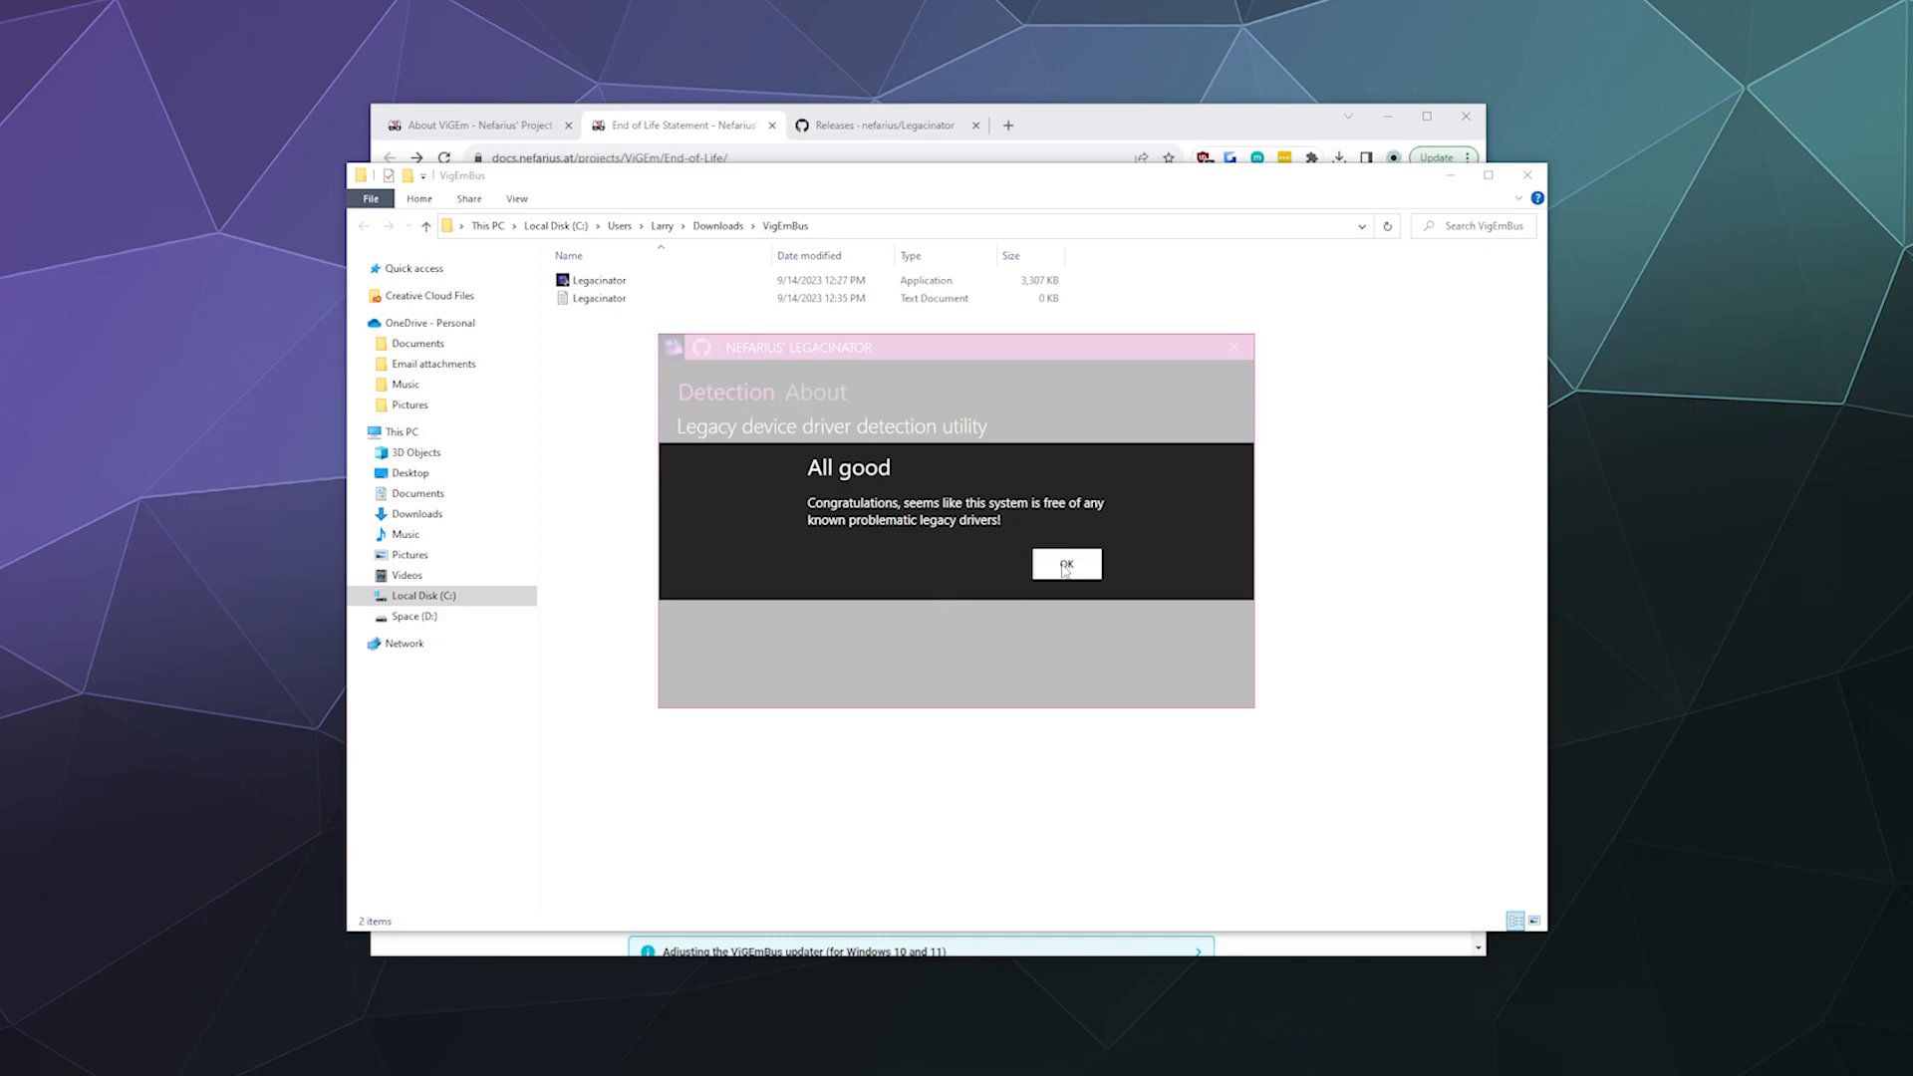
pyautogui.click(1065, 564)
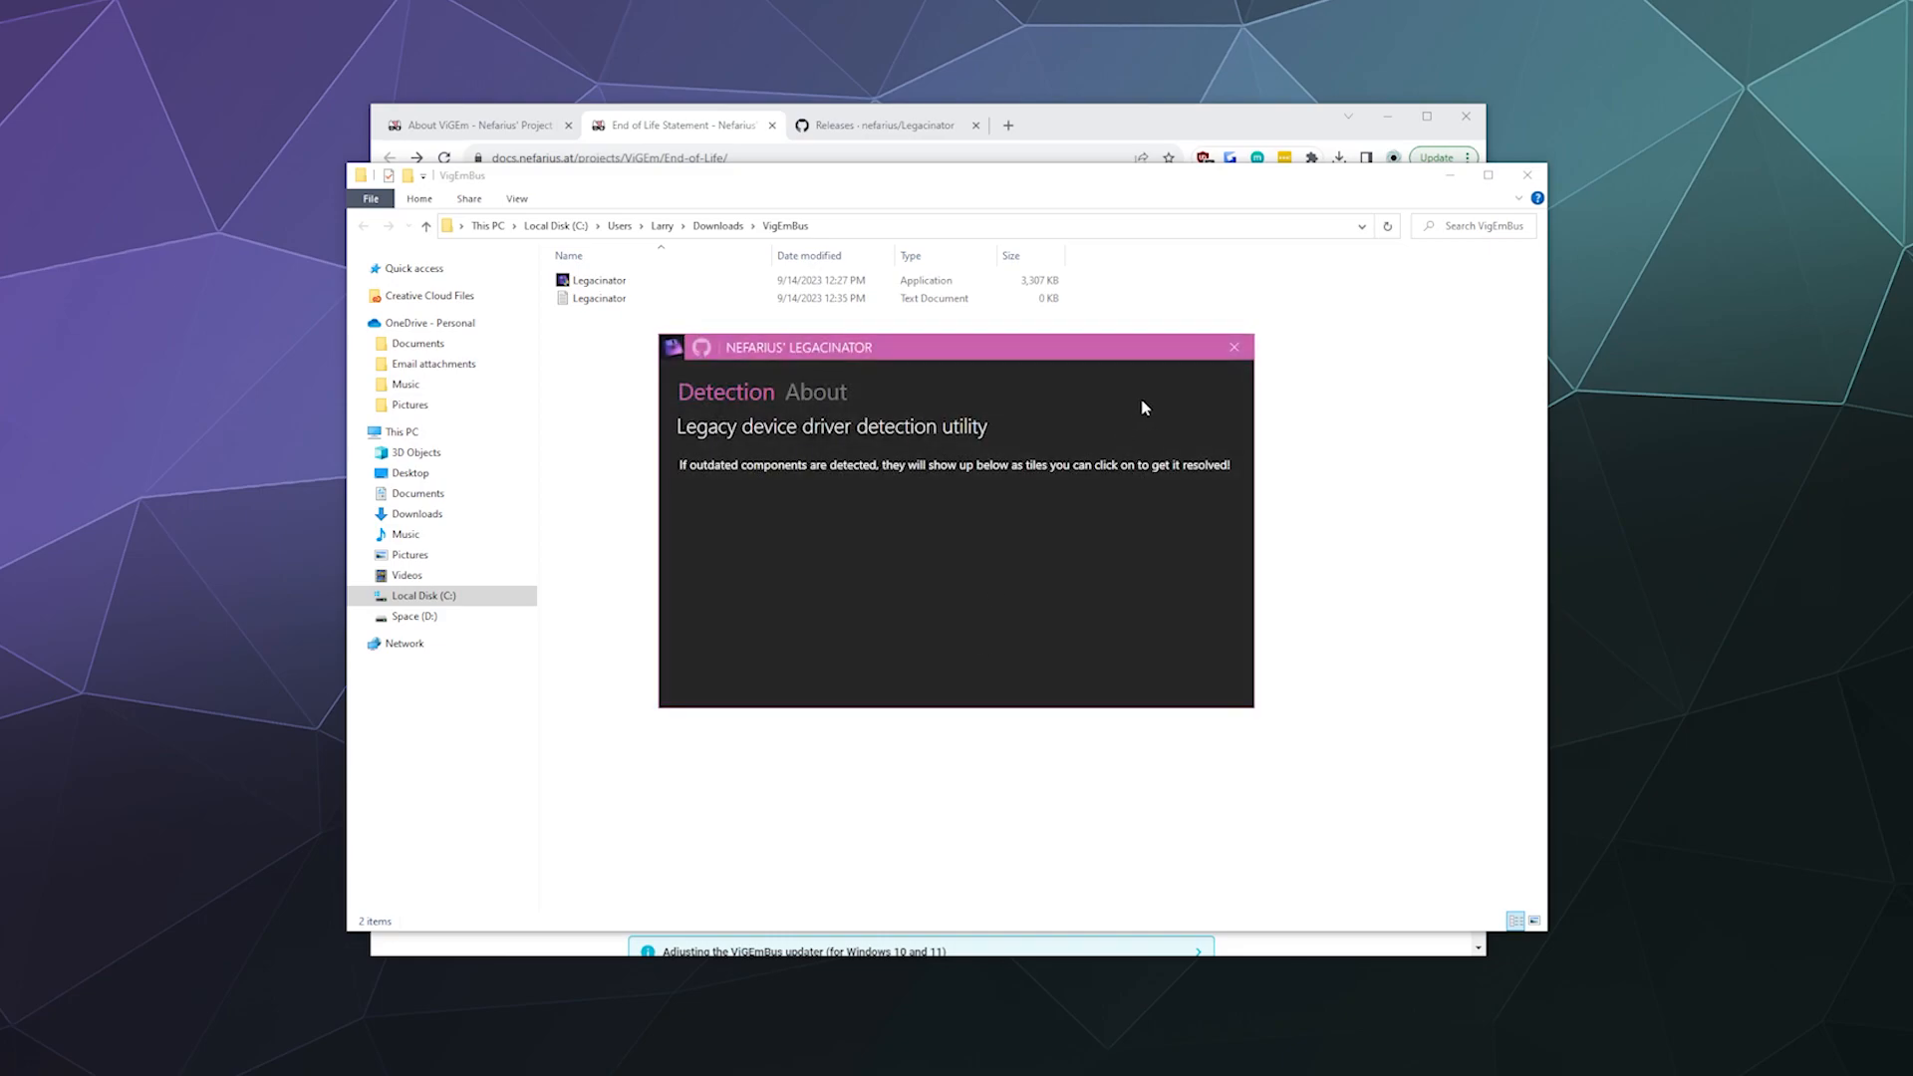
pyautogui.click(1234, 347)
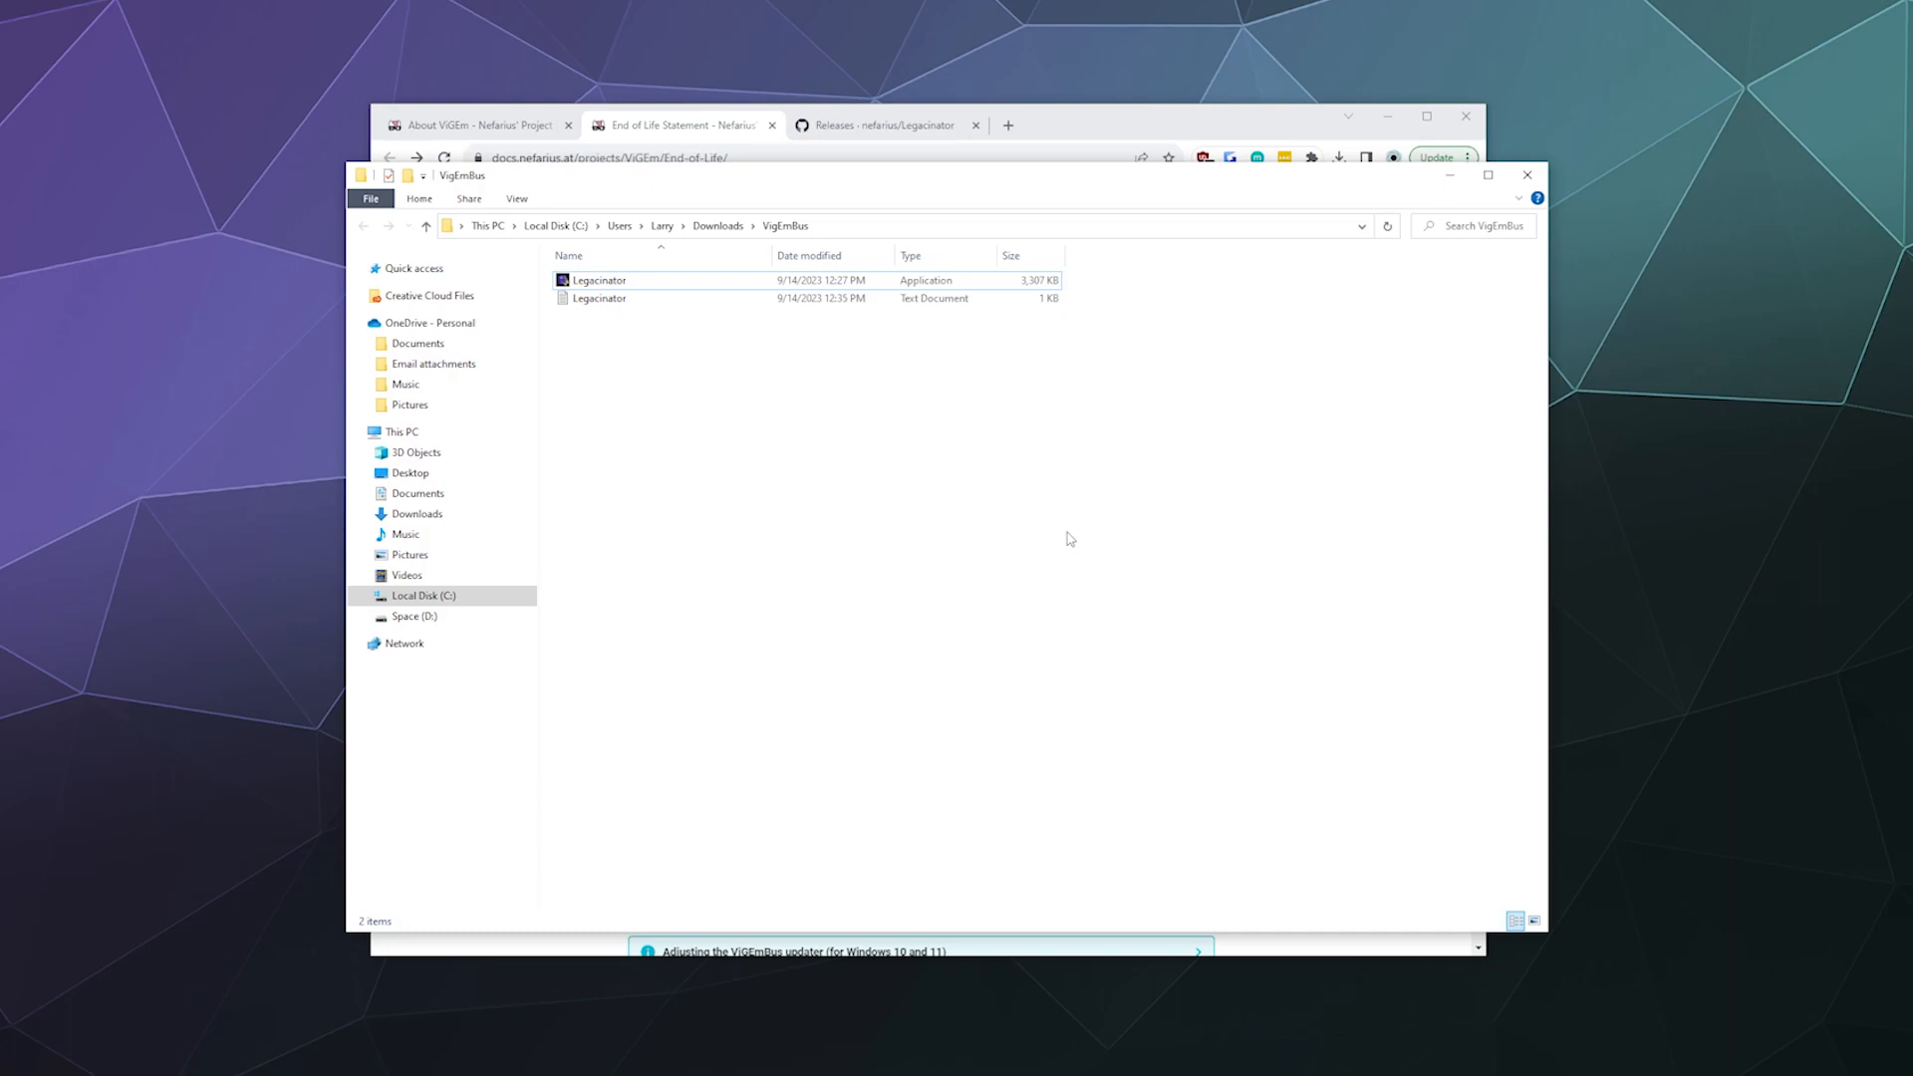
pyautogui.moveTo(1068, 457)
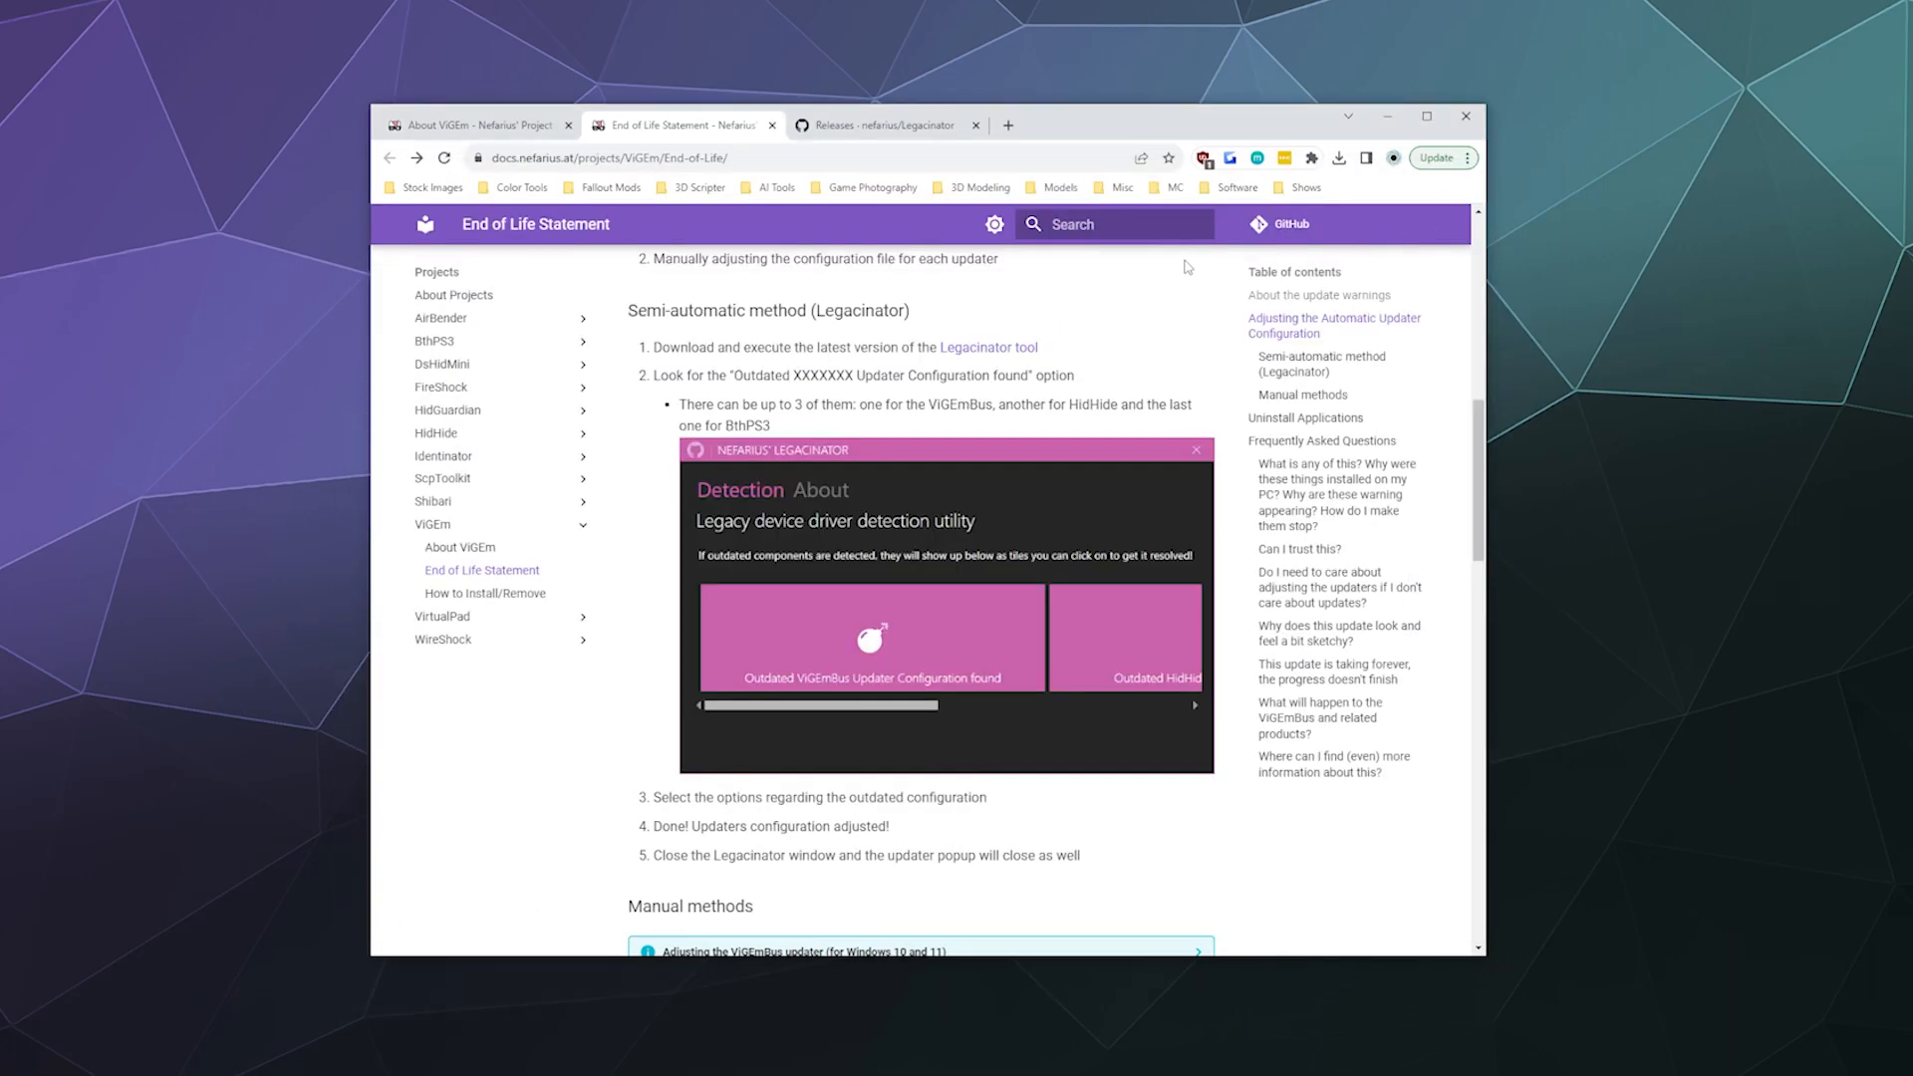
# Scroll Chrome's ViGEm End of Life Statement page back up to the top.
pyautogui.scroll(3)
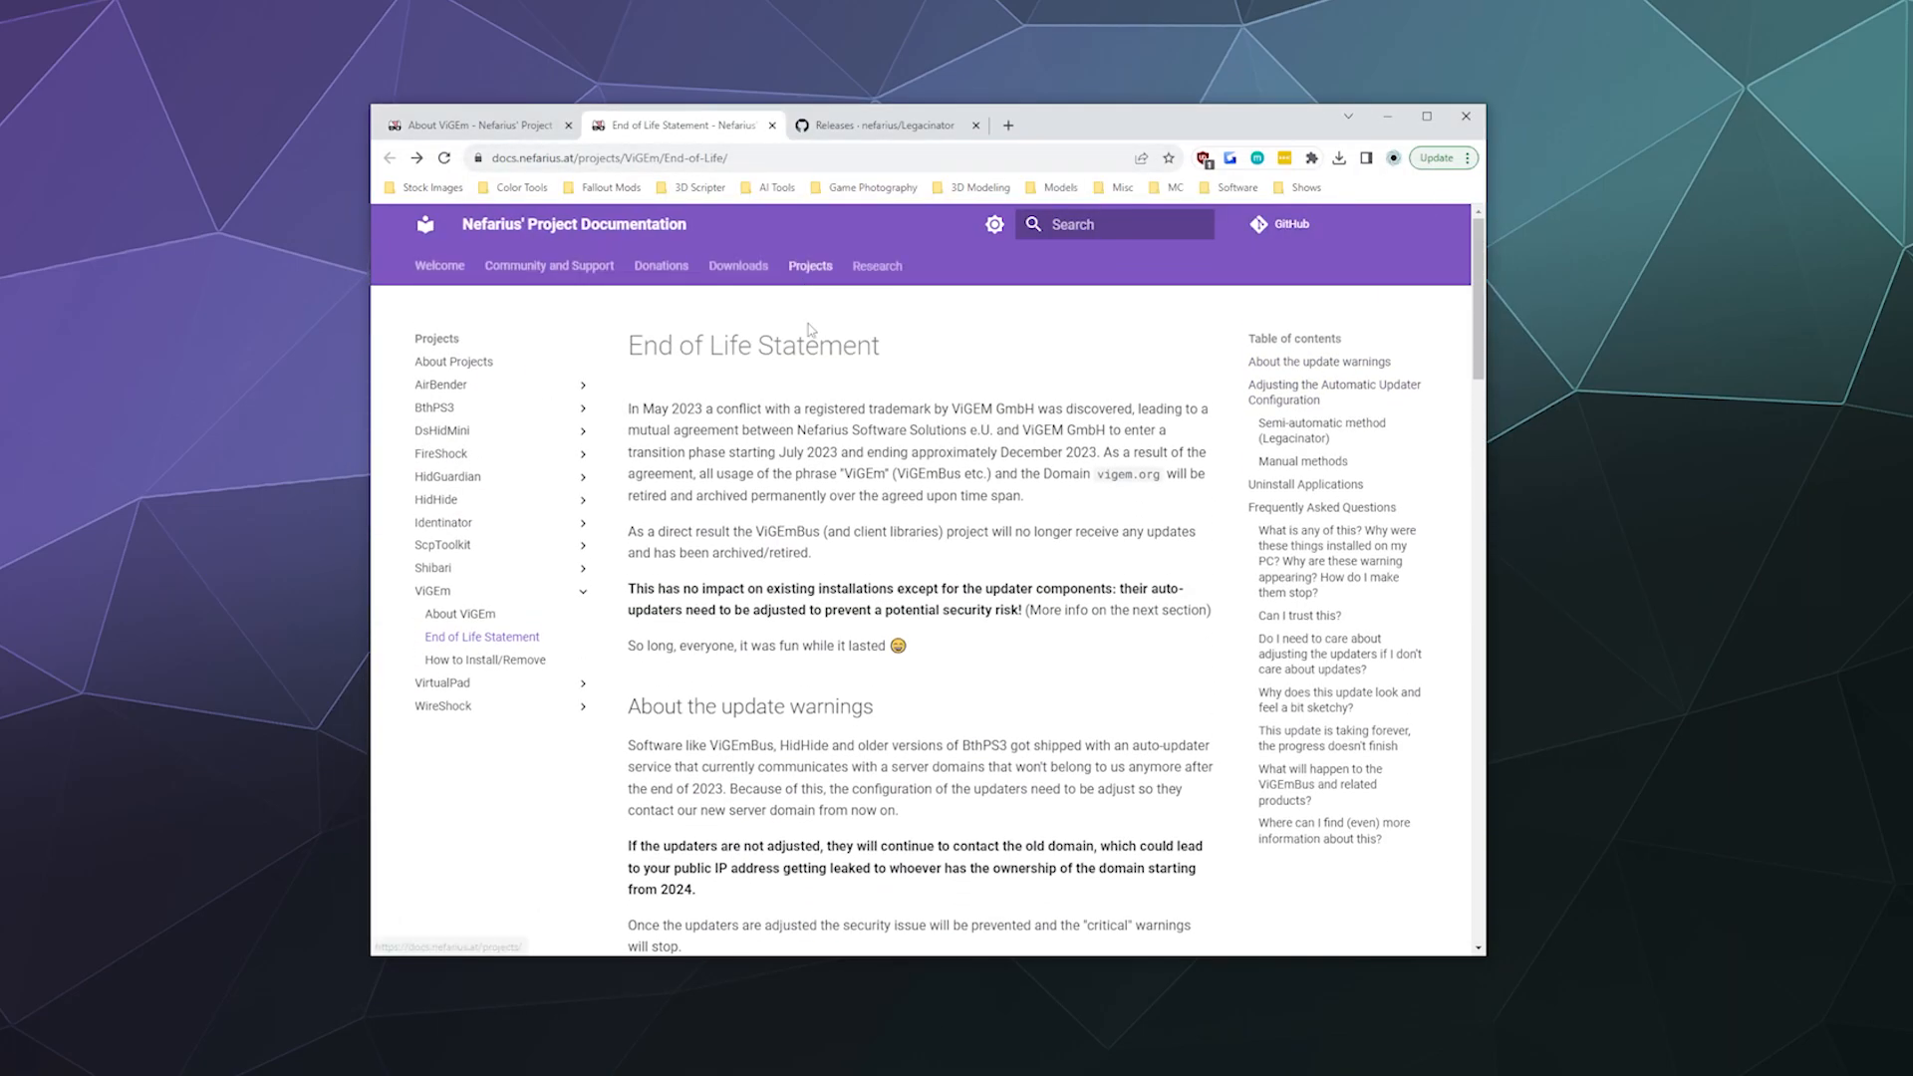
pyautogui.moveTo(1025, 468)
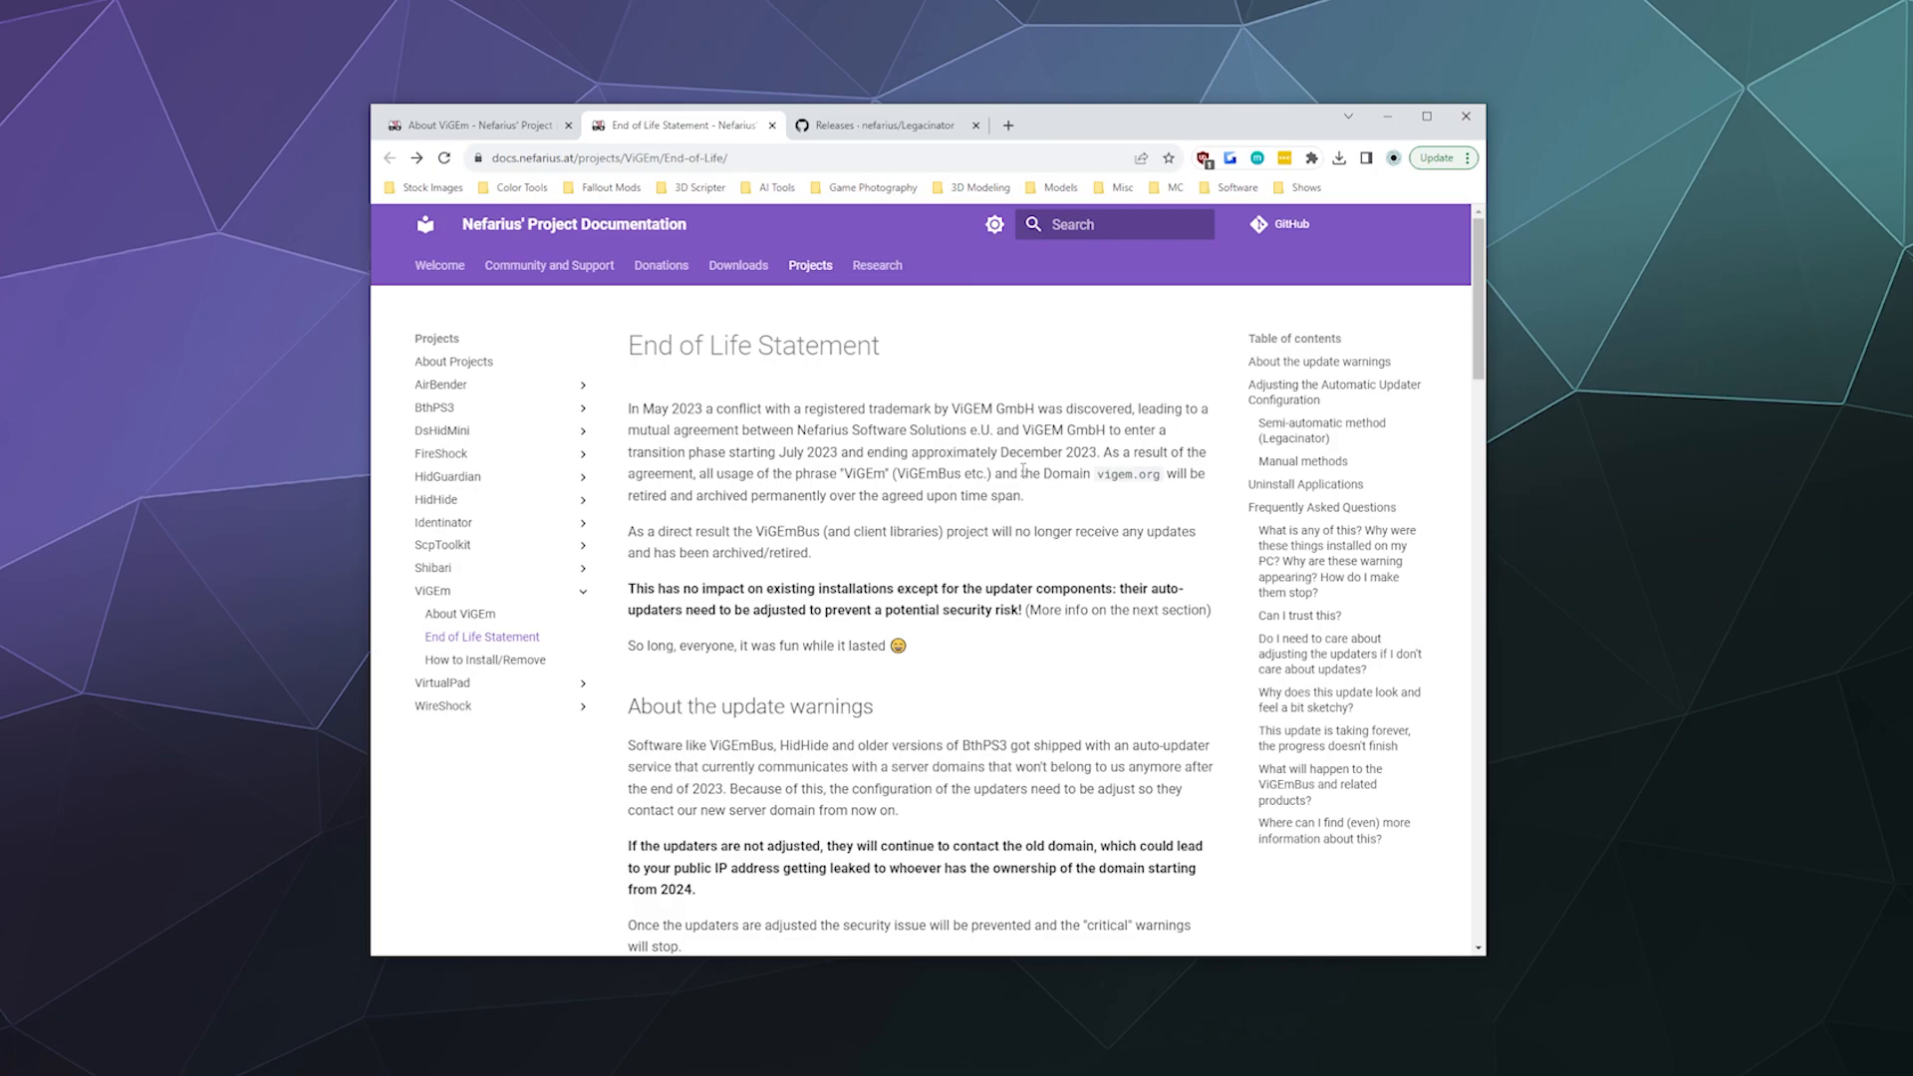
pyautogui.scroll(-3)
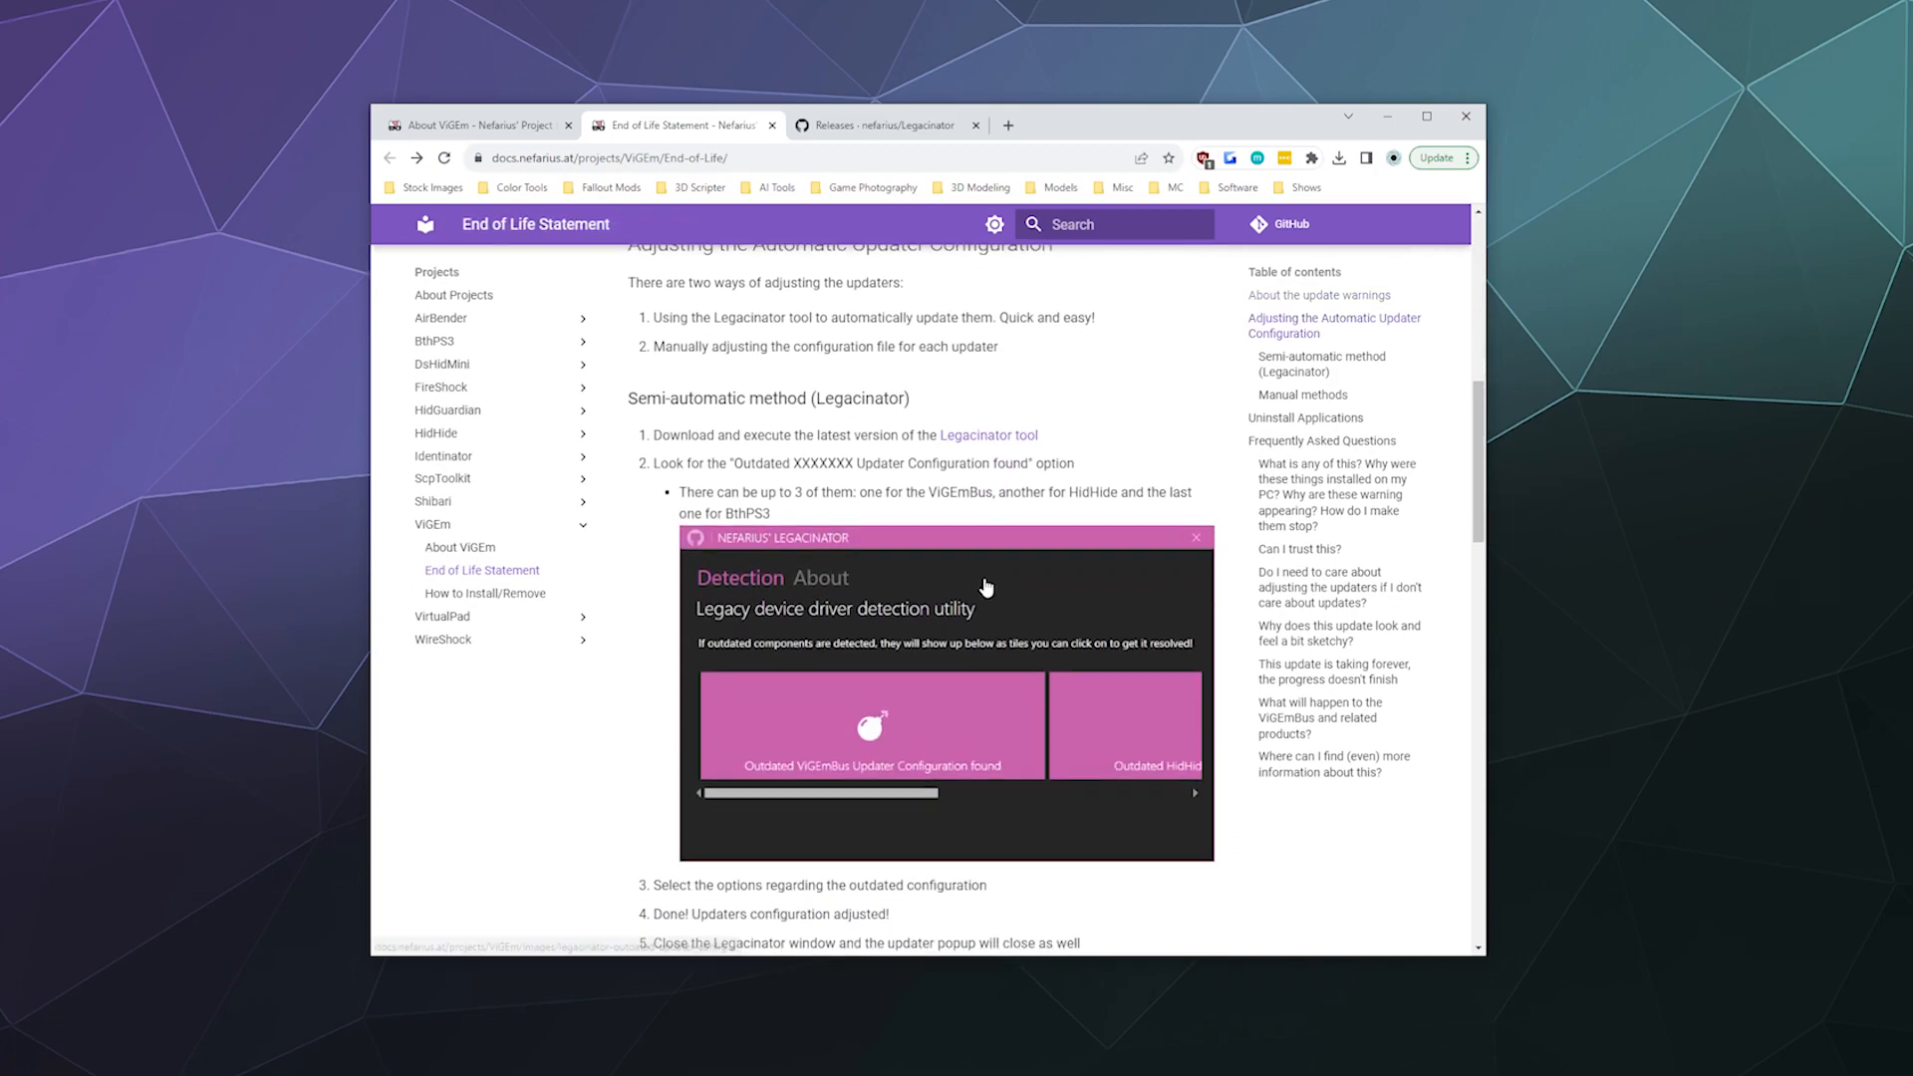
pyautogui.scroll(-3)
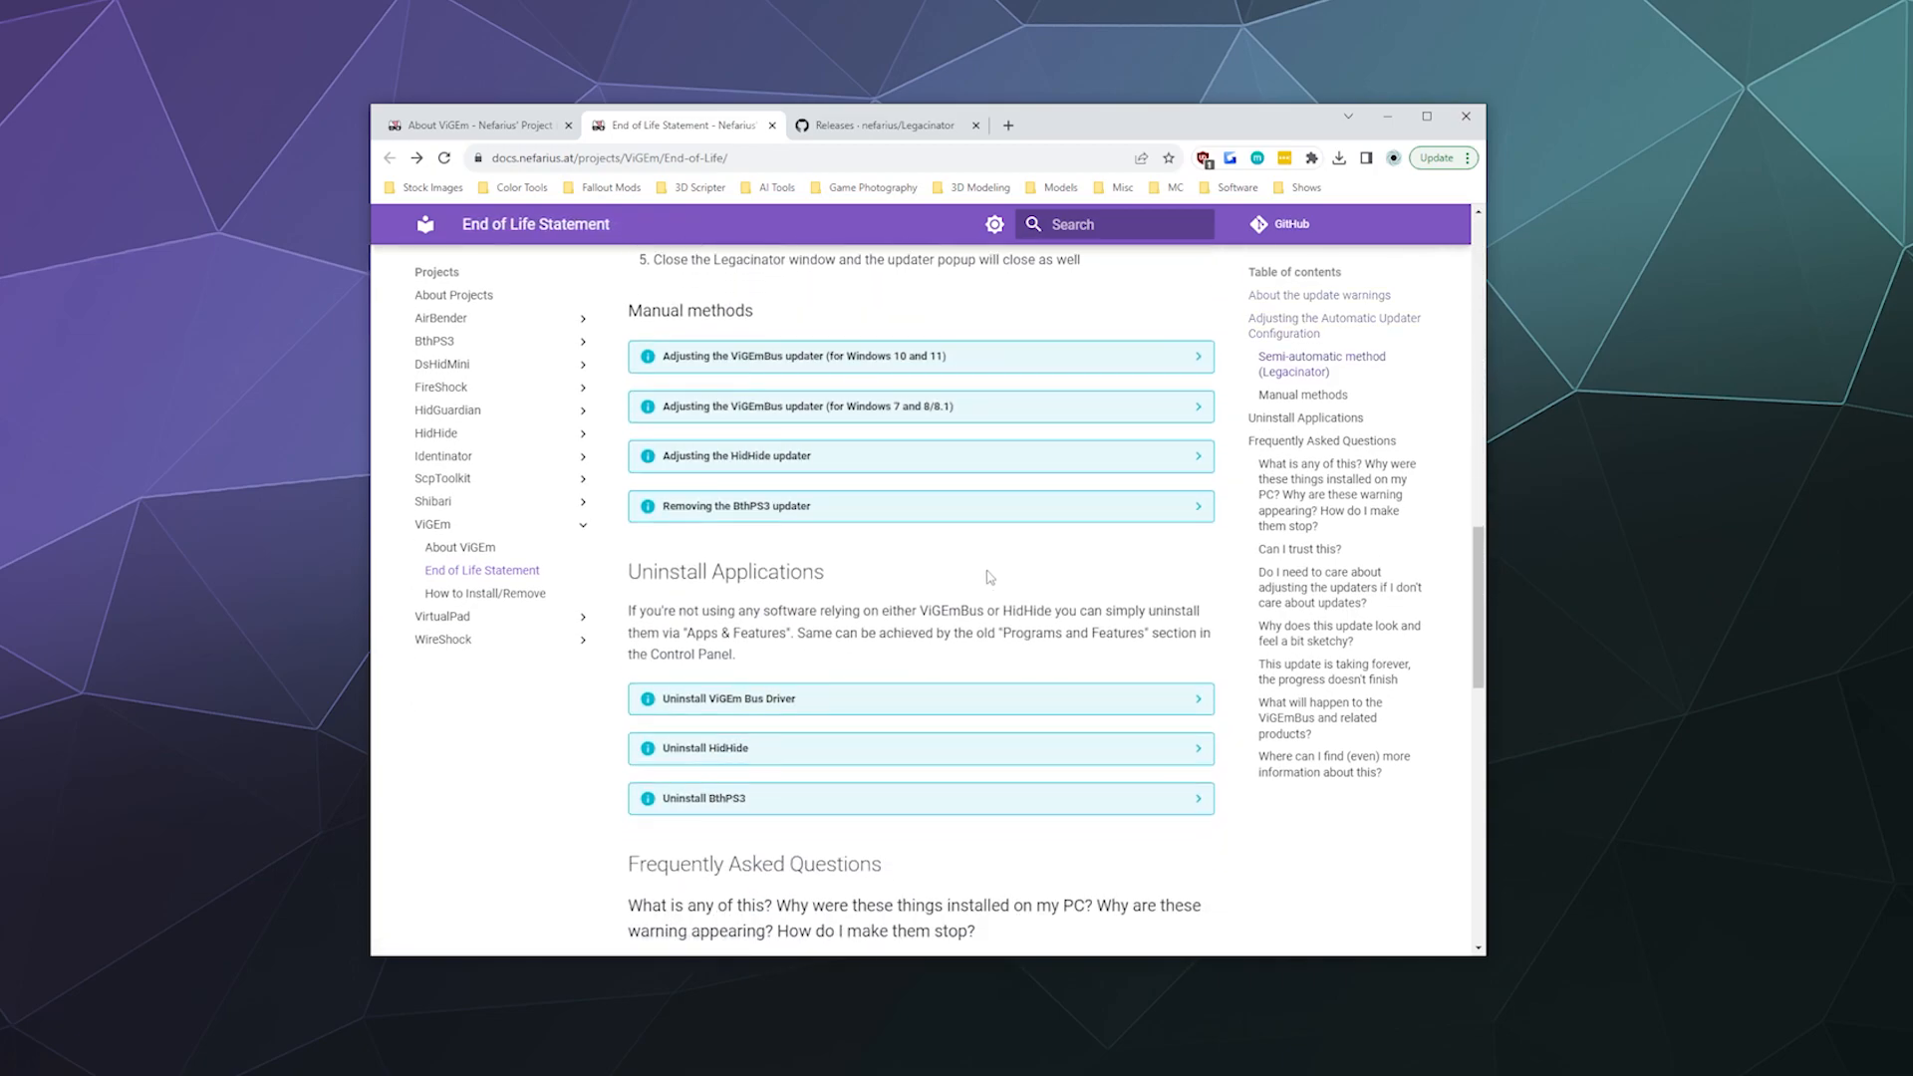
pyautogui.scroll(-3)
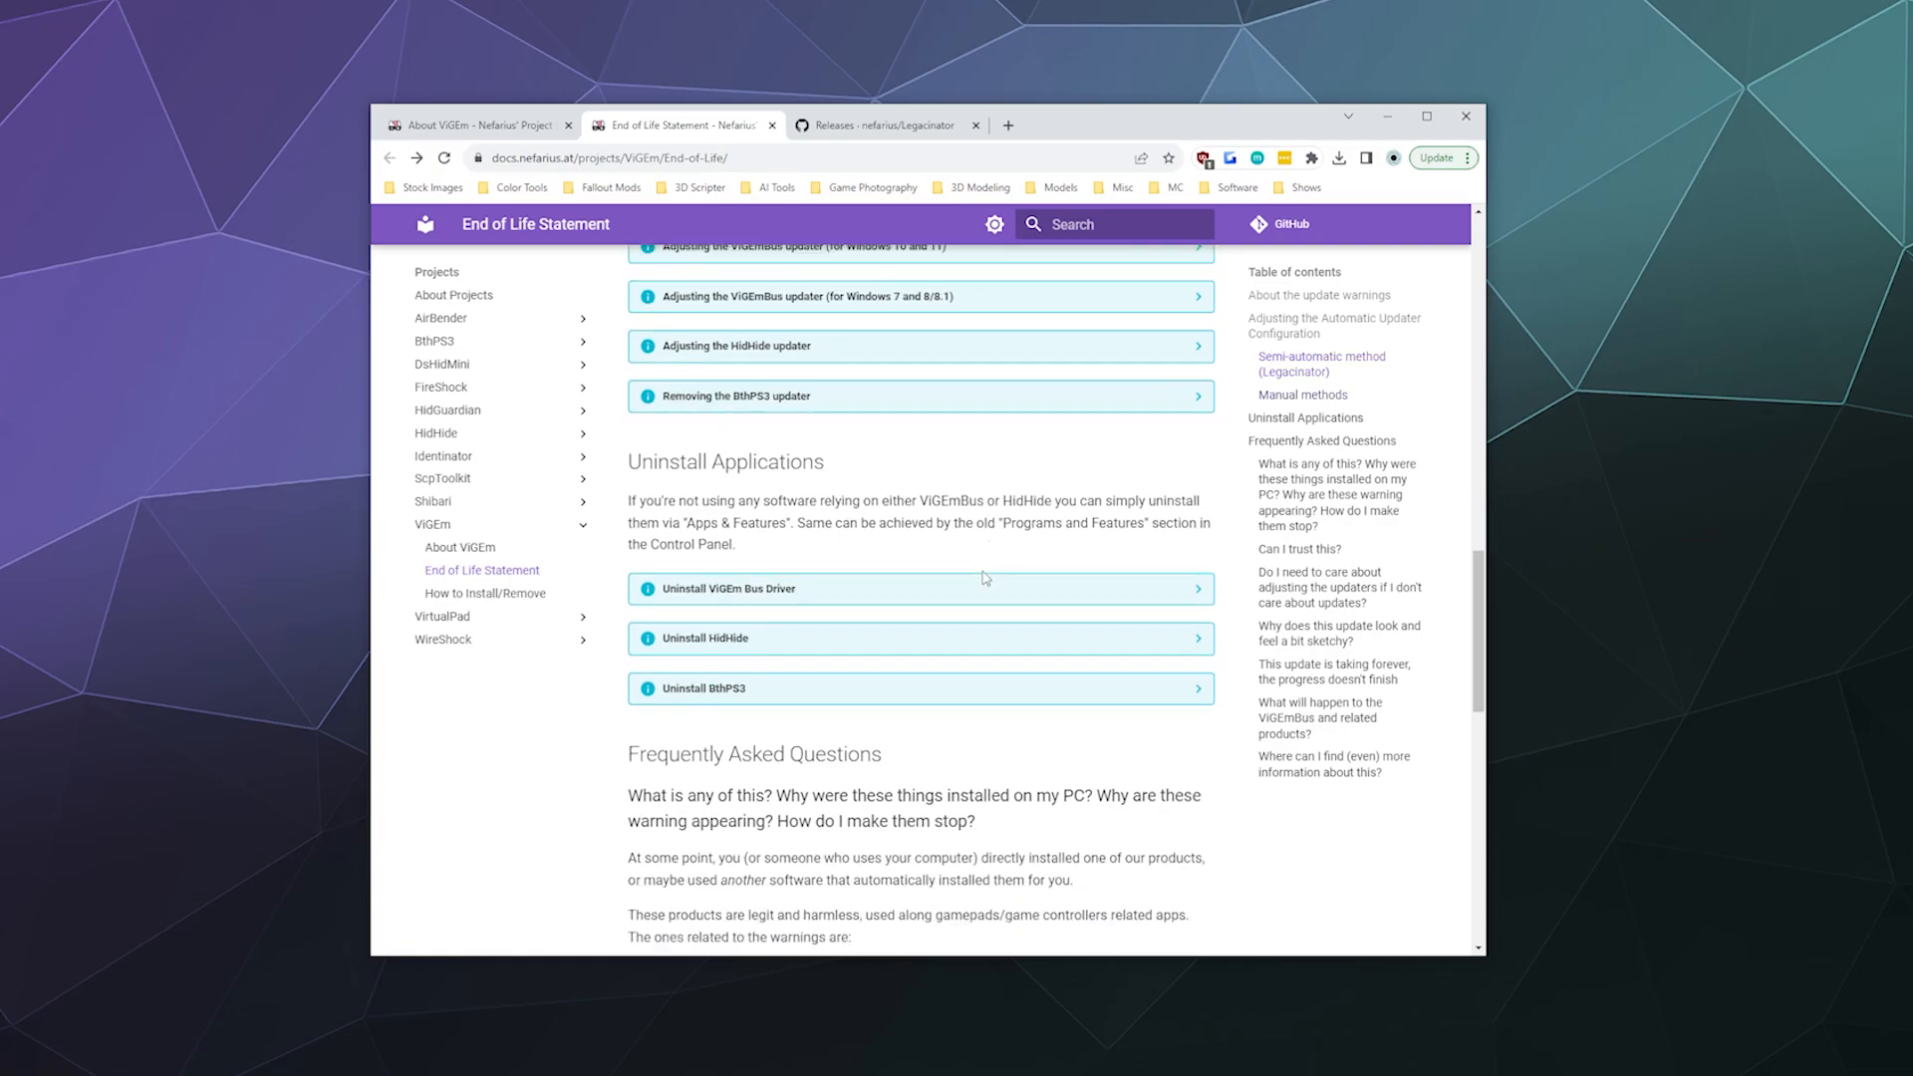
pyautogui.scroll(-3)
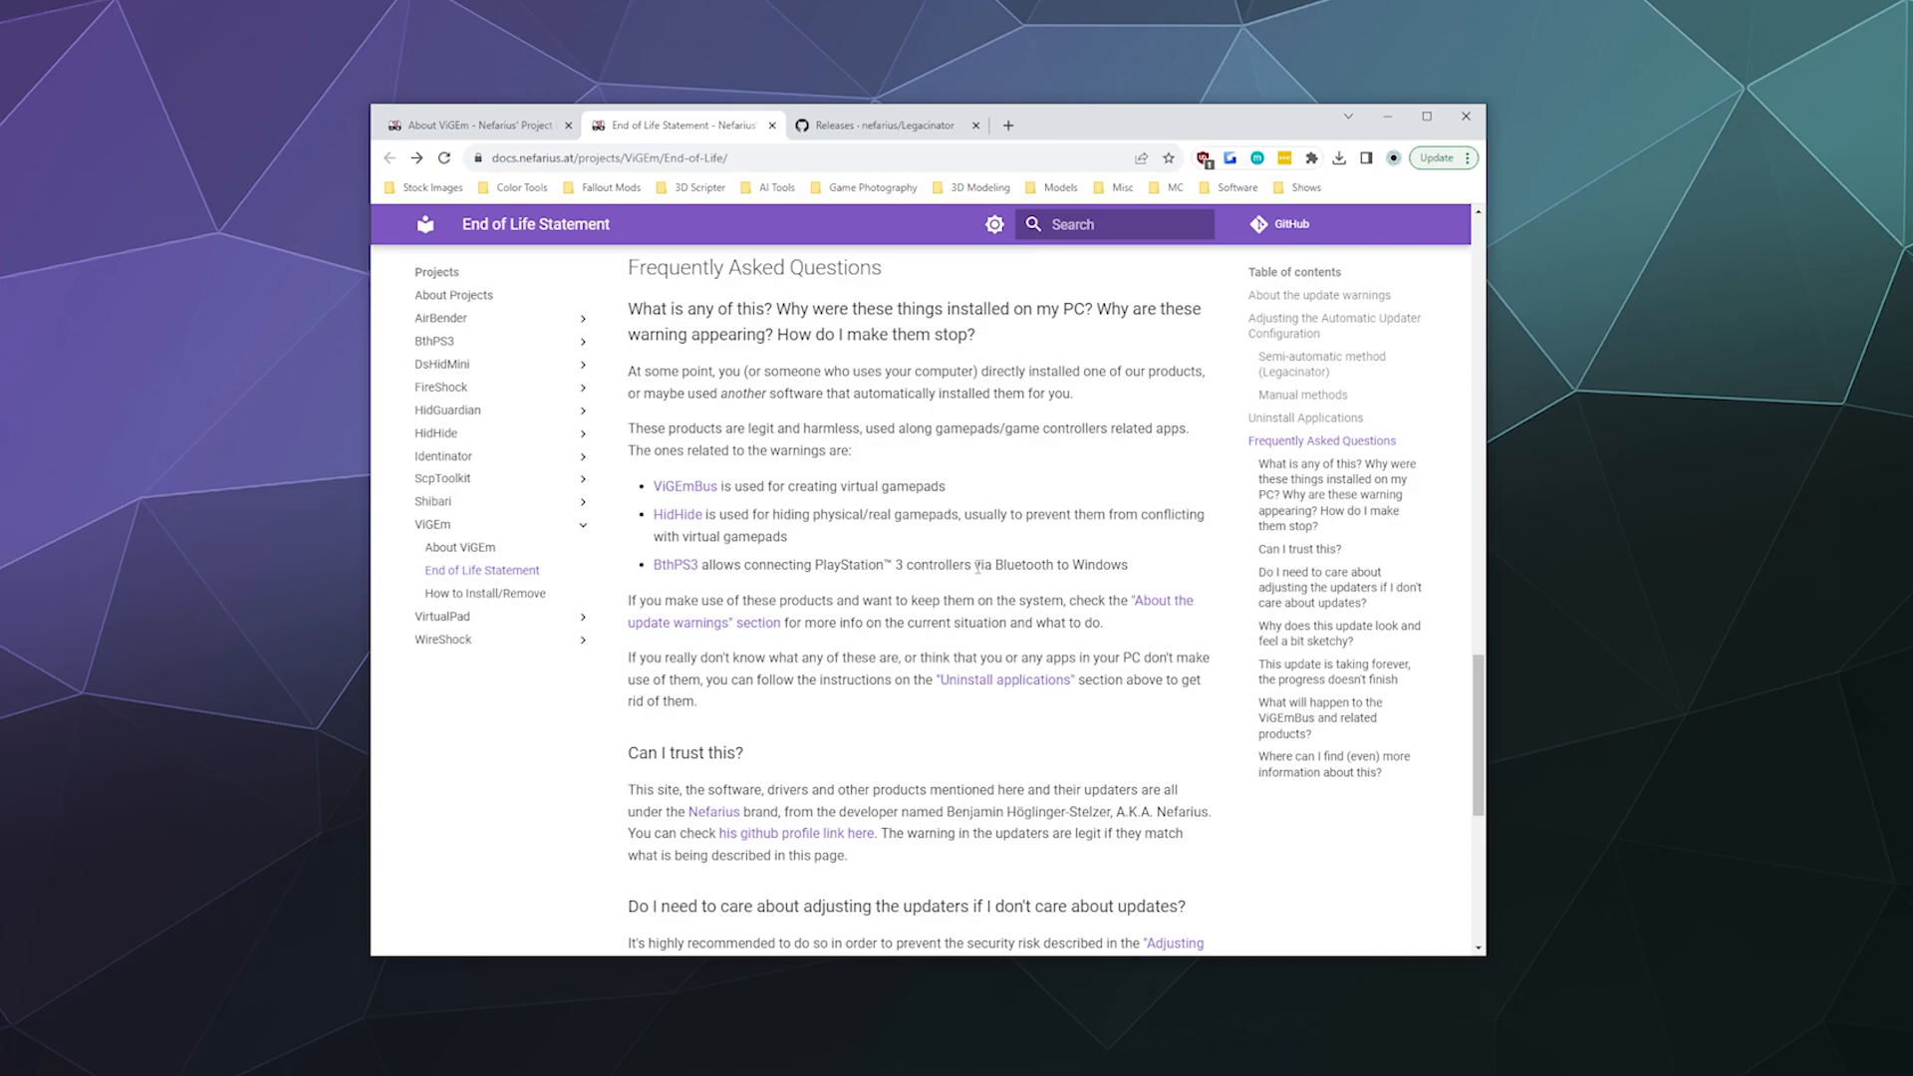
pyautogui.scroll(3)
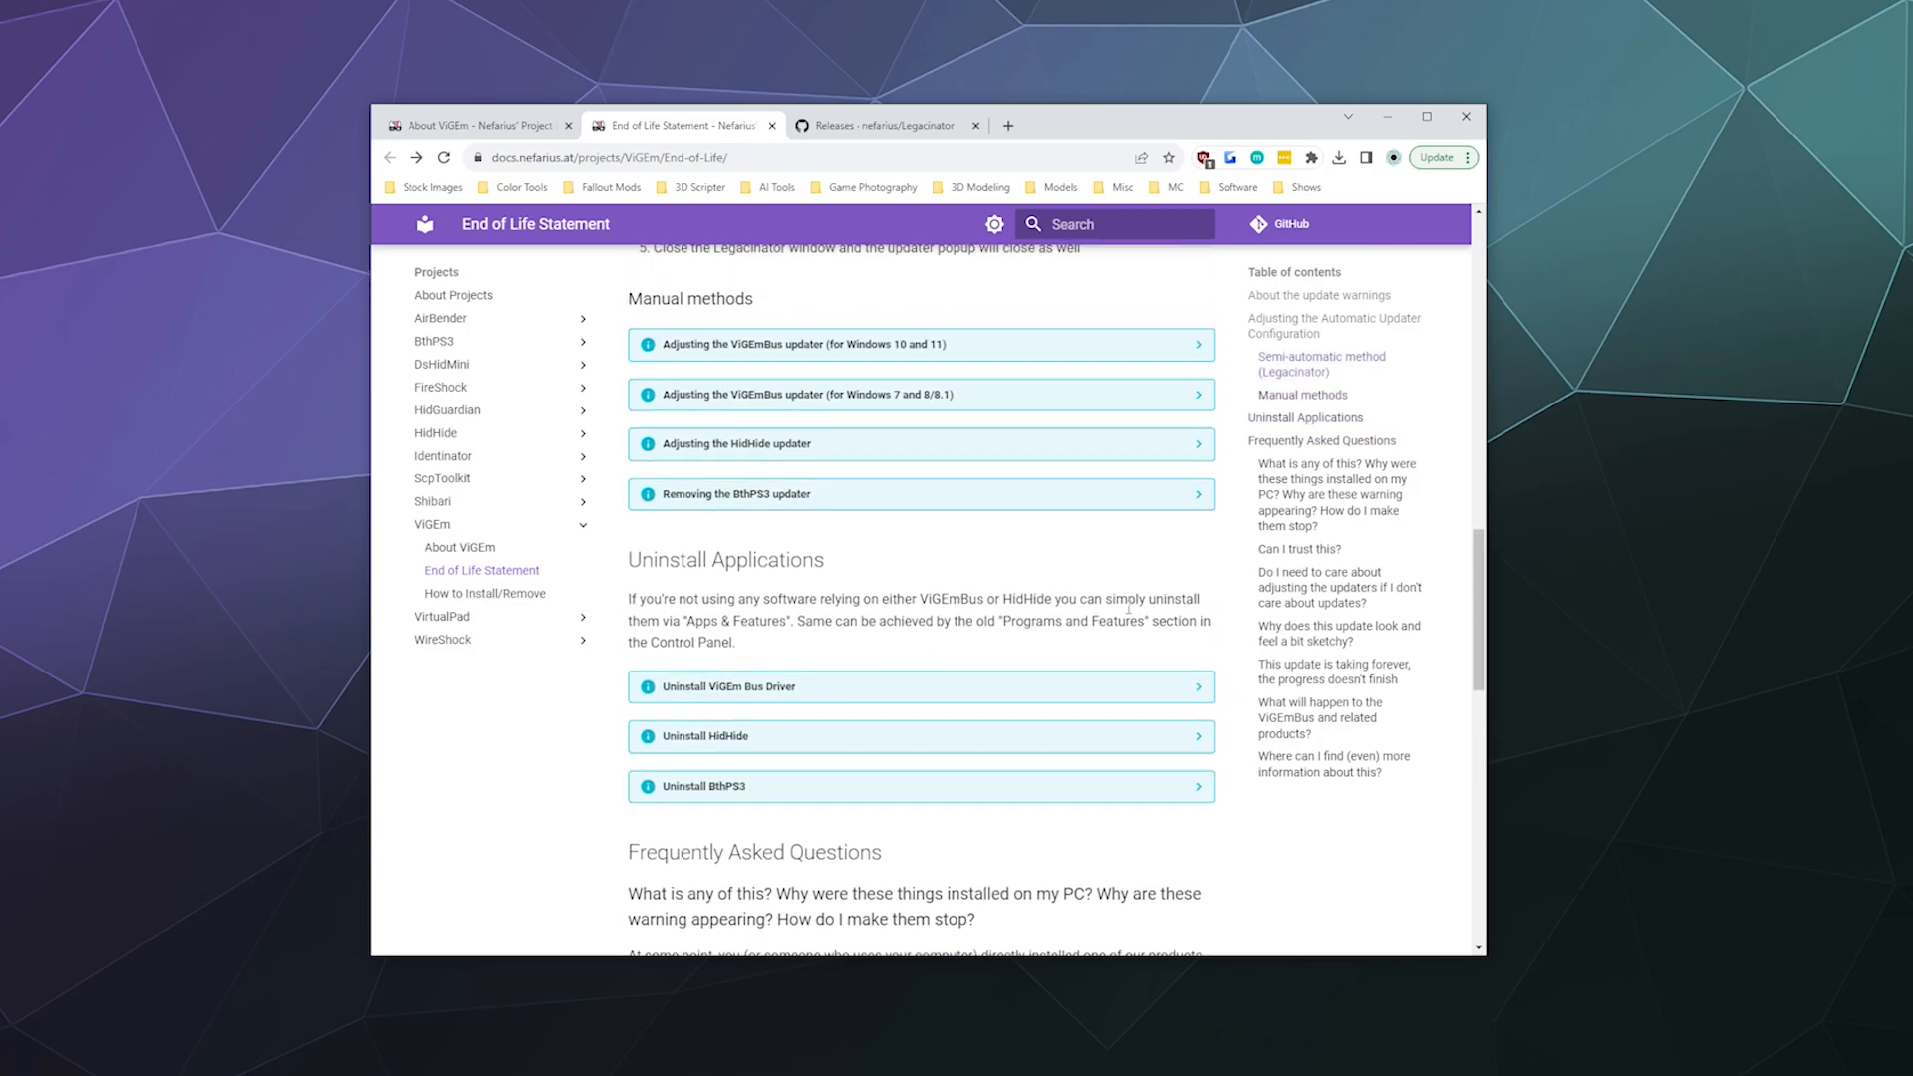
pyautogui.scroll(3)
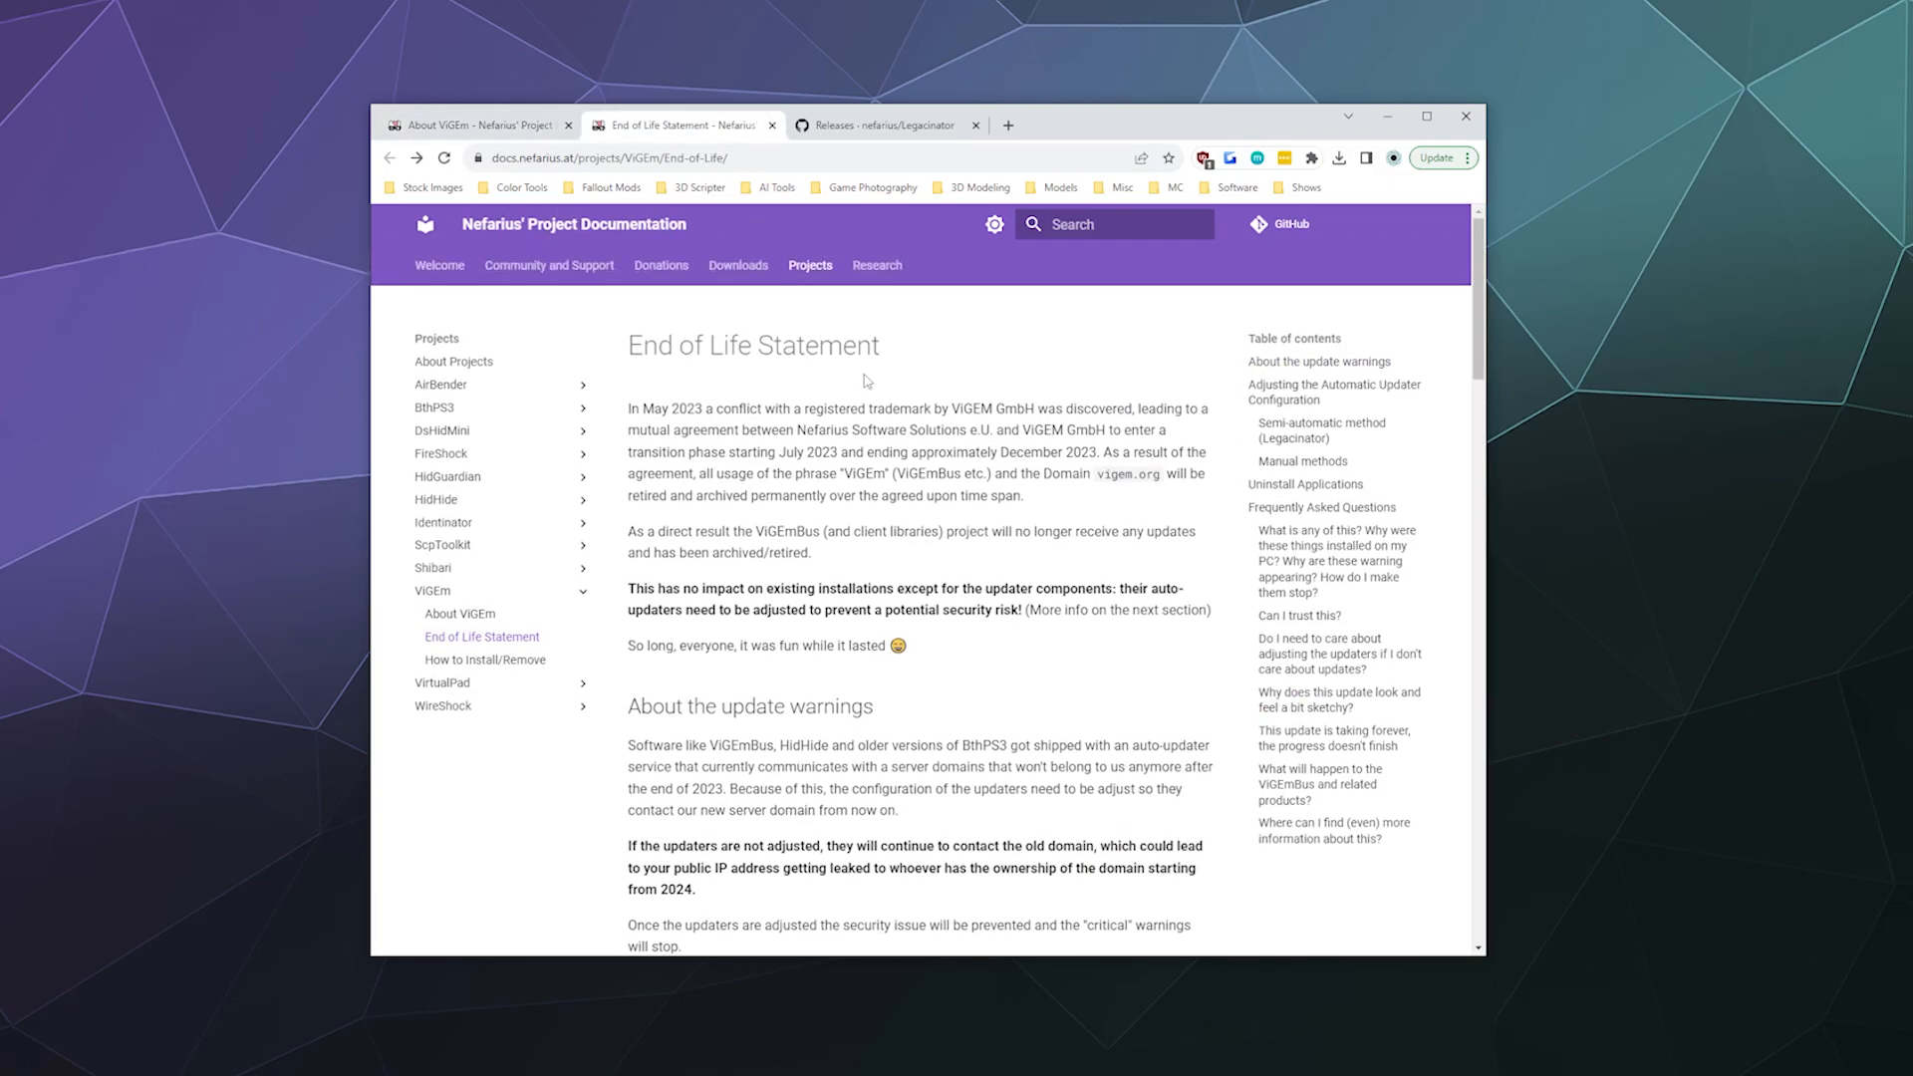
pyautogui.scroll(-3)
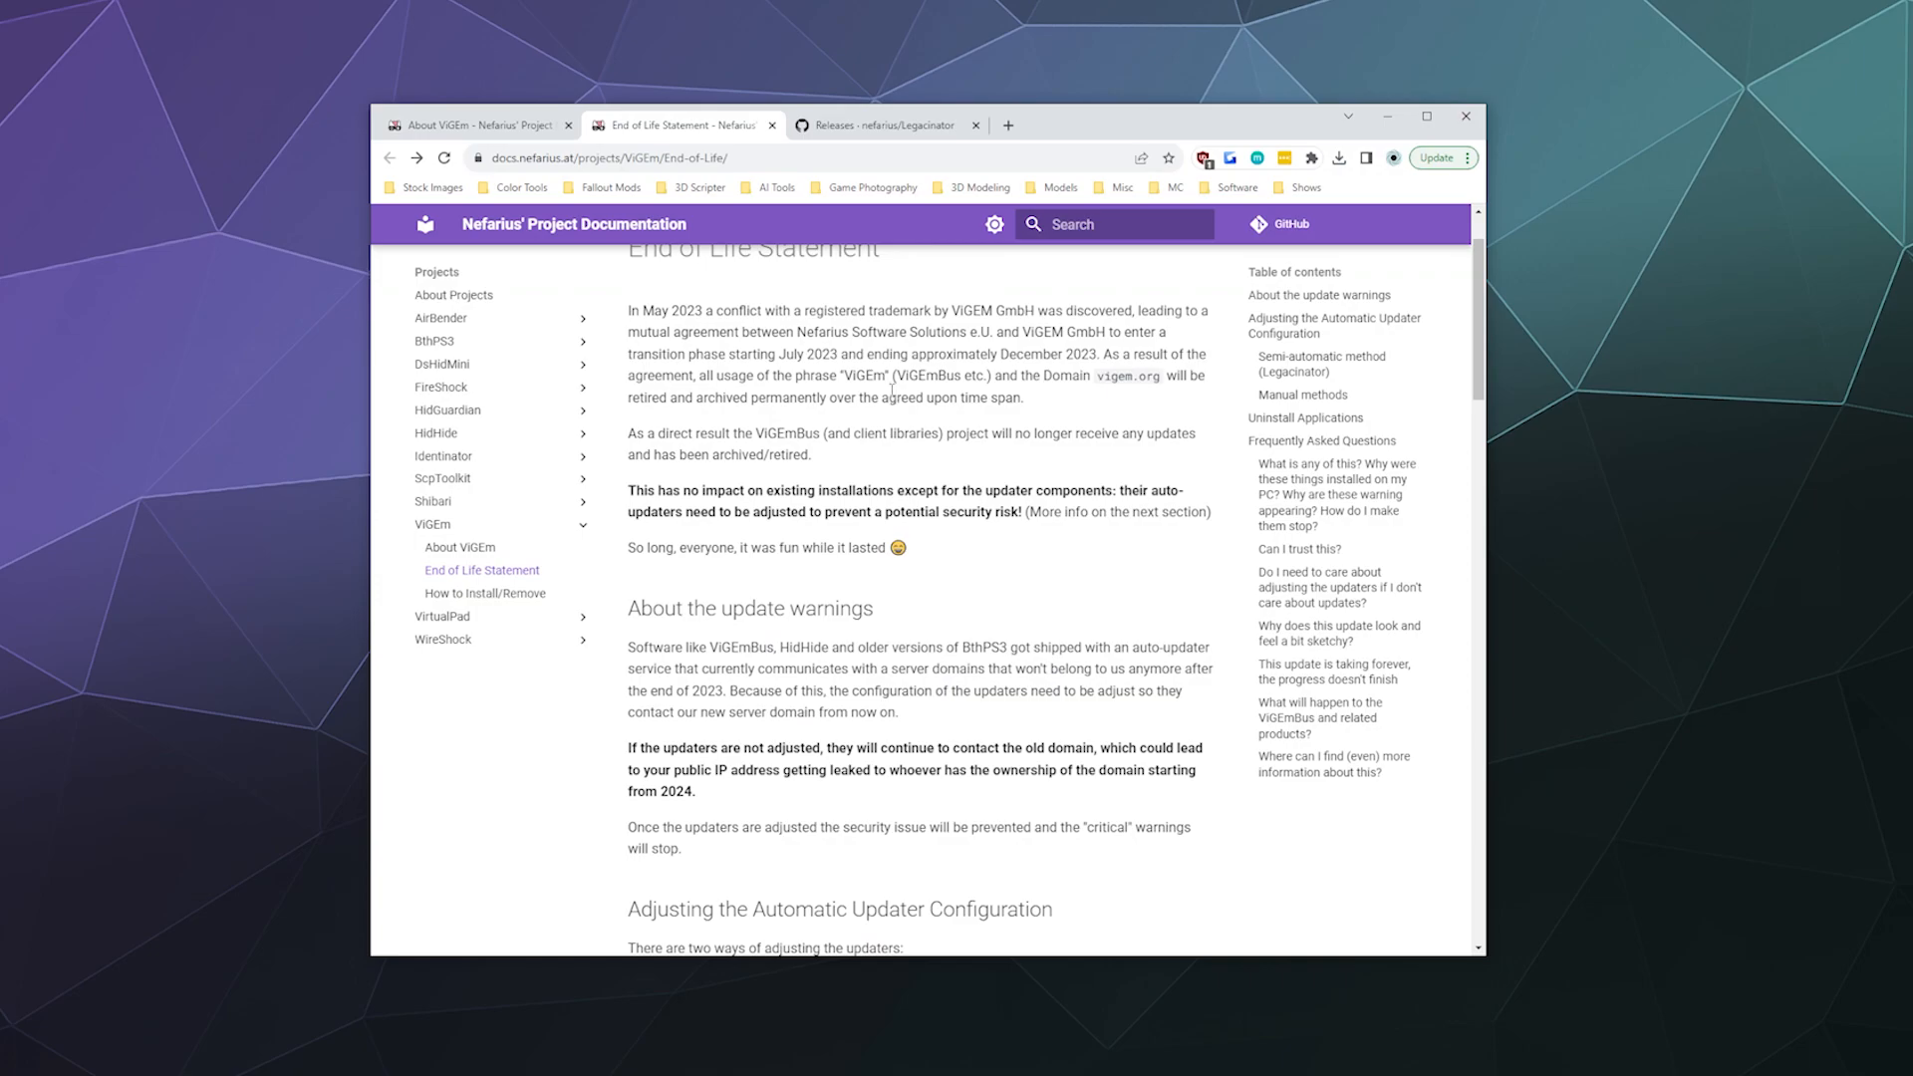
pyautogui.scroll(3)
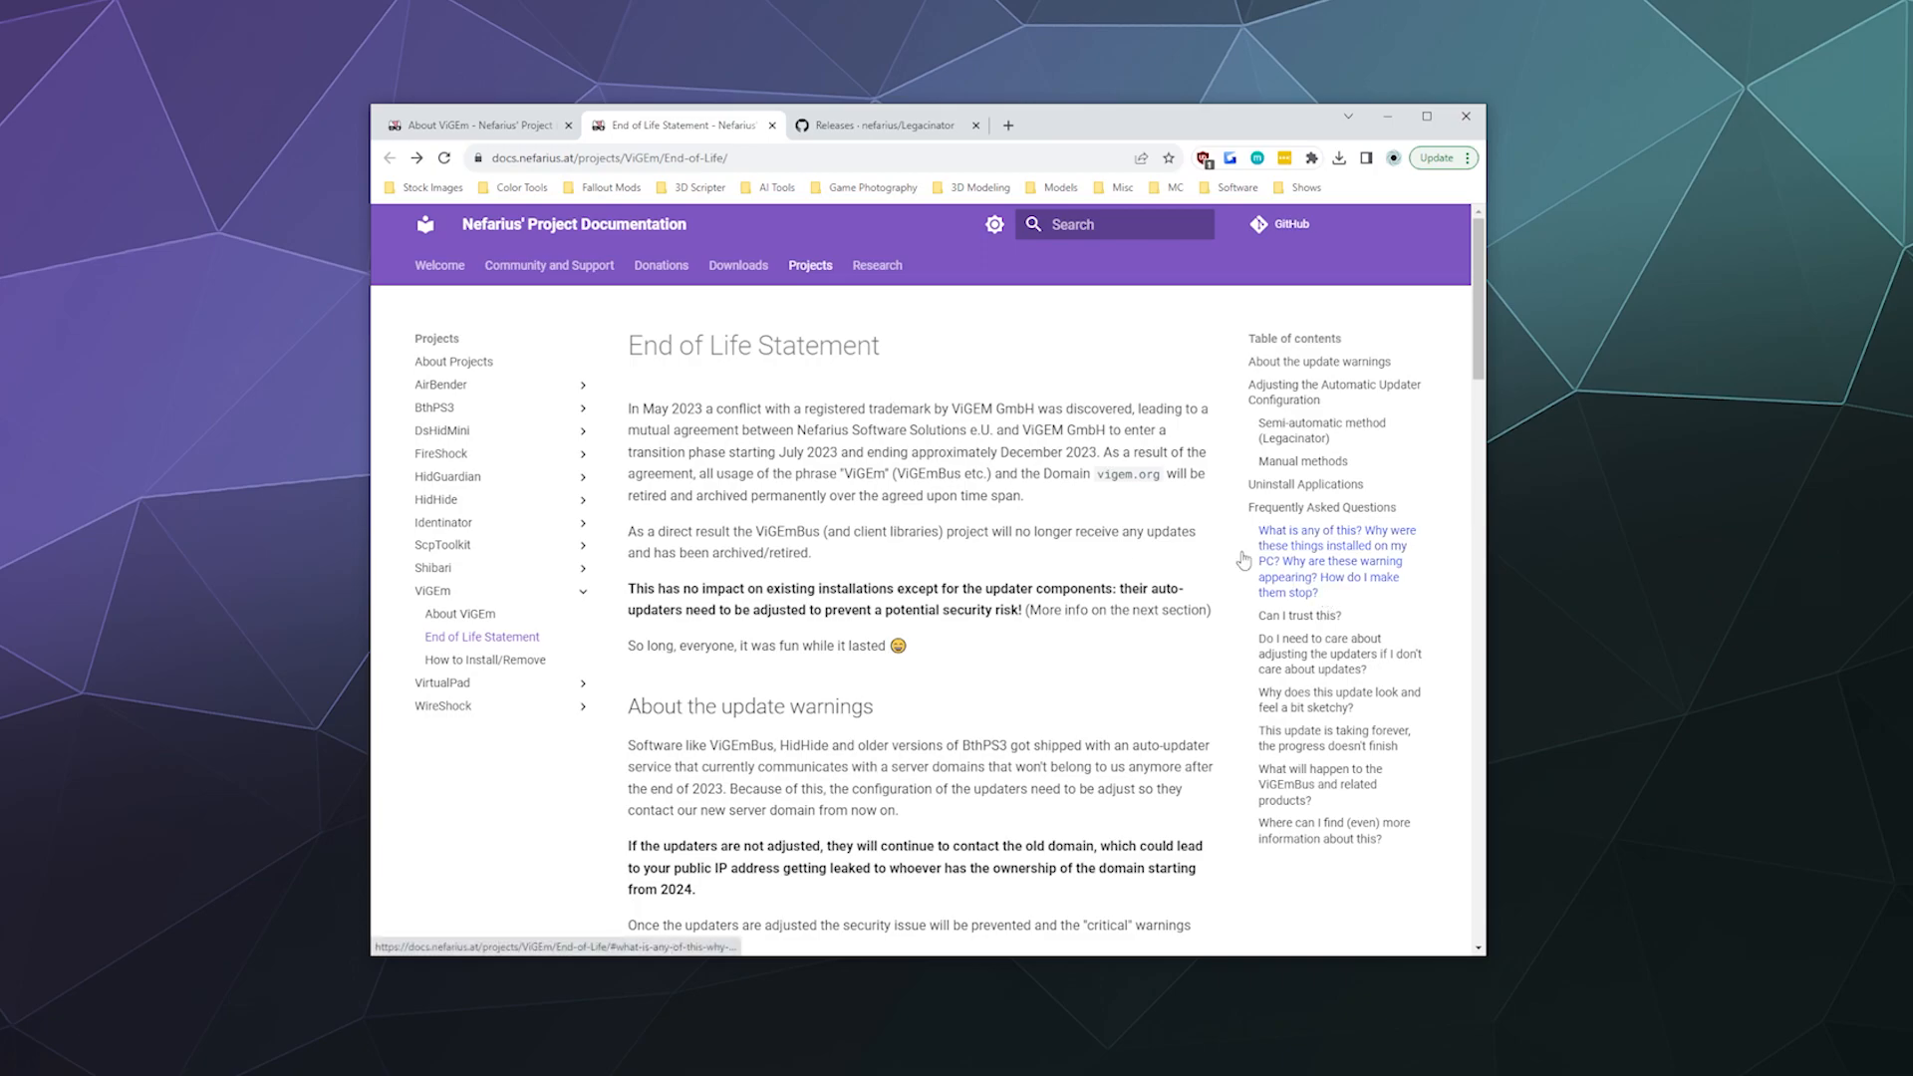
pyautogui.scroll(-3)
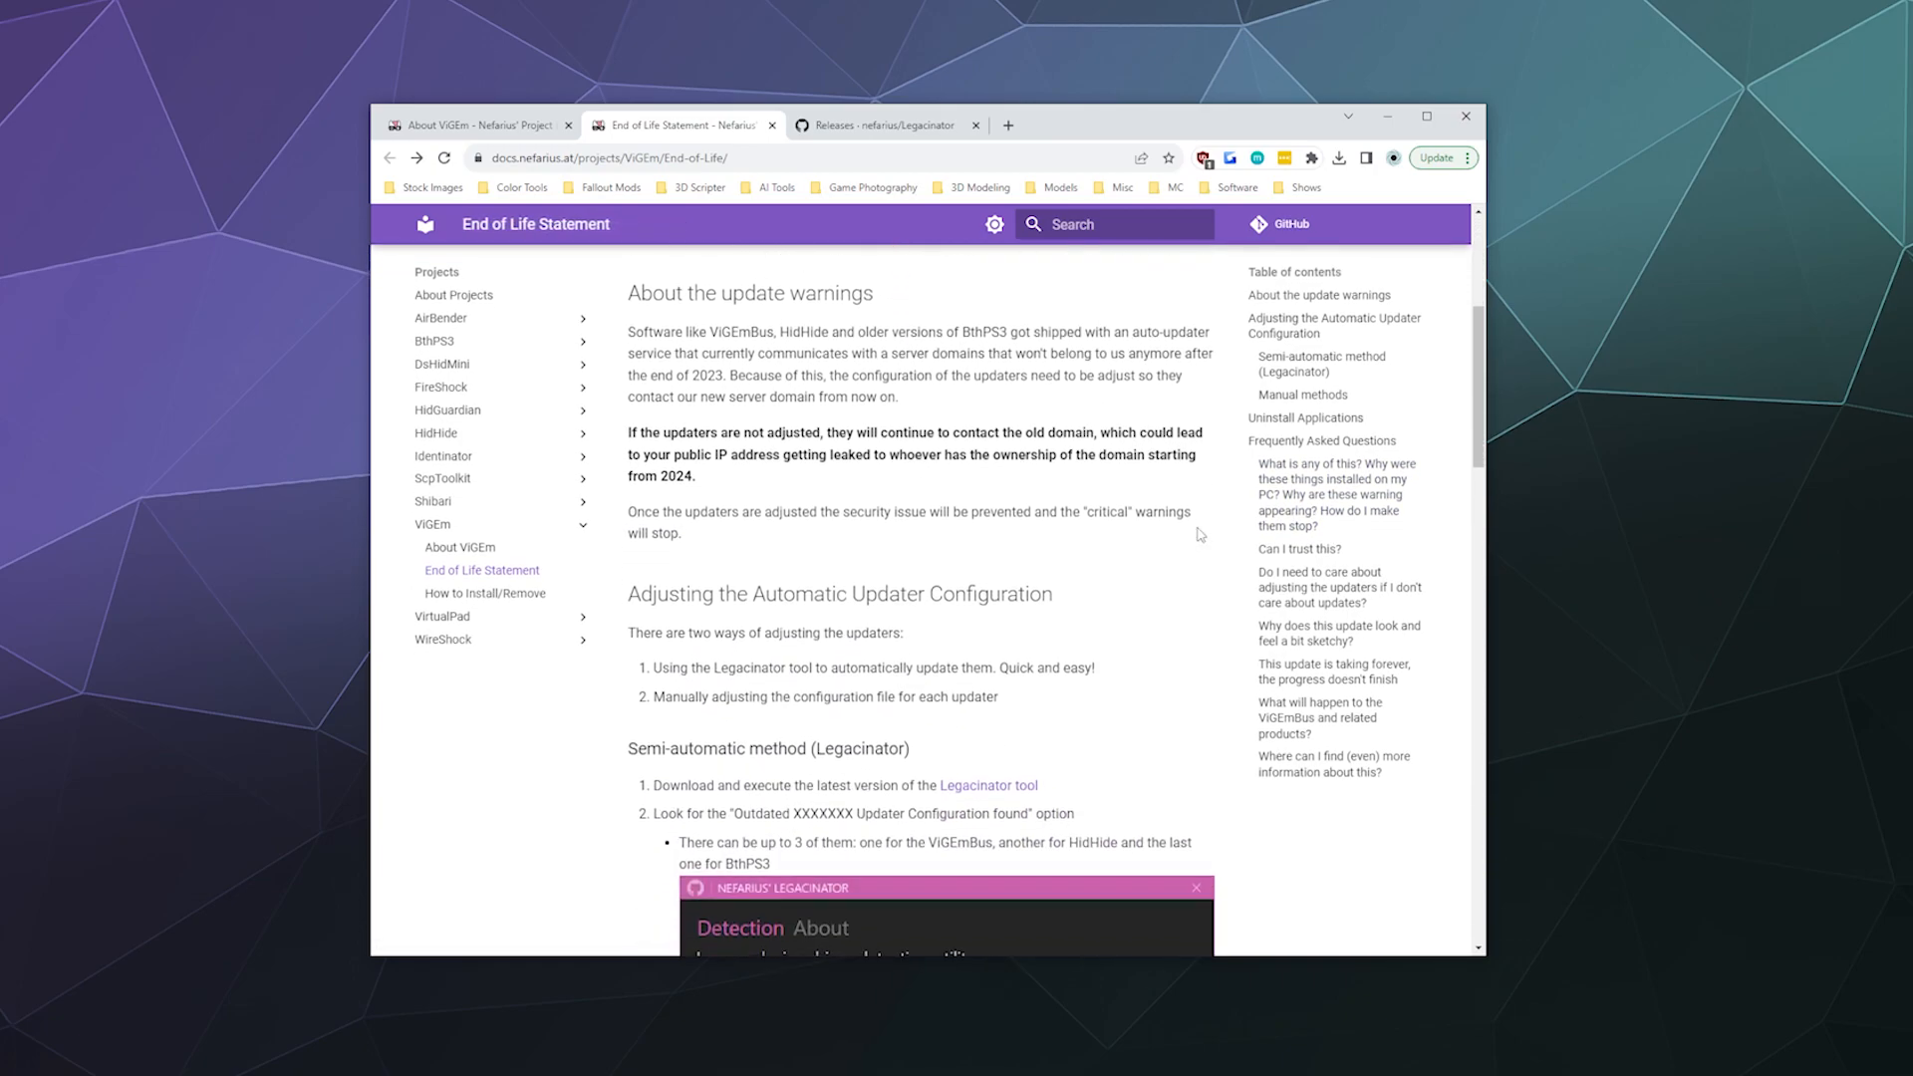
pyautogui.scroll(-3)
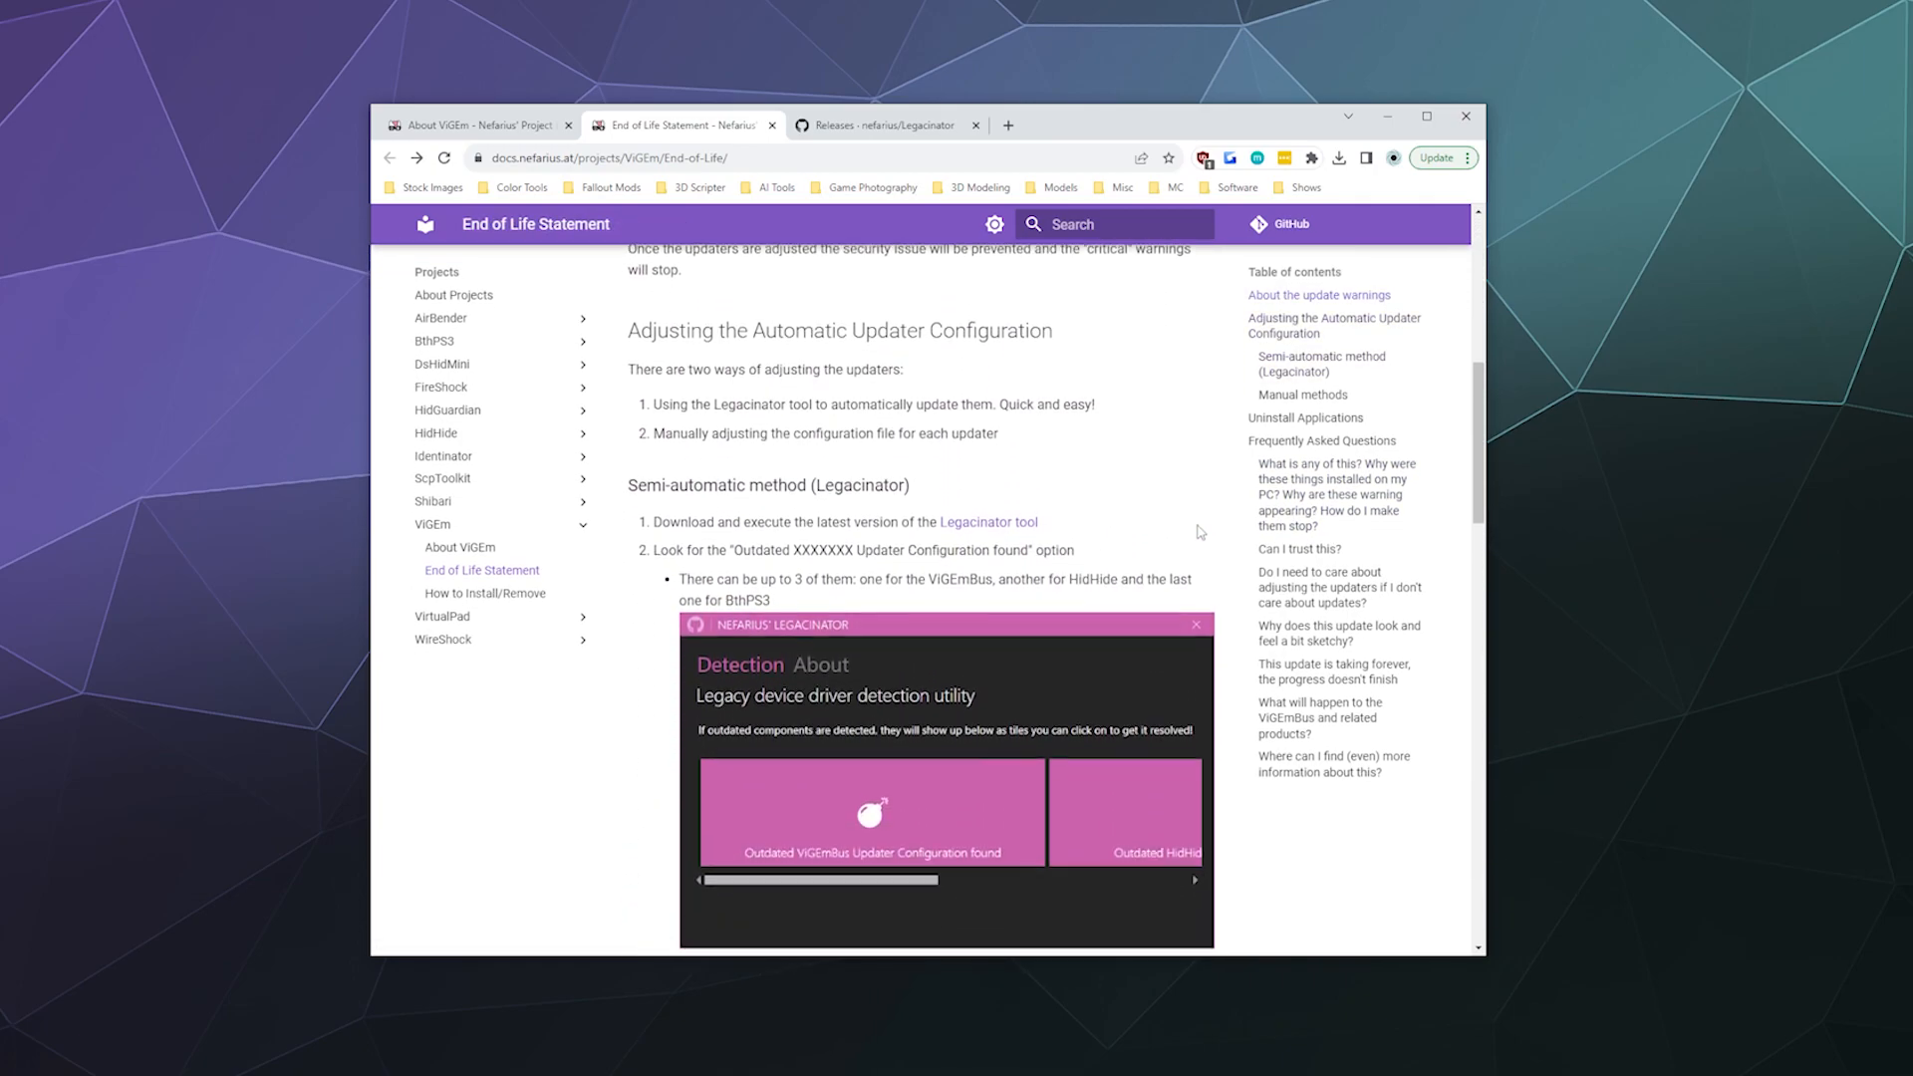
pyautogui.scroll(3)
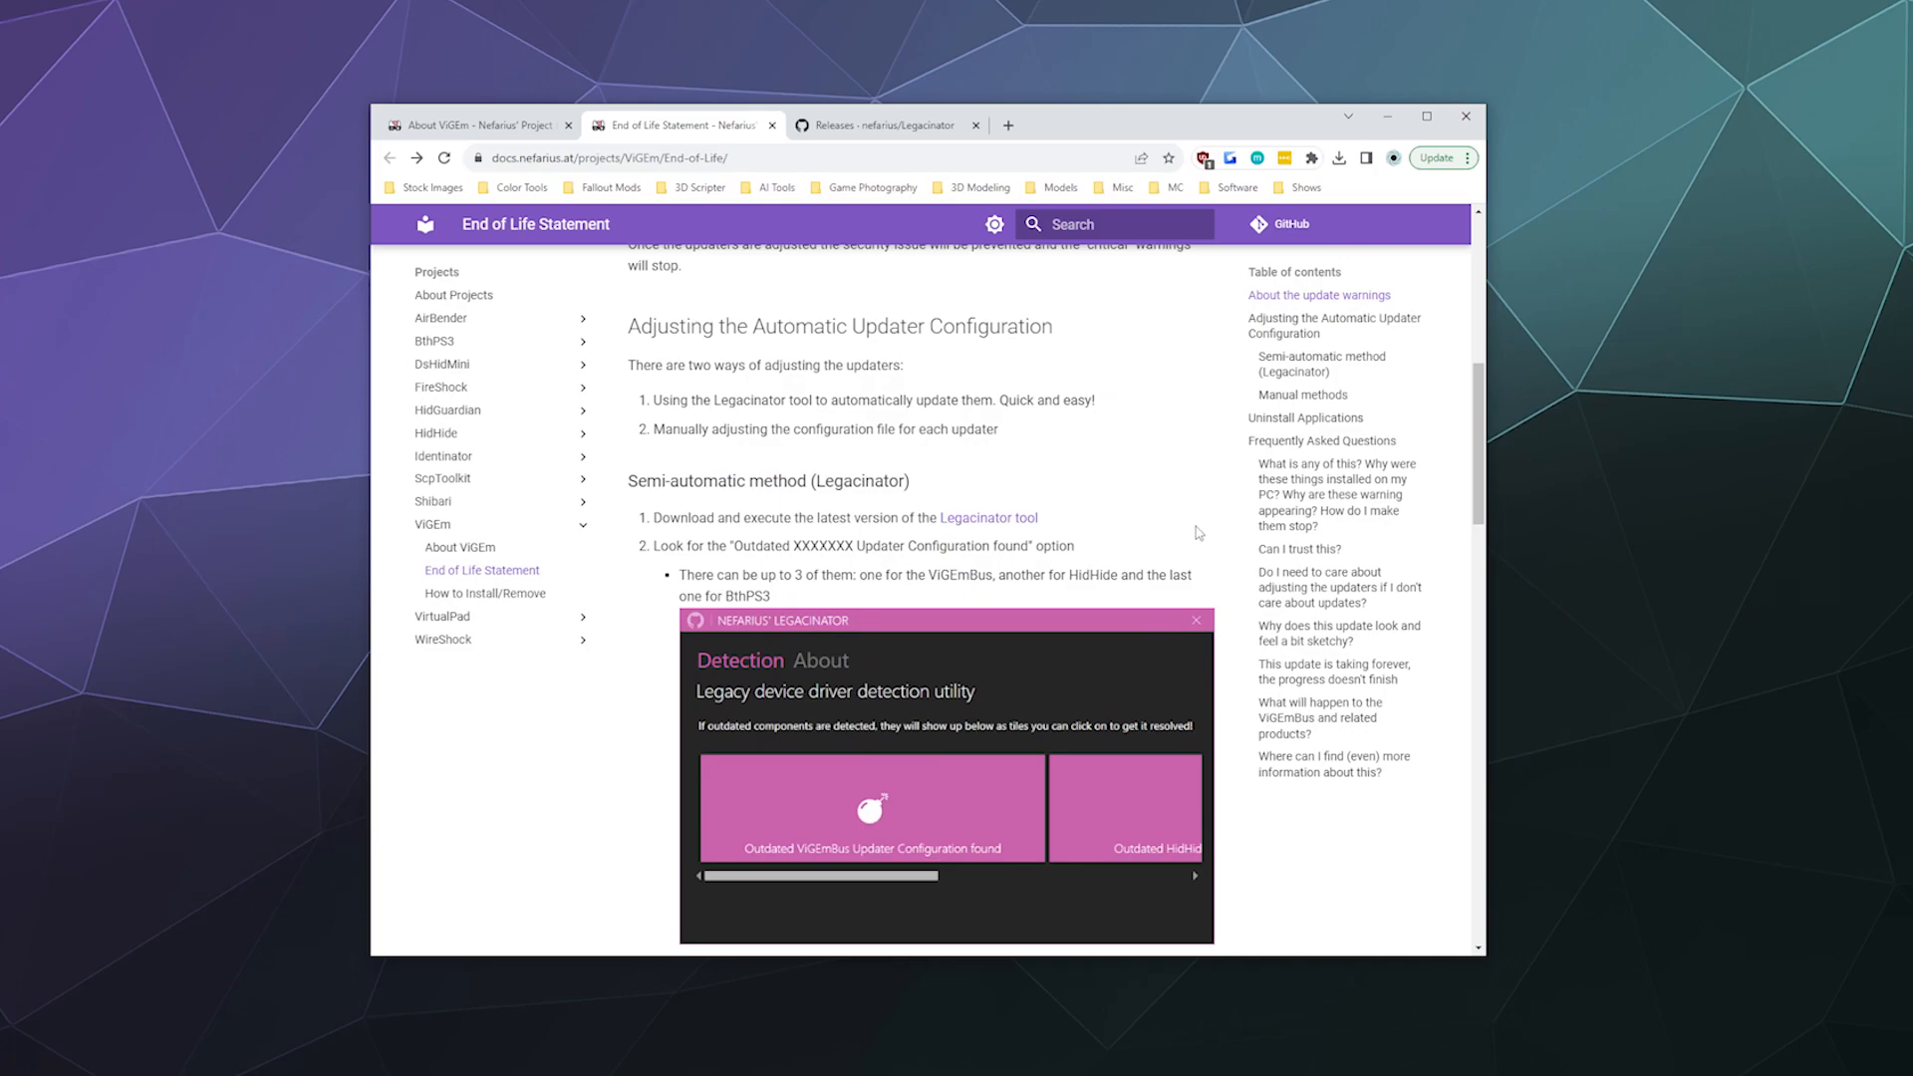
pyautogui.scroll(-3)
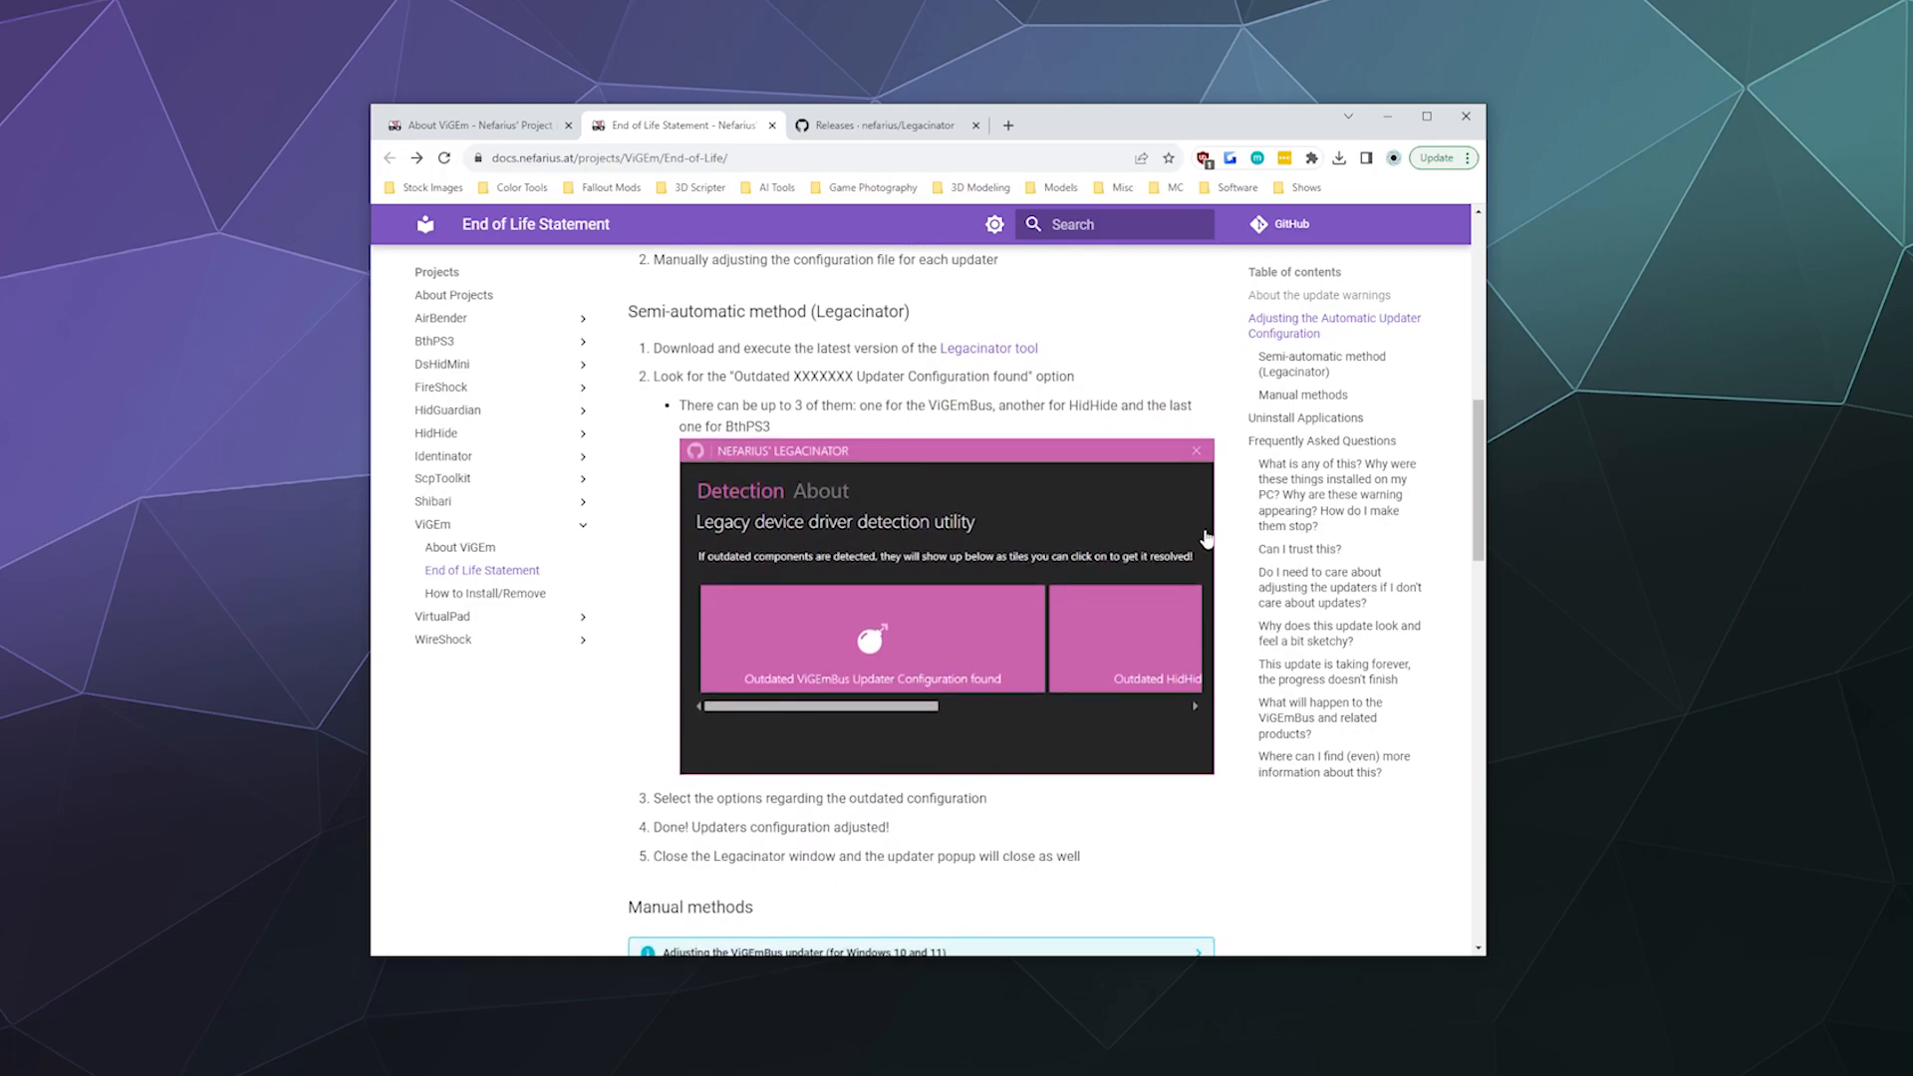
pyautogui.moveTo(885, 605)
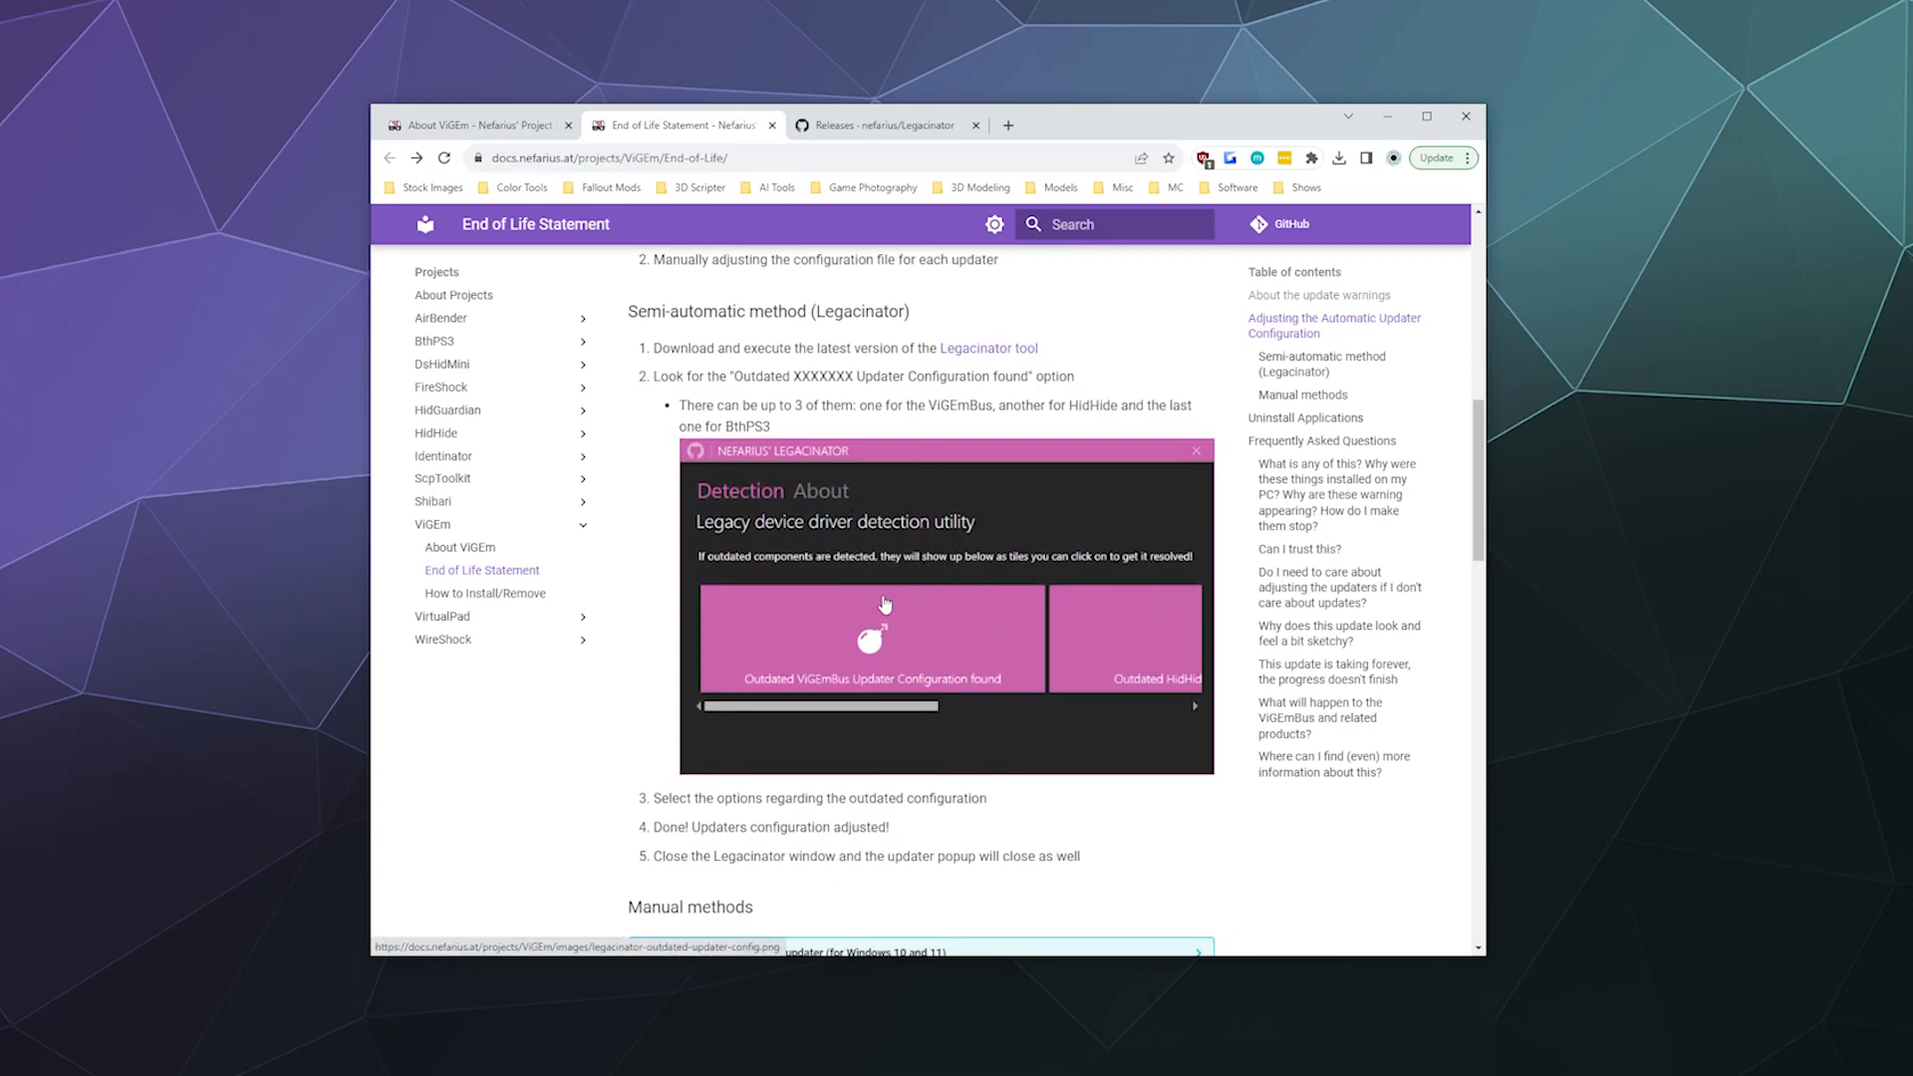
pyautogui.moveTo(1228, 424)
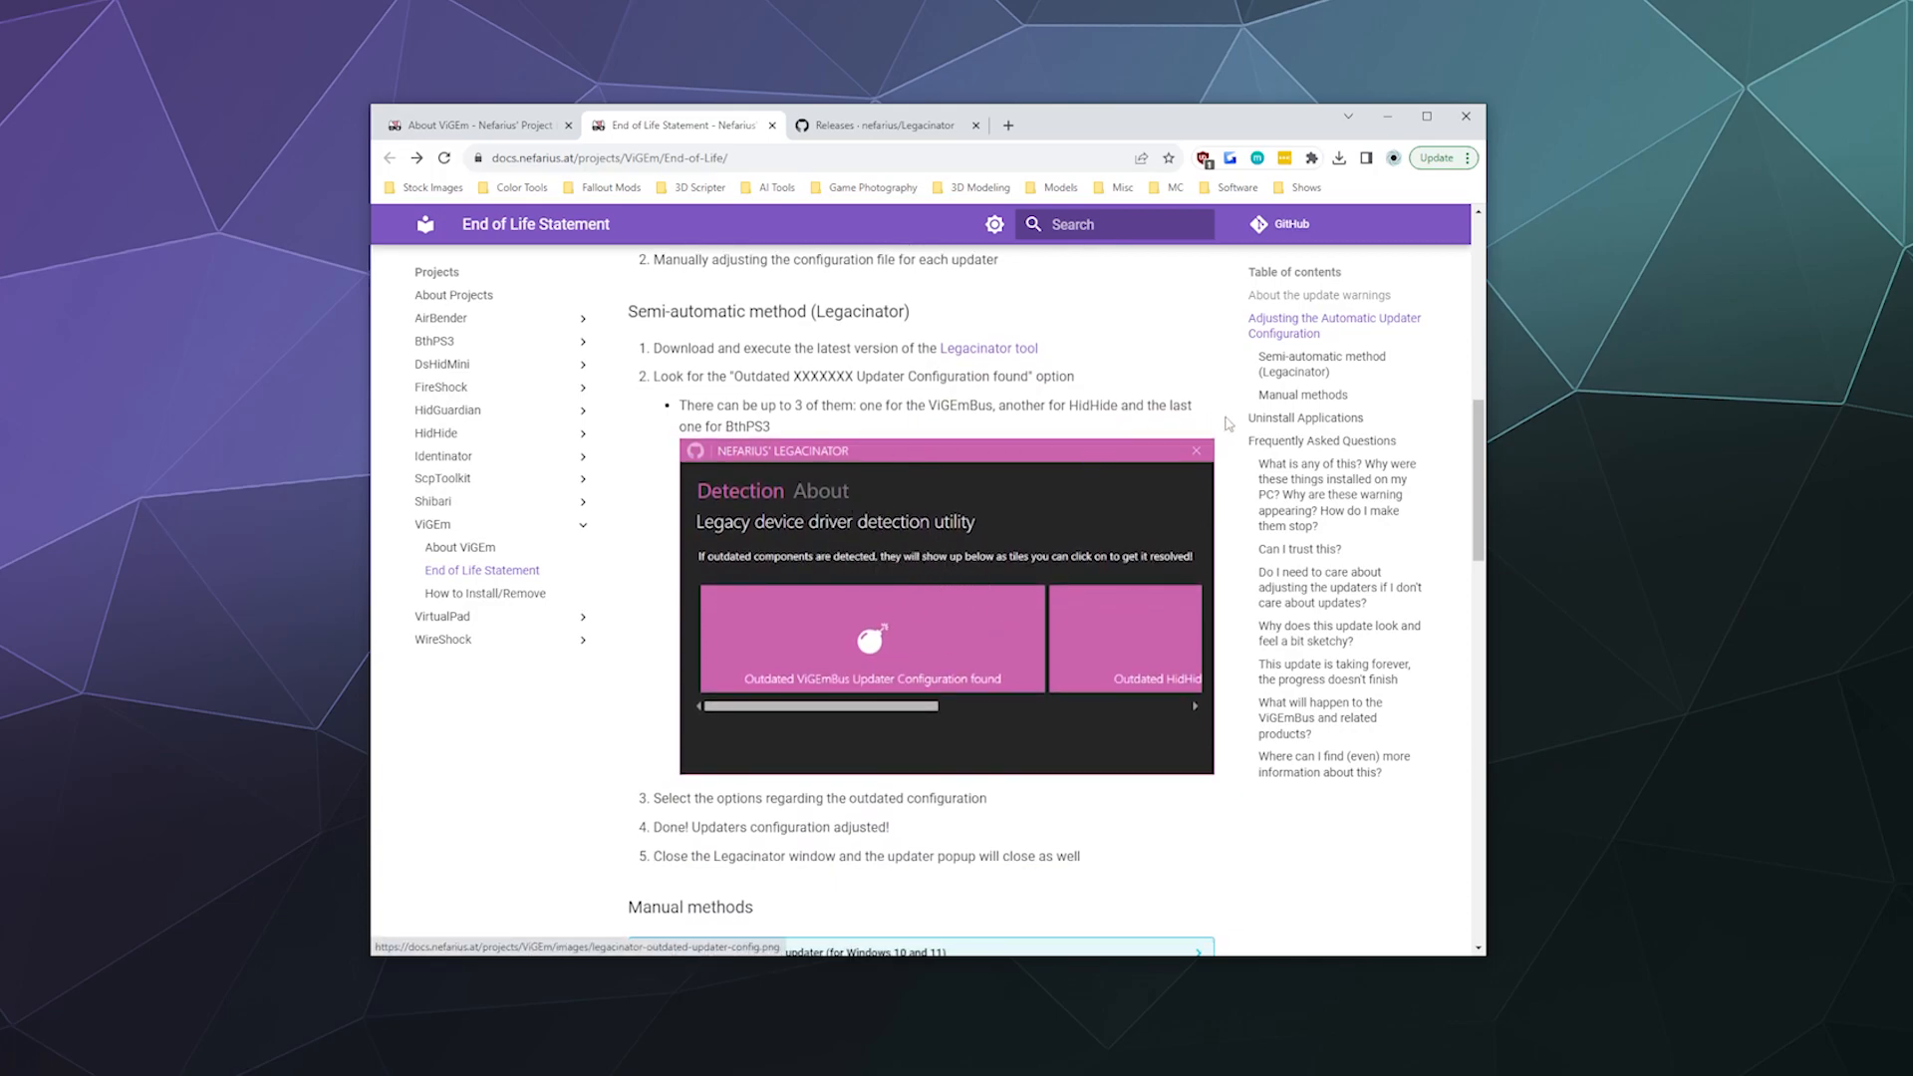
pyautogui.scroll(3)
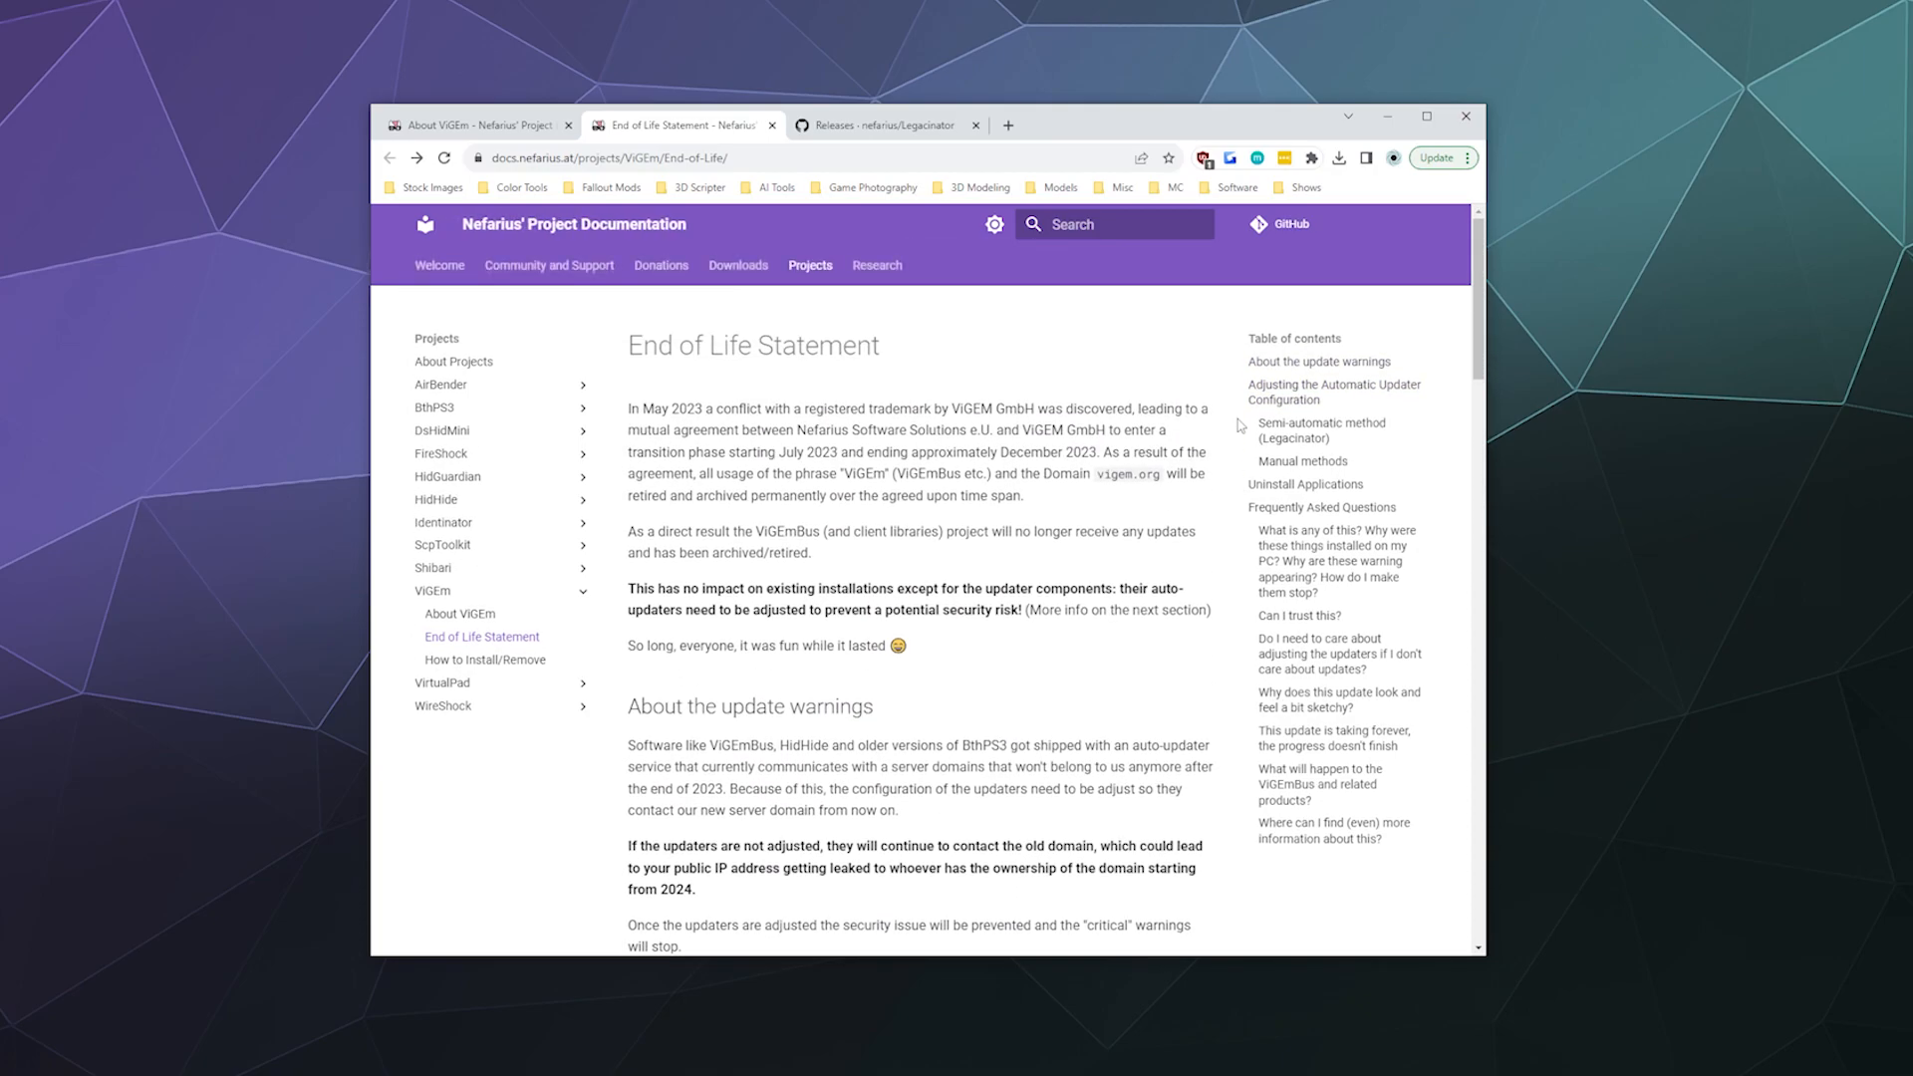